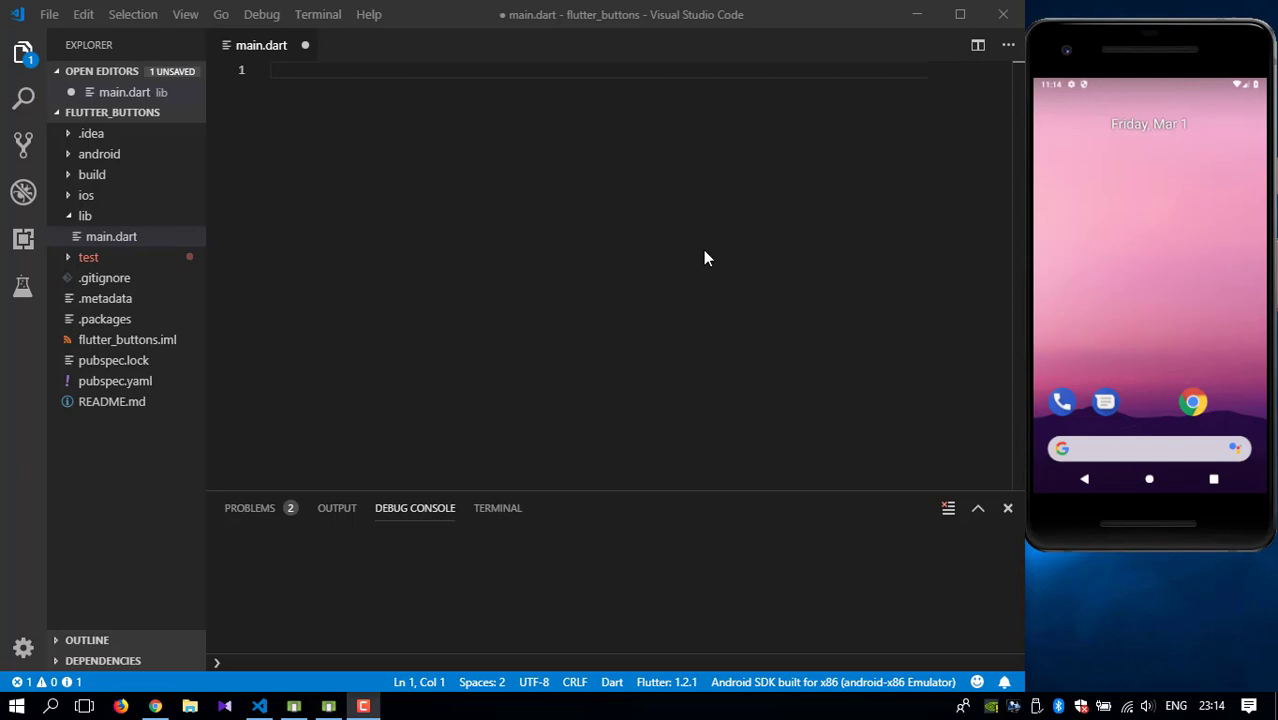
pyautogui.moveTo(696, 252)
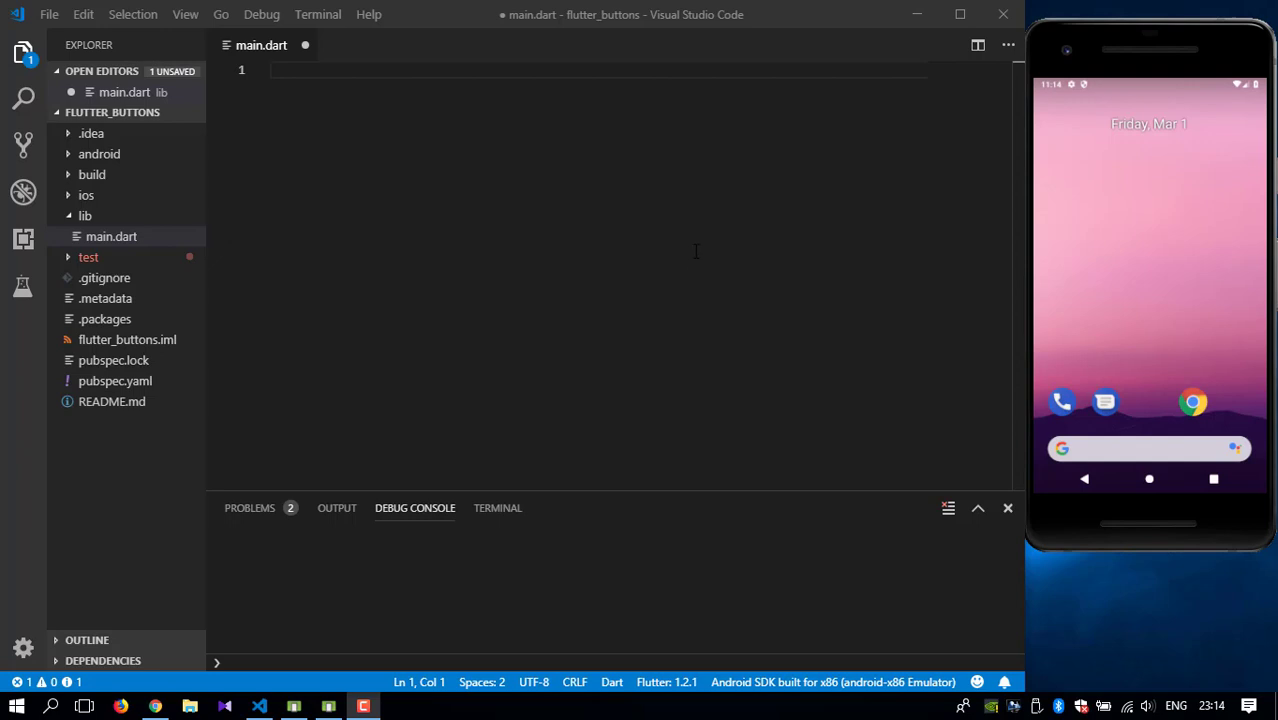
pyautogui.moveTo(510, 206)
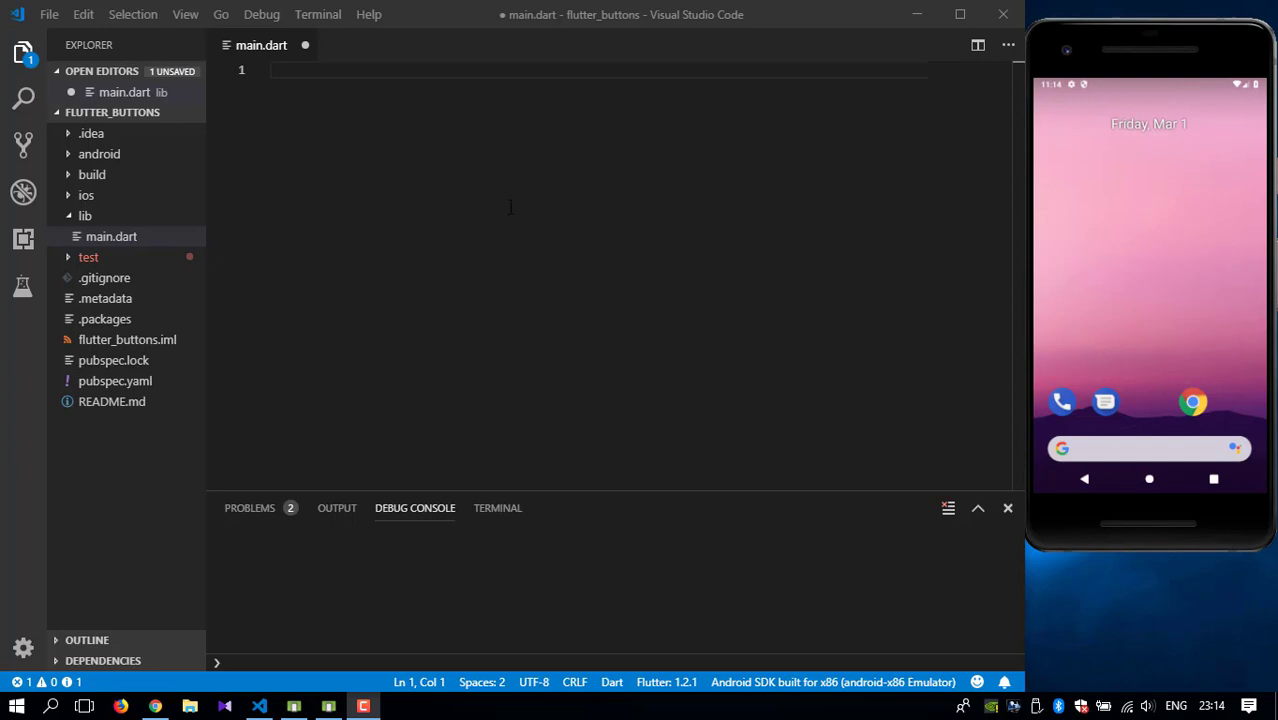
pyautogui.moveTo(494, 196)
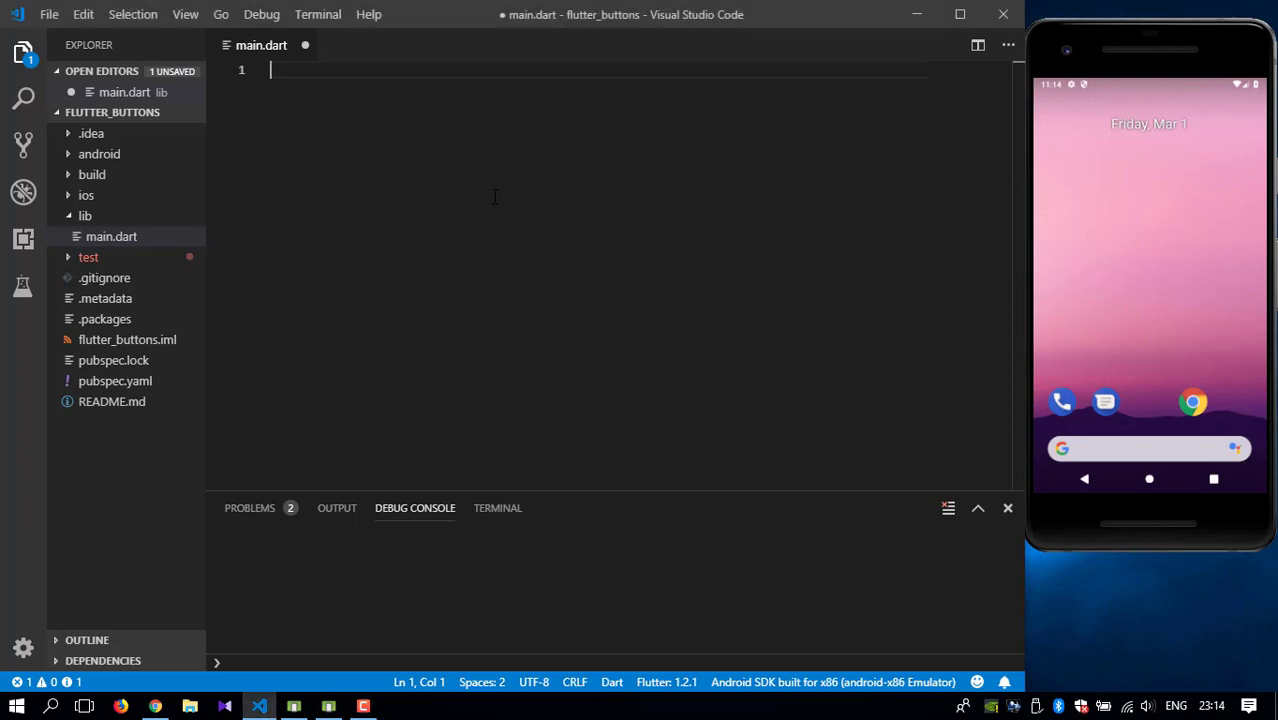
pyautogui.moveTo(532, 192)
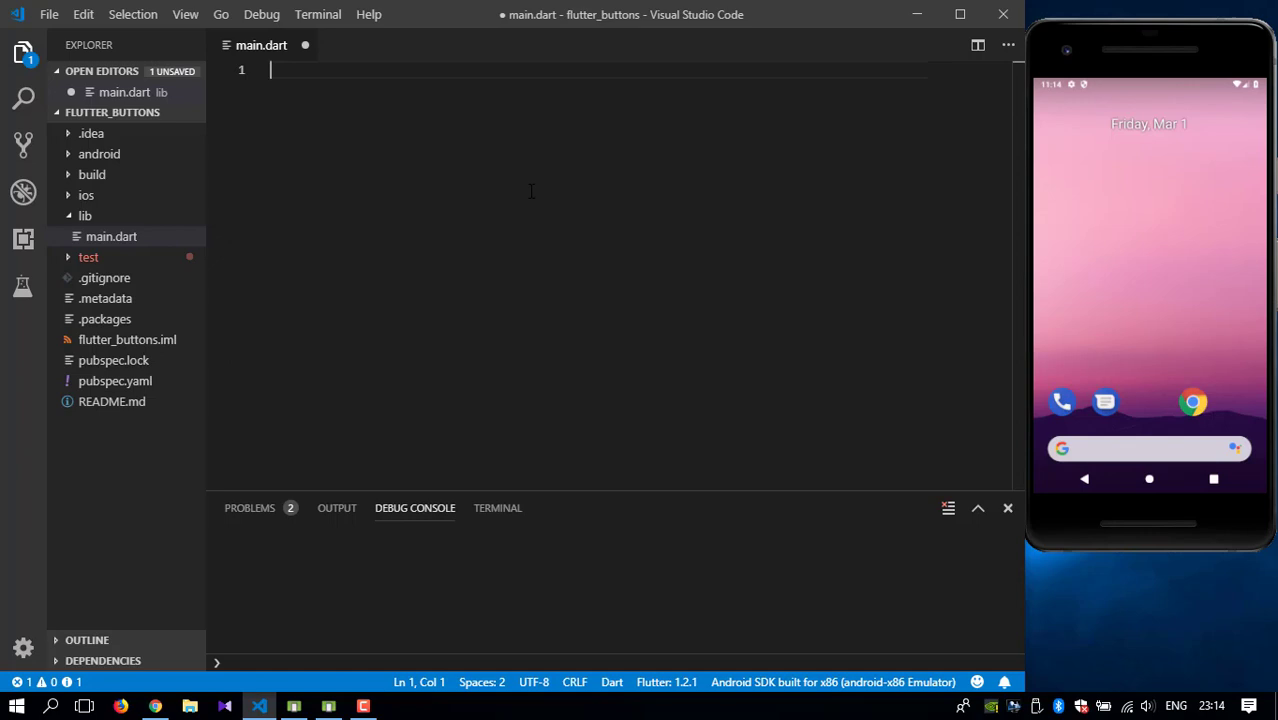
# Add import 'package:flutter/material.dart'; at the top of main.dart.
pyautogui.write('import')
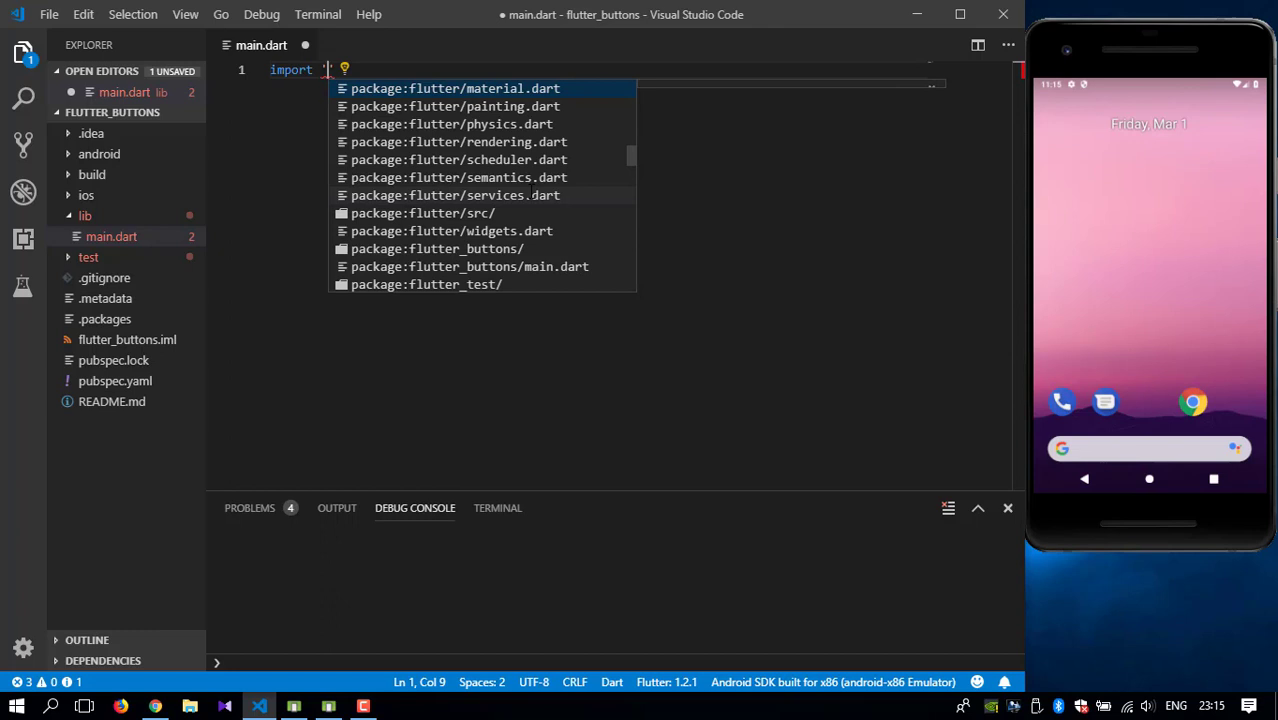
pyautogui.write("'packag")
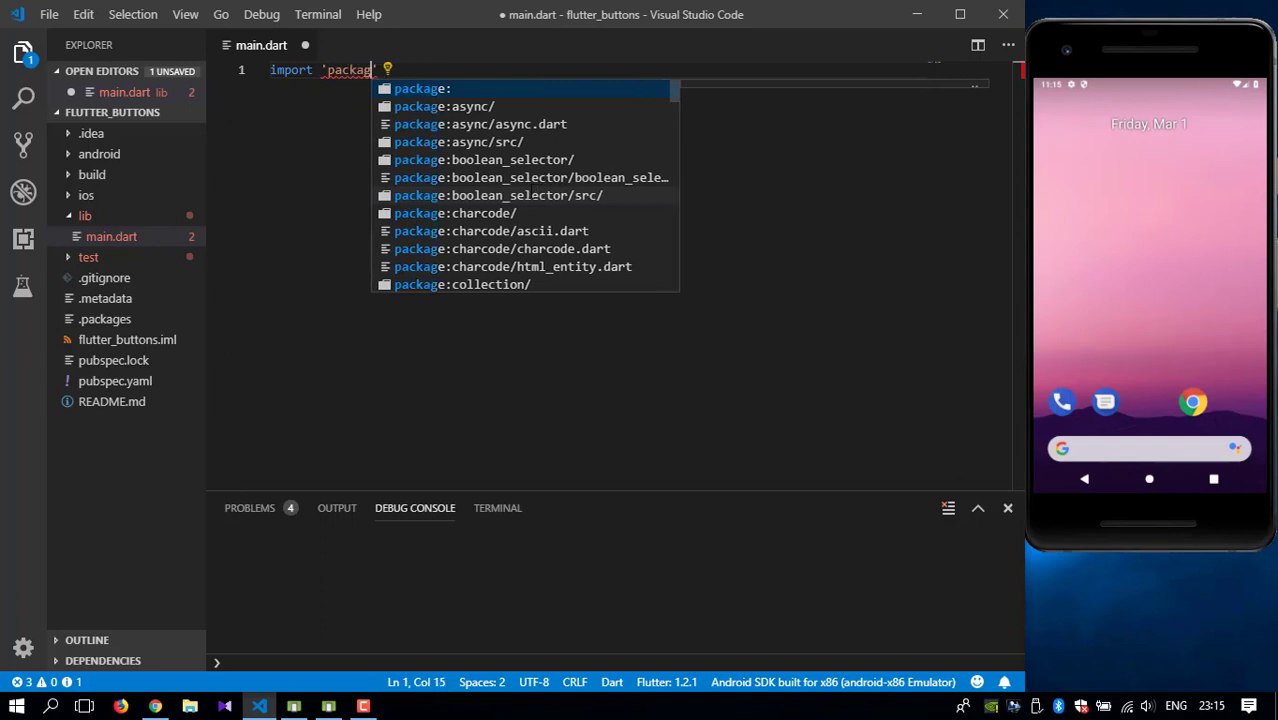
pyautogui.press('Backspace')
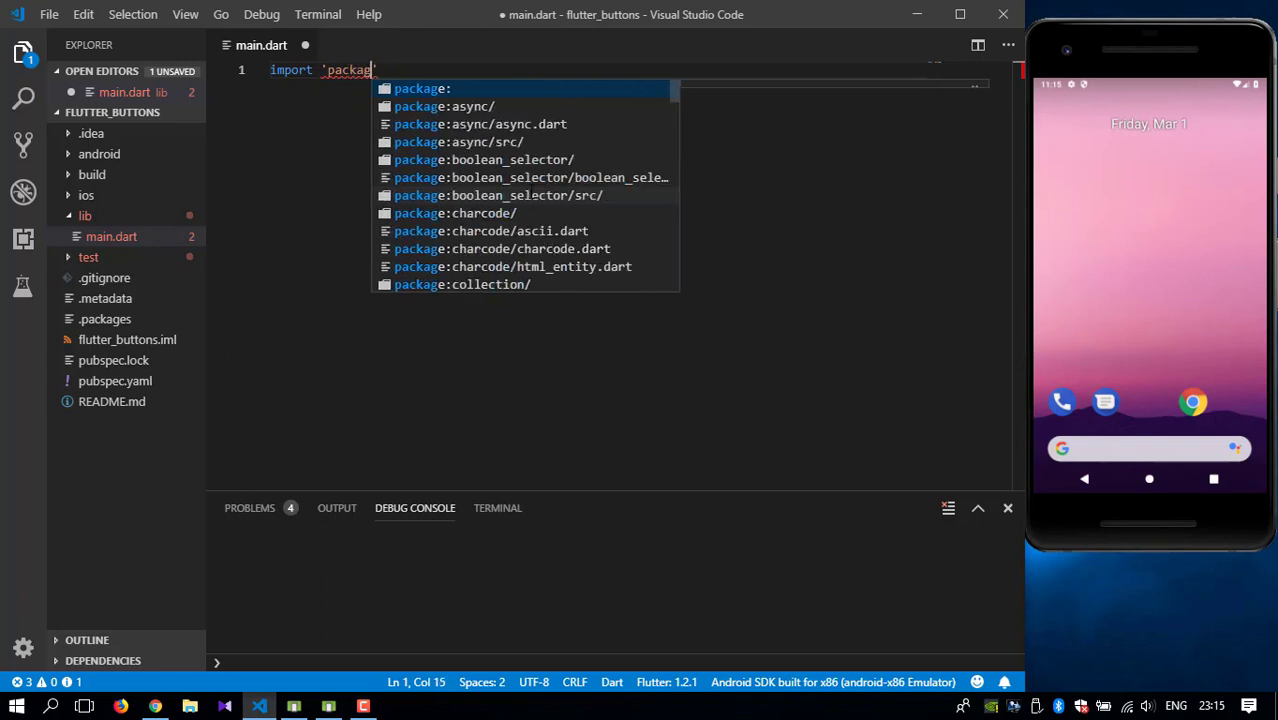
pyautogui.press('Backspace')
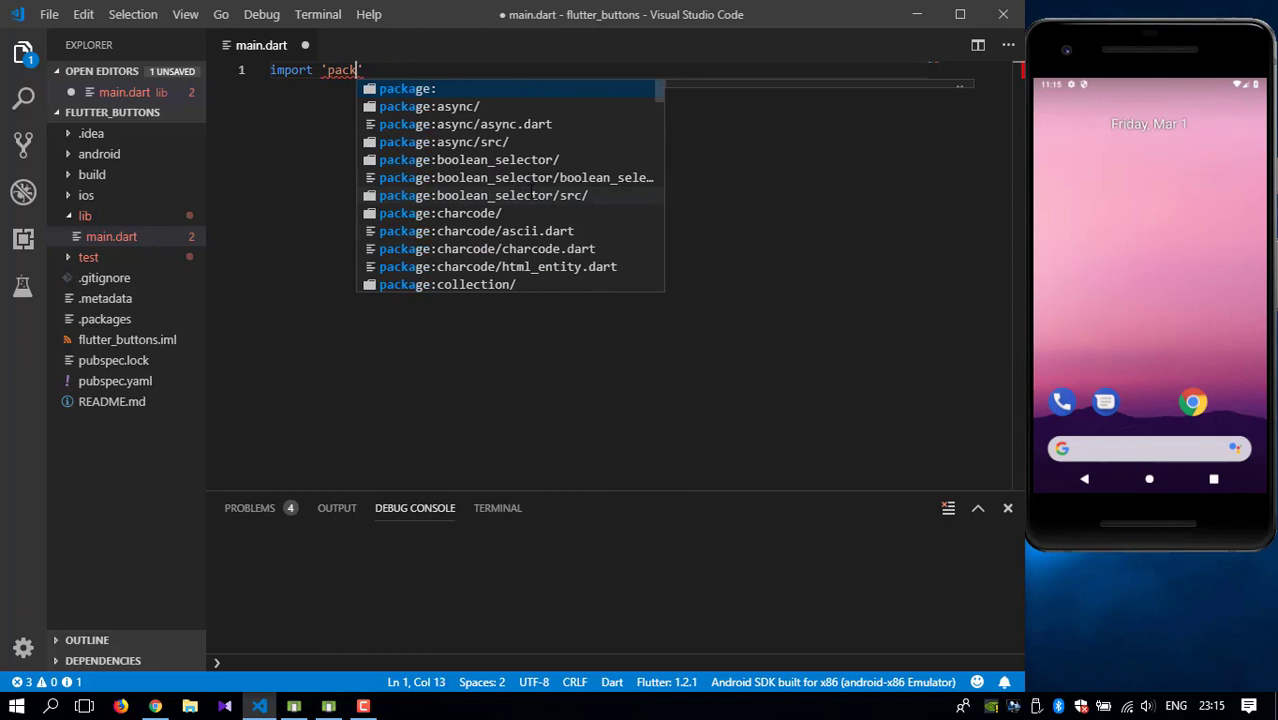
pyautogui.write('age')
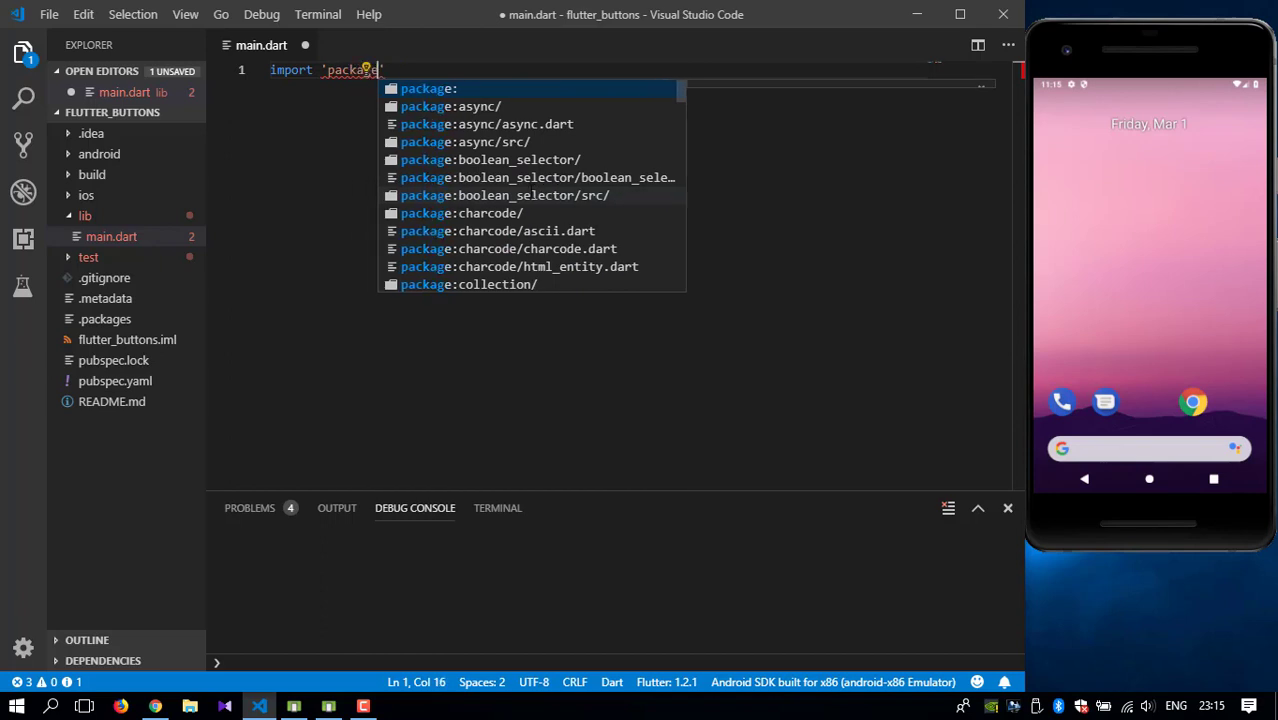
pyautogui.write('flutter/material.dart')
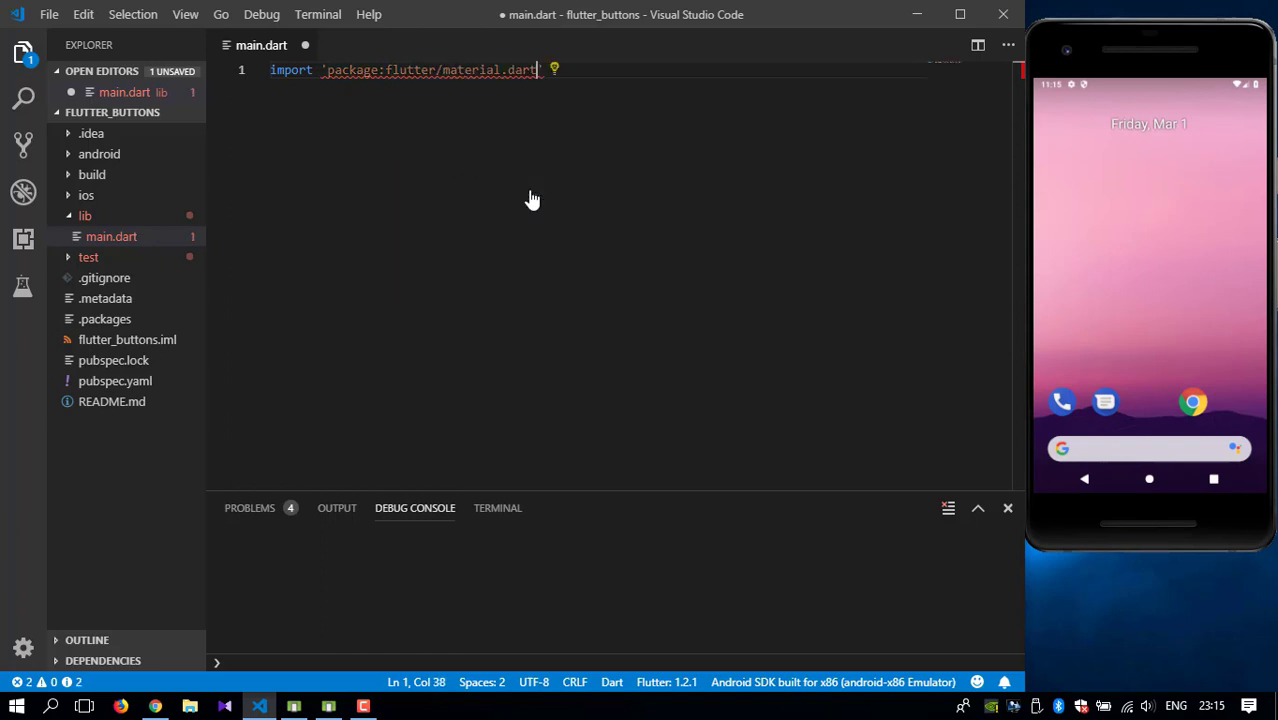
pyautogui.press('Enter')
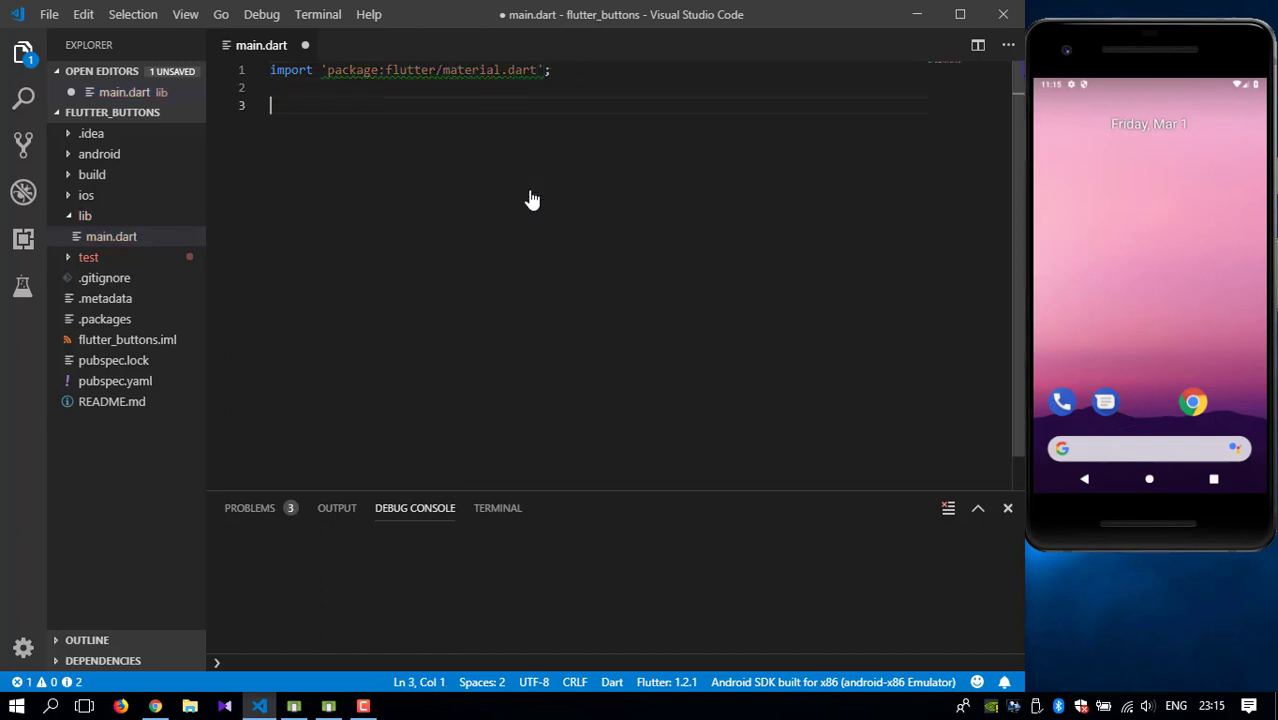
# Write void main() => runApp(new FlutterButtons()); below the import.
pyautogui.write('void main(')
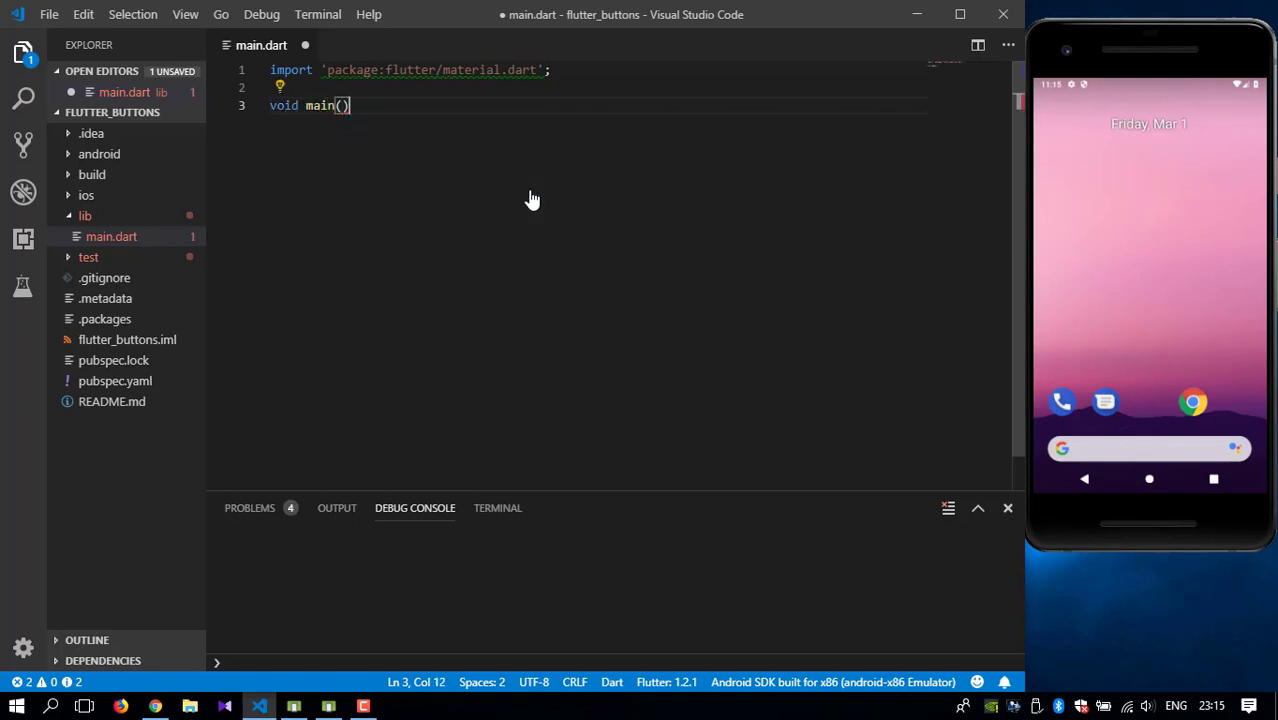
pyautogui.write('=')
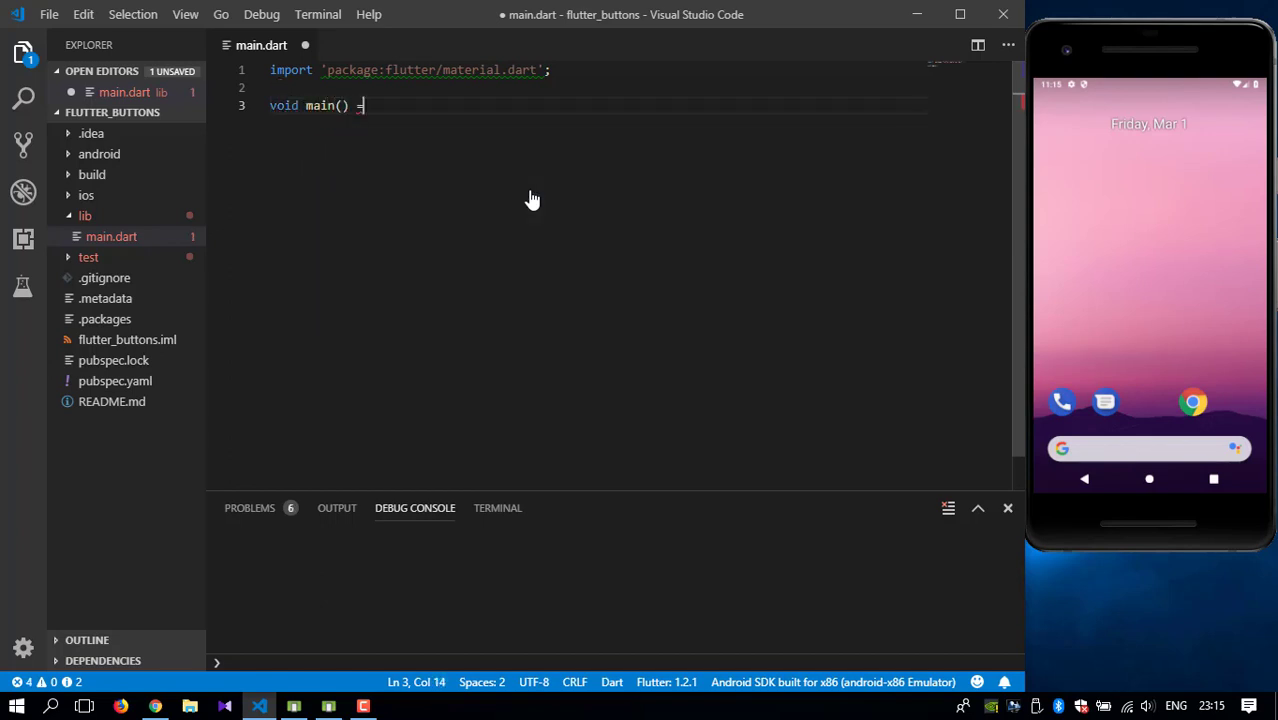
pyautogui.write('>')
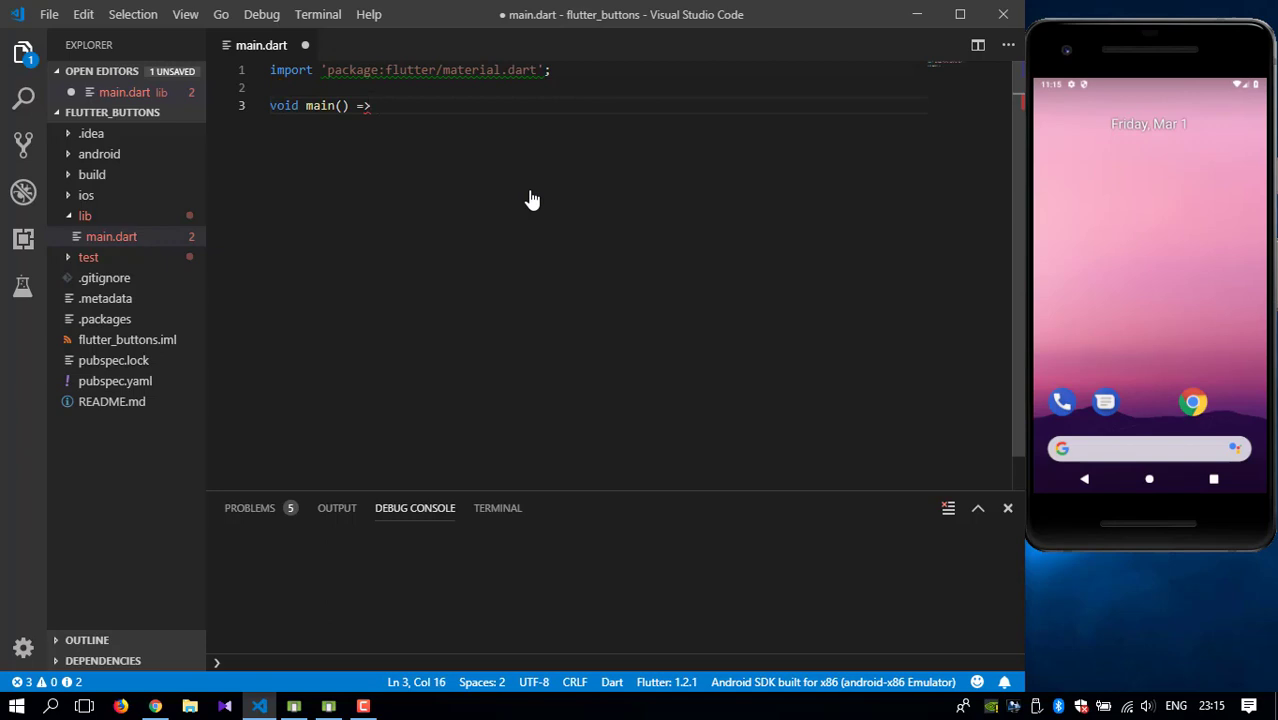
pyautogui.write('runApp();')
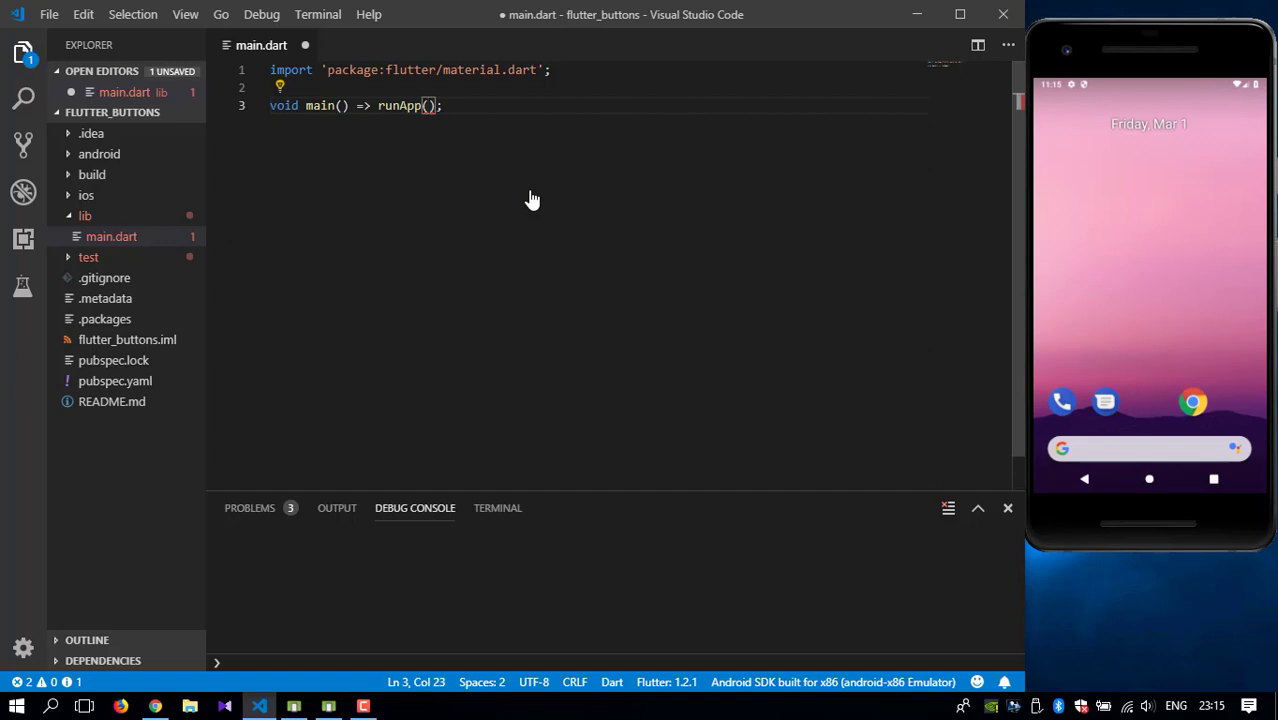
pyautogui.write('new')
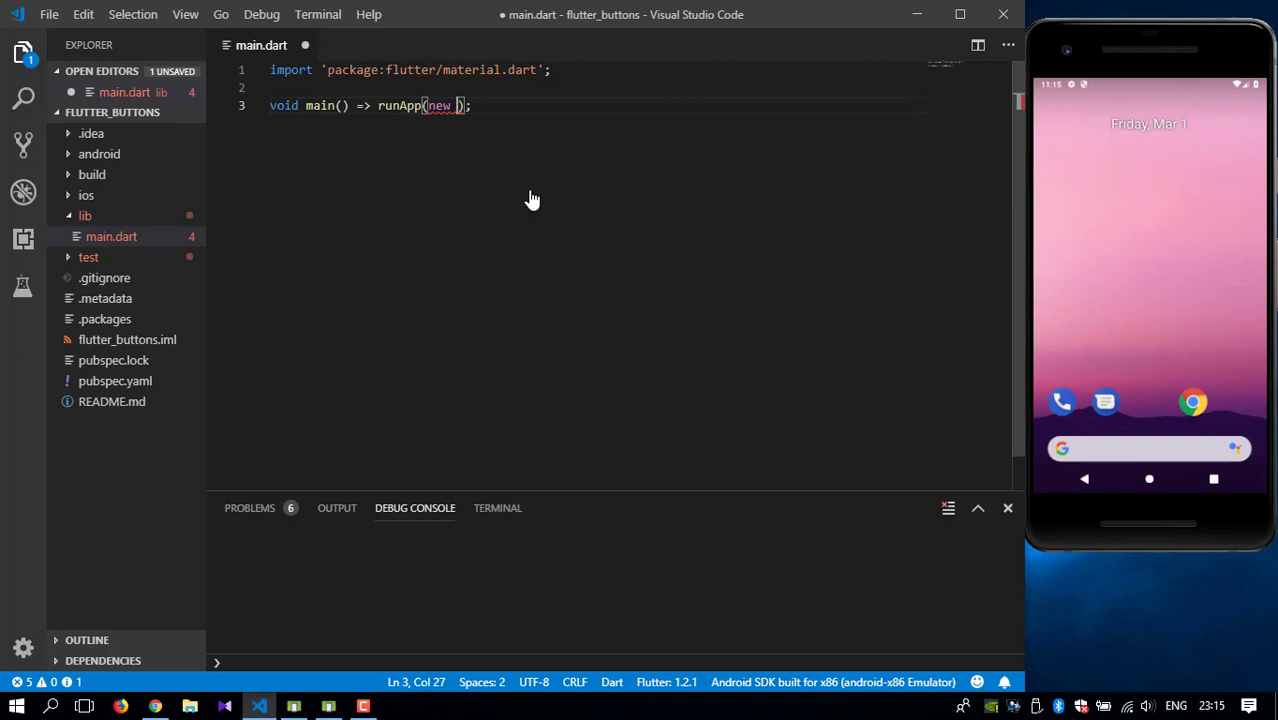
pyautogui.write('FlutterButtons(')
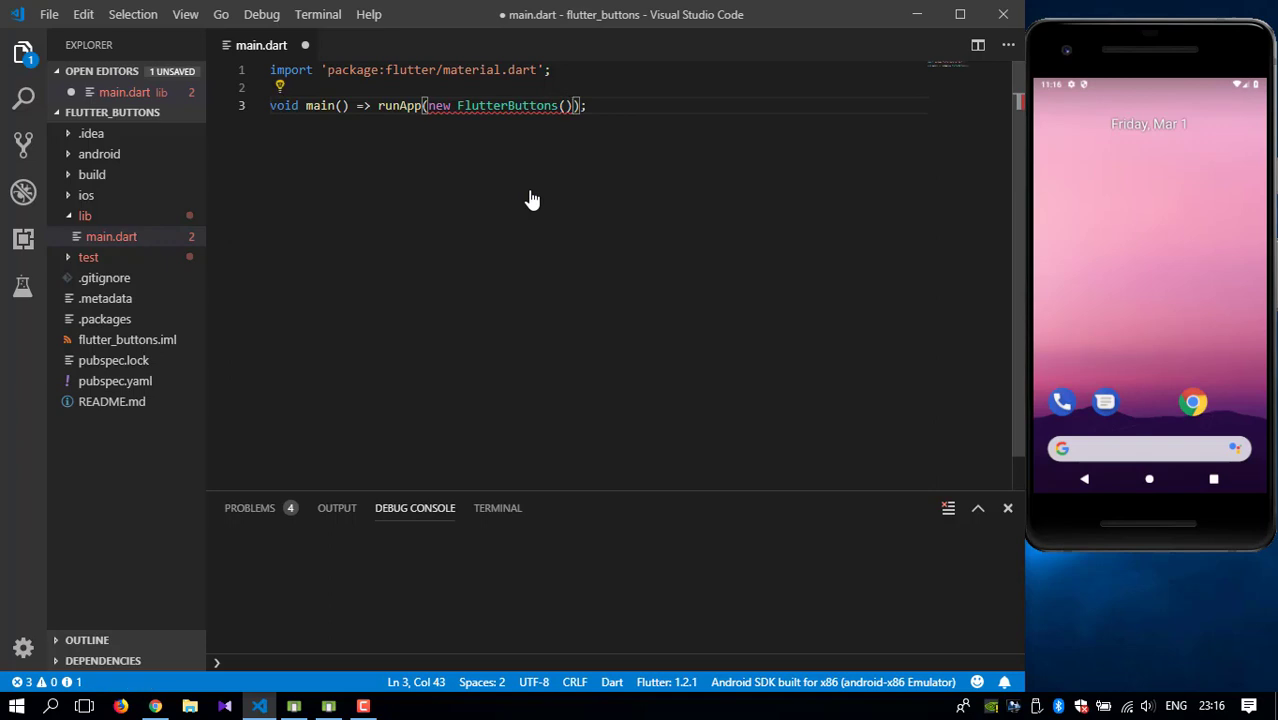
# Define class FlutterButtons extends StatelessWidget with an empty overridden build method.
pyautogui.press('Enter')
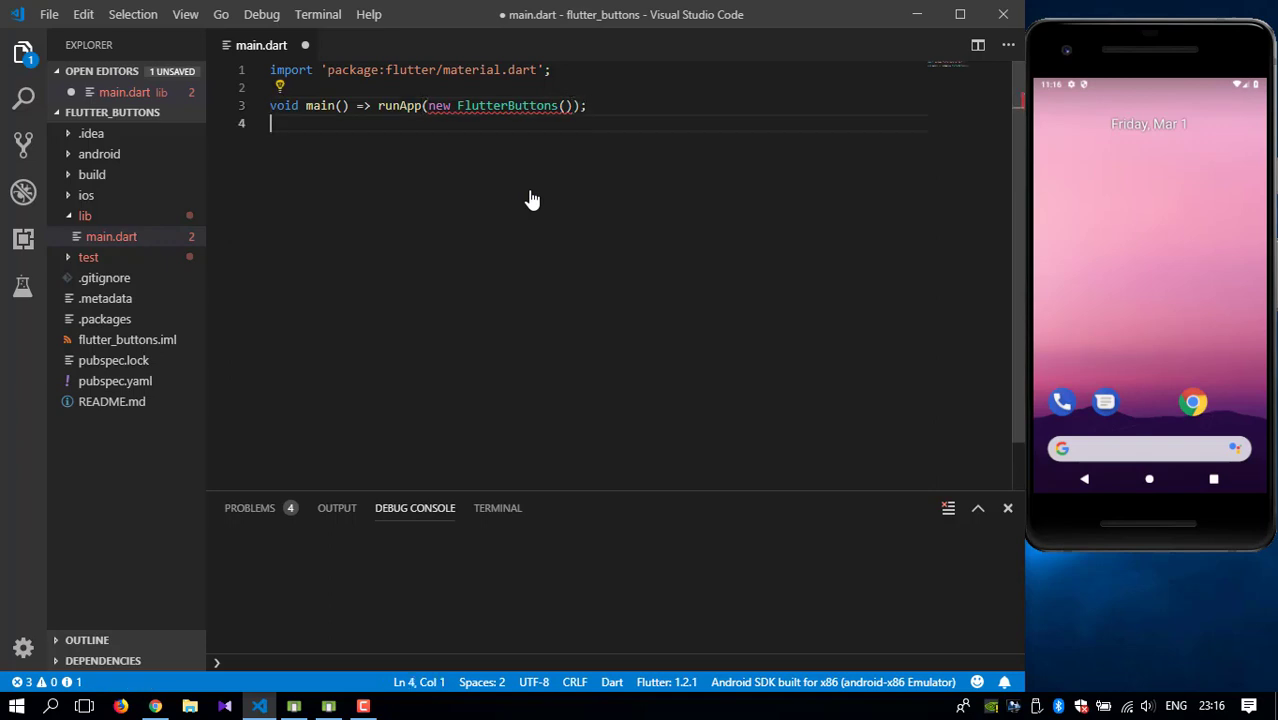
pyautogui.press('Enter')
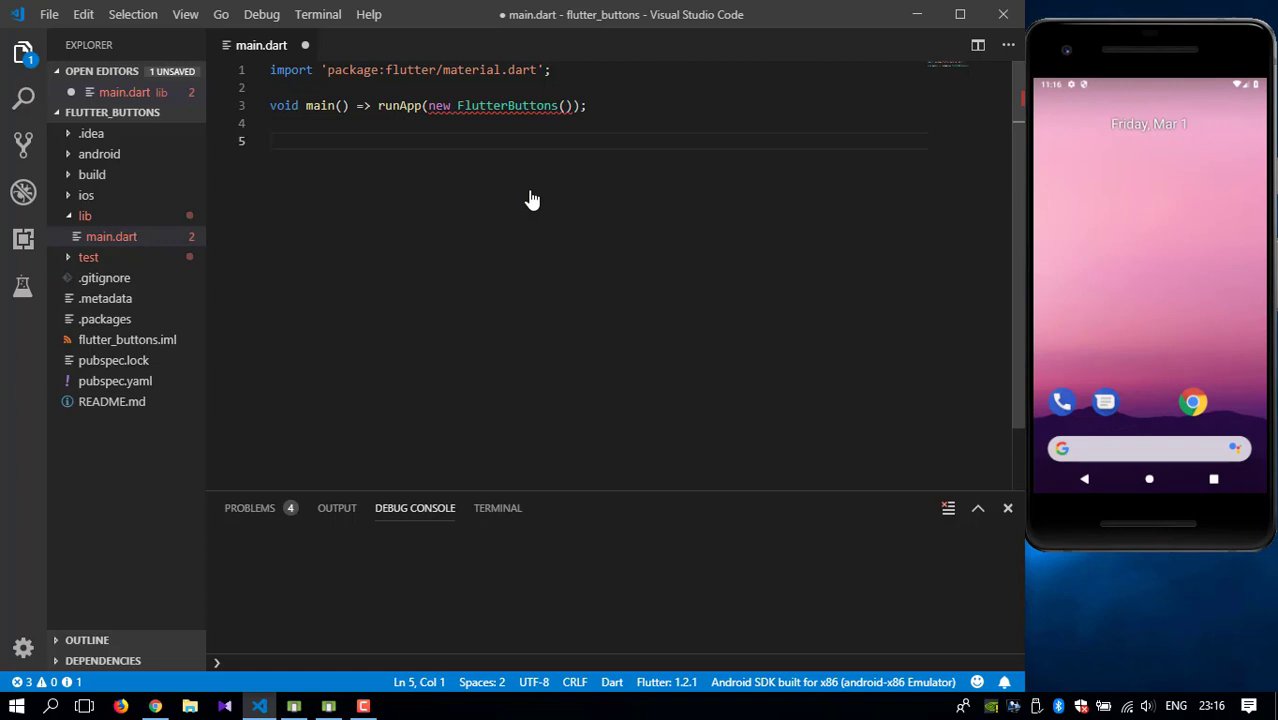
pyautogui.write('class')
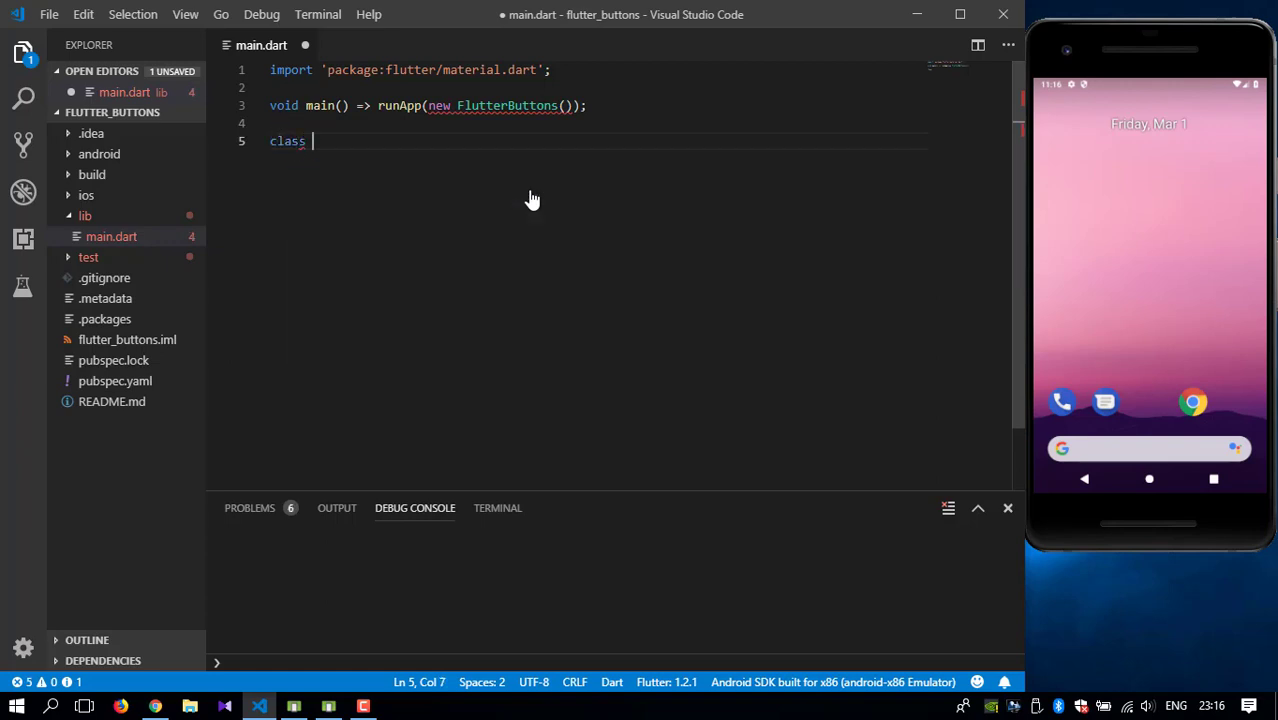
pyautogui.write('Flutter')
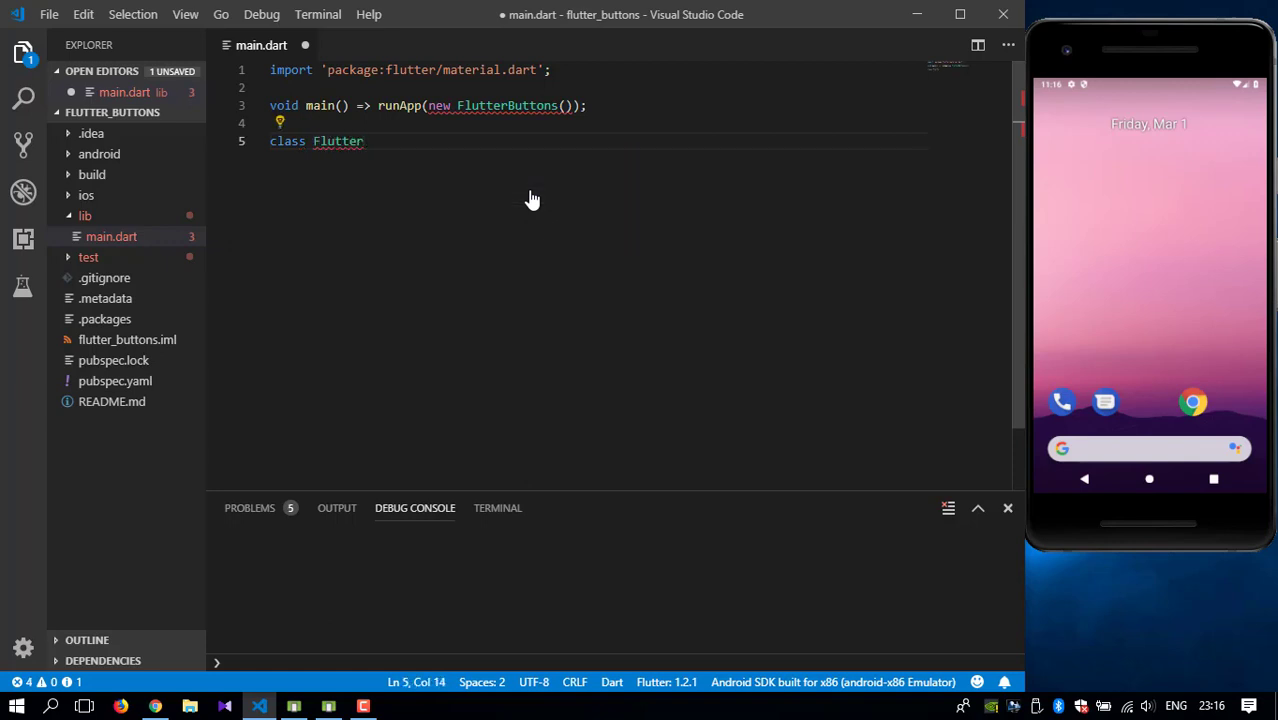
pyautogui.write('Buttons')
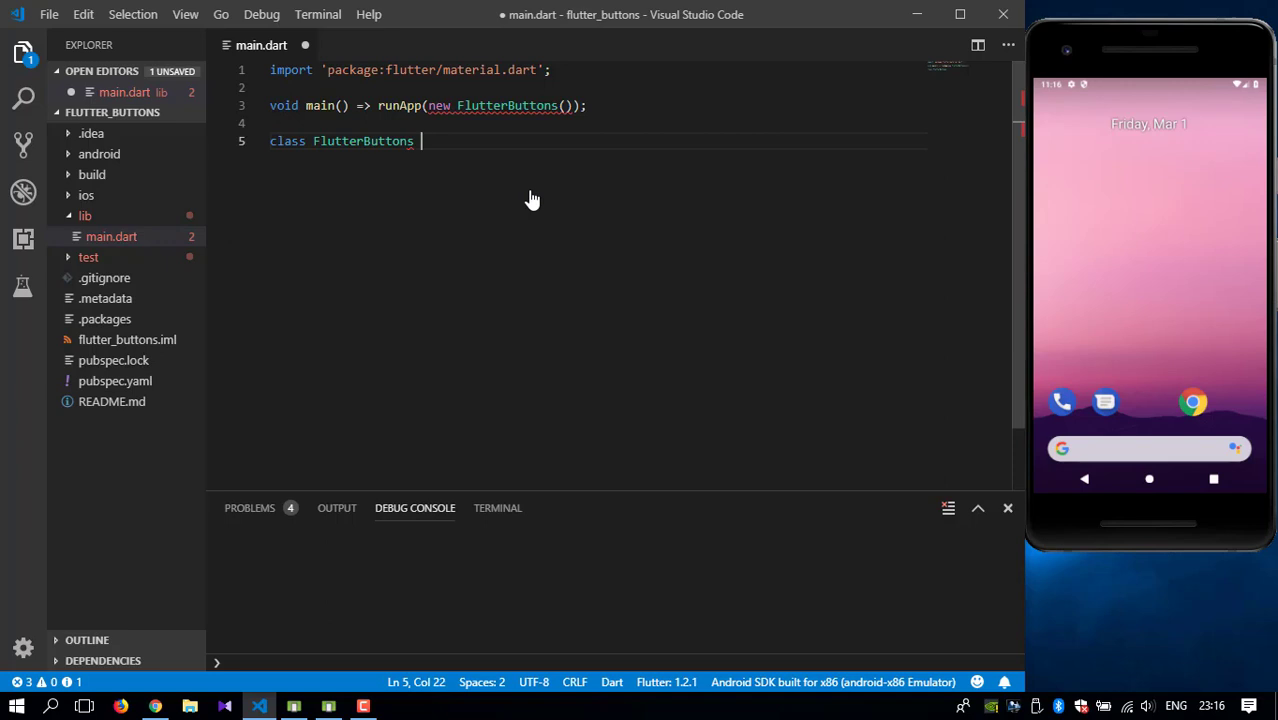
pyautogui.write('extends Stat')
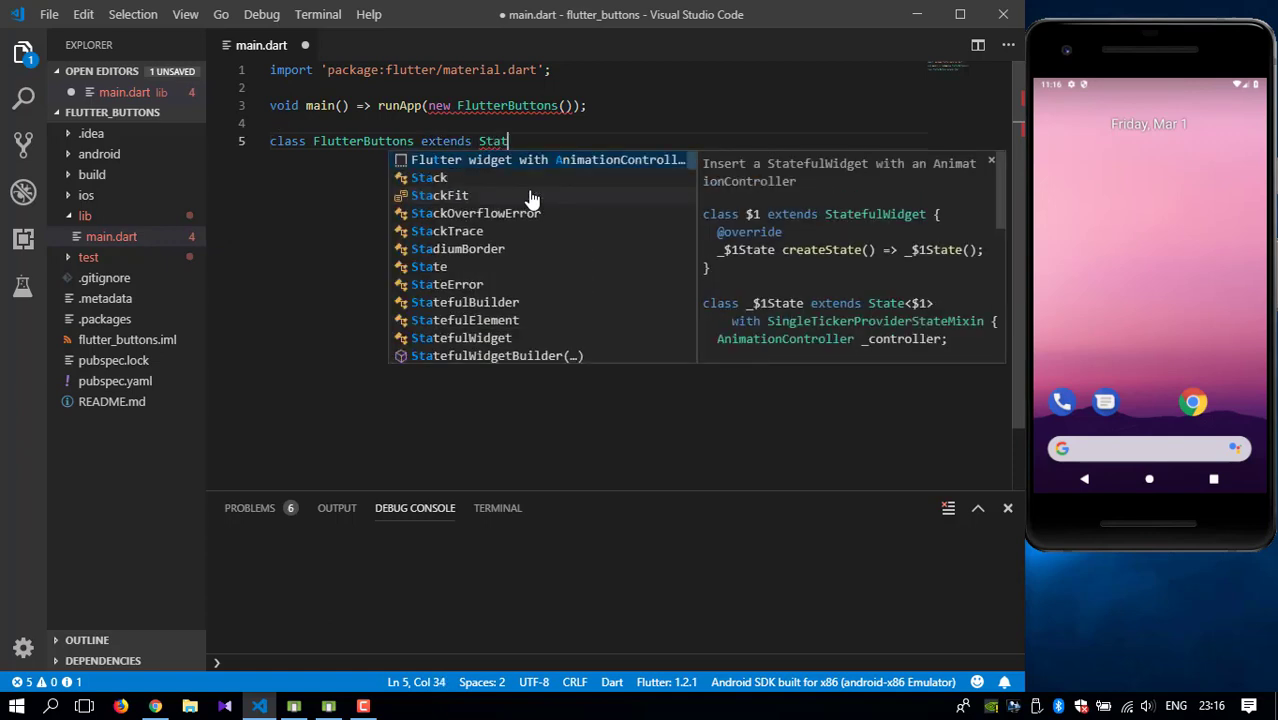
pyautogui.write('elessWidget {')
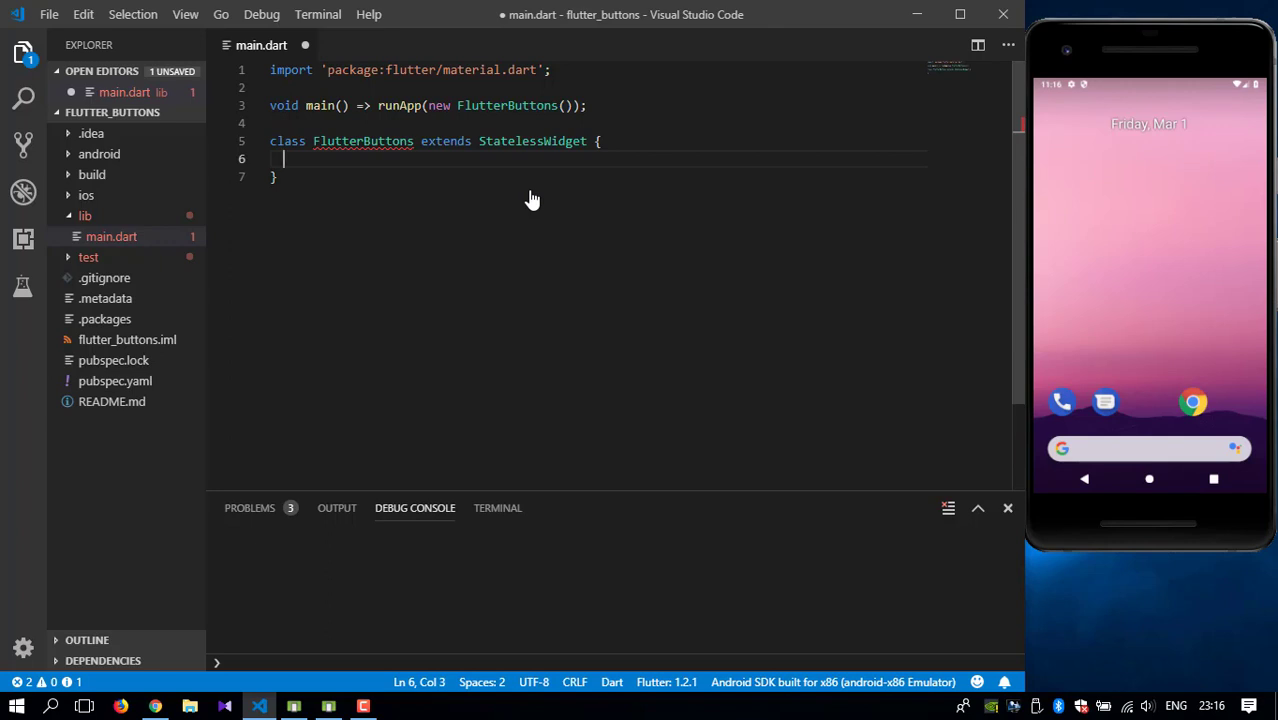
pyautogui.write('build(BuildContext context) {')
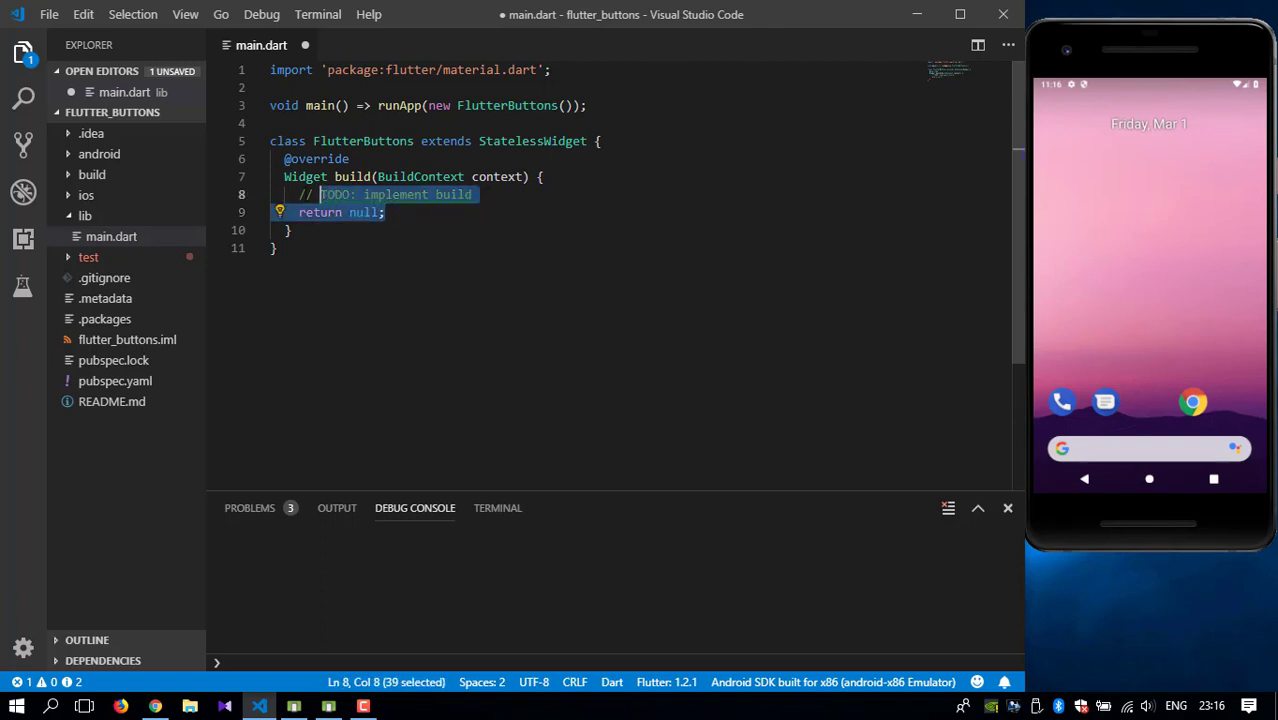
pyautogui.press('Delete')
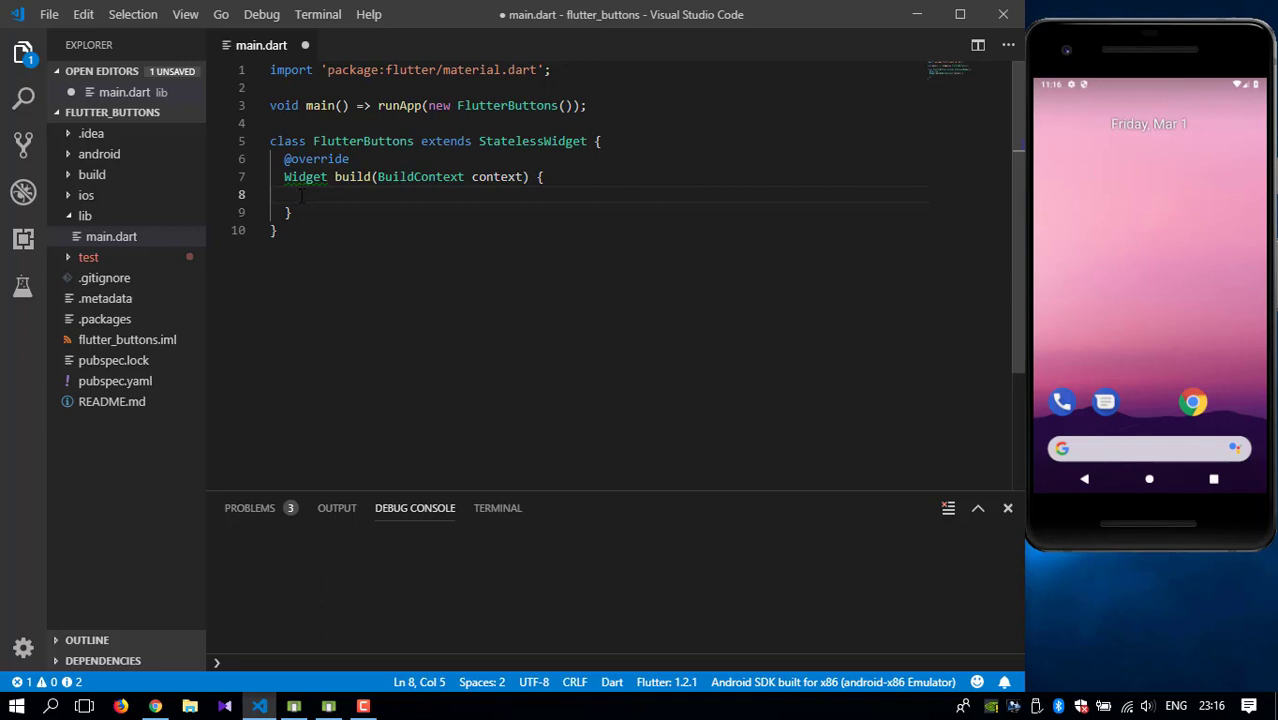
# Return a new MaterialApp titled 'Flutter Buttons' with home: new Scaffold().
pyautogui.write('return')
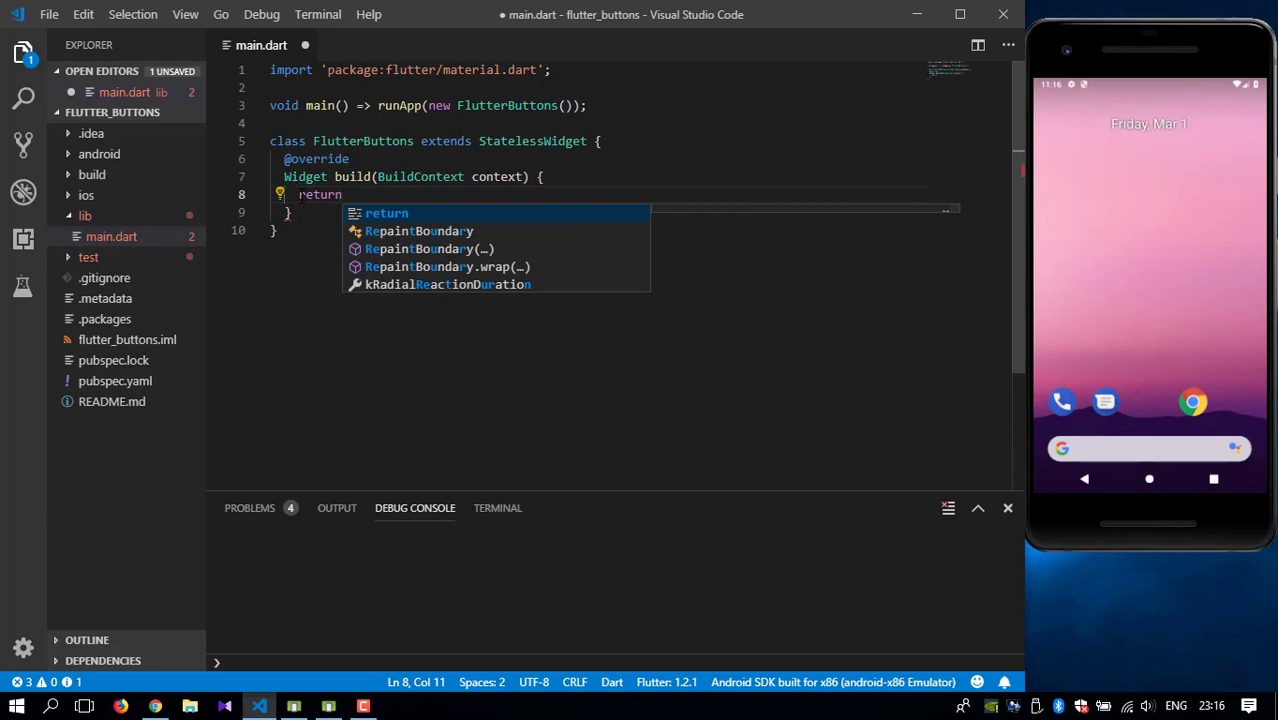
pyautogui.write('MaterialApp(')
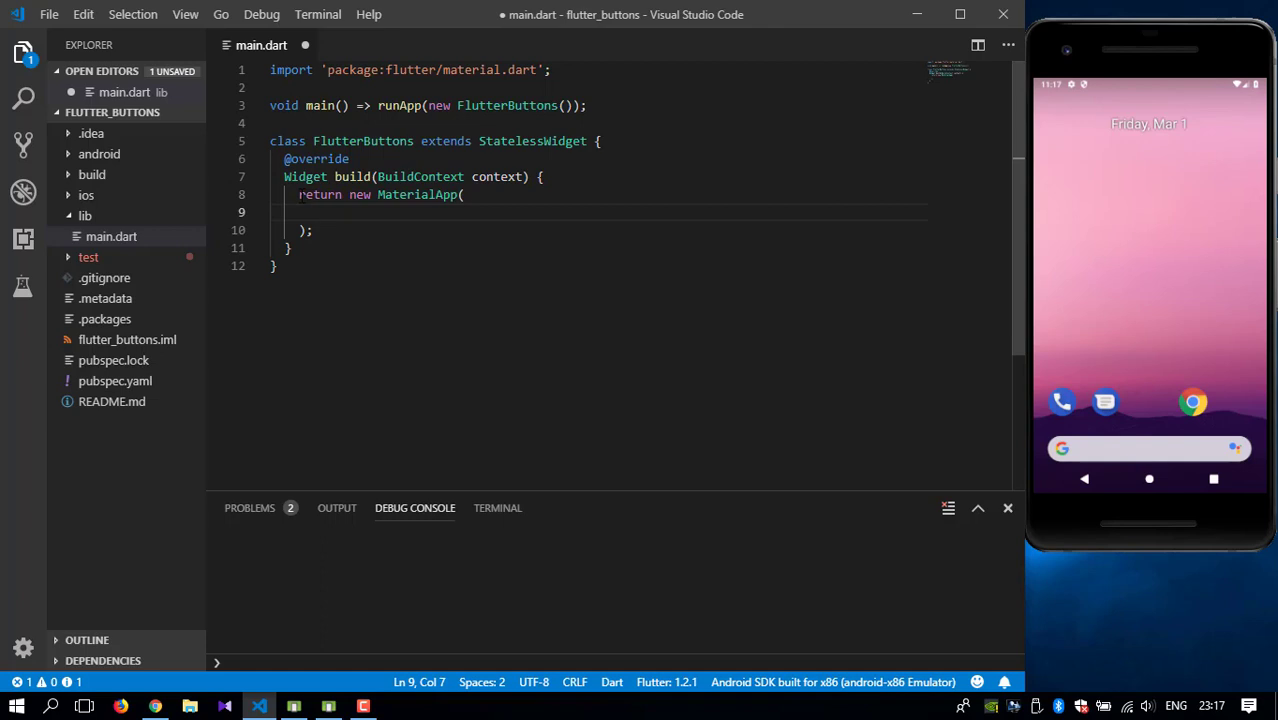
pyautogui.write("title: '',")
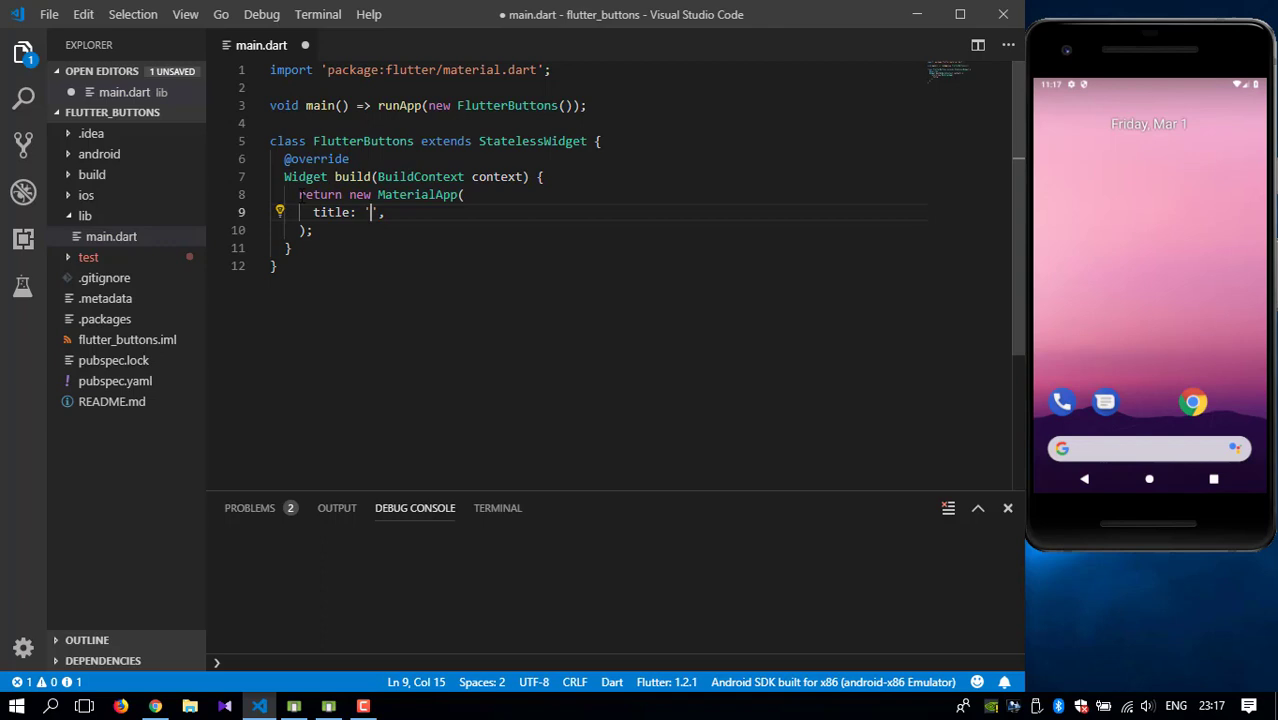
pyautogui.write('Flutter Buttons')
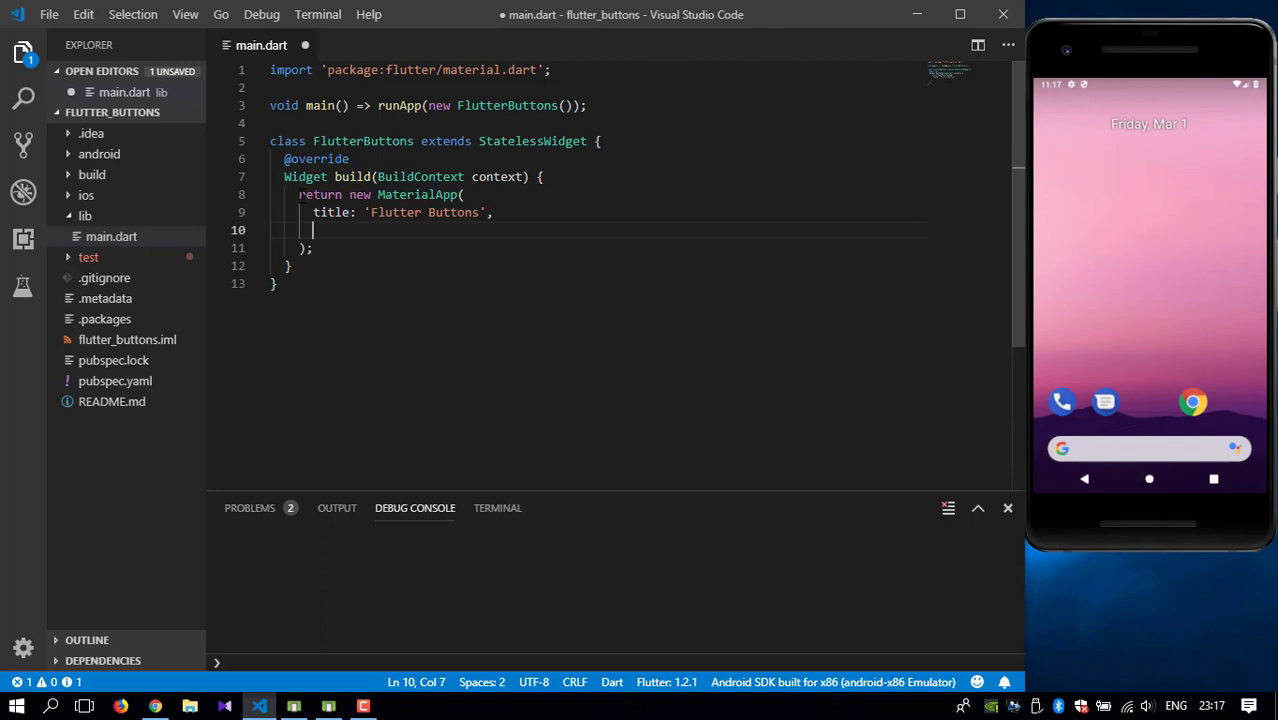
pyautogui.write('home: ,')
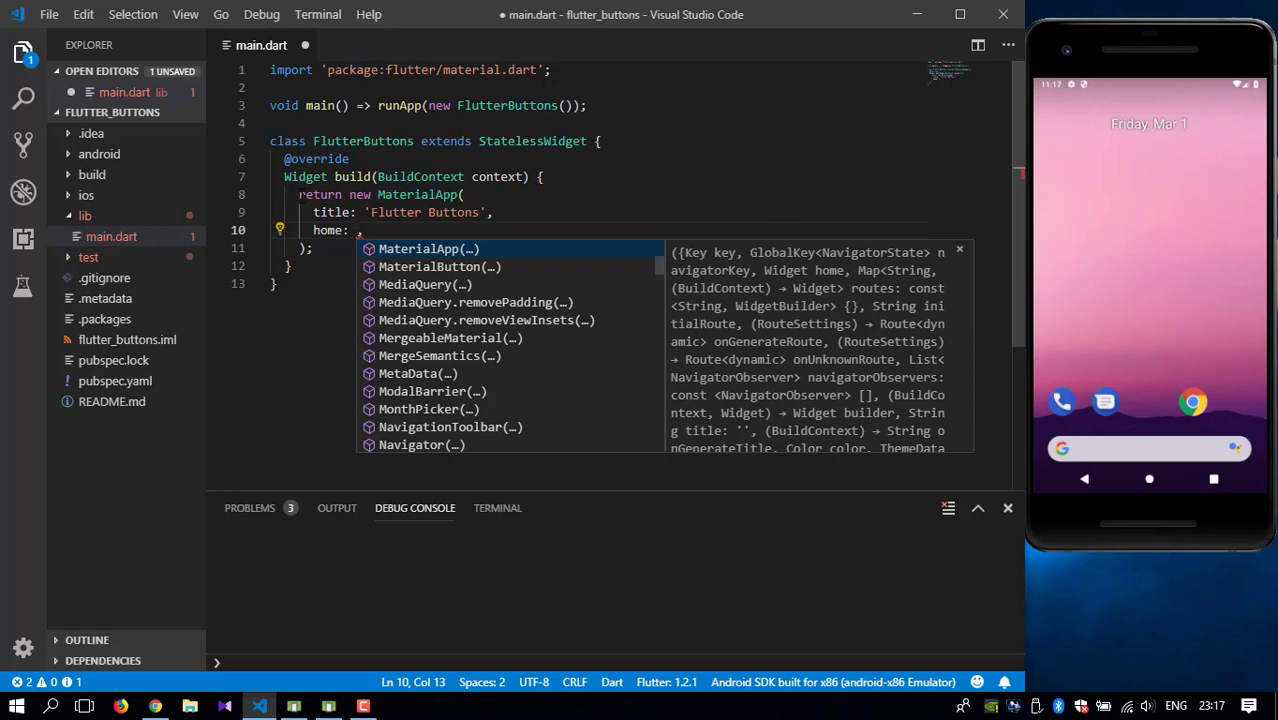
pyautogui.write('new')
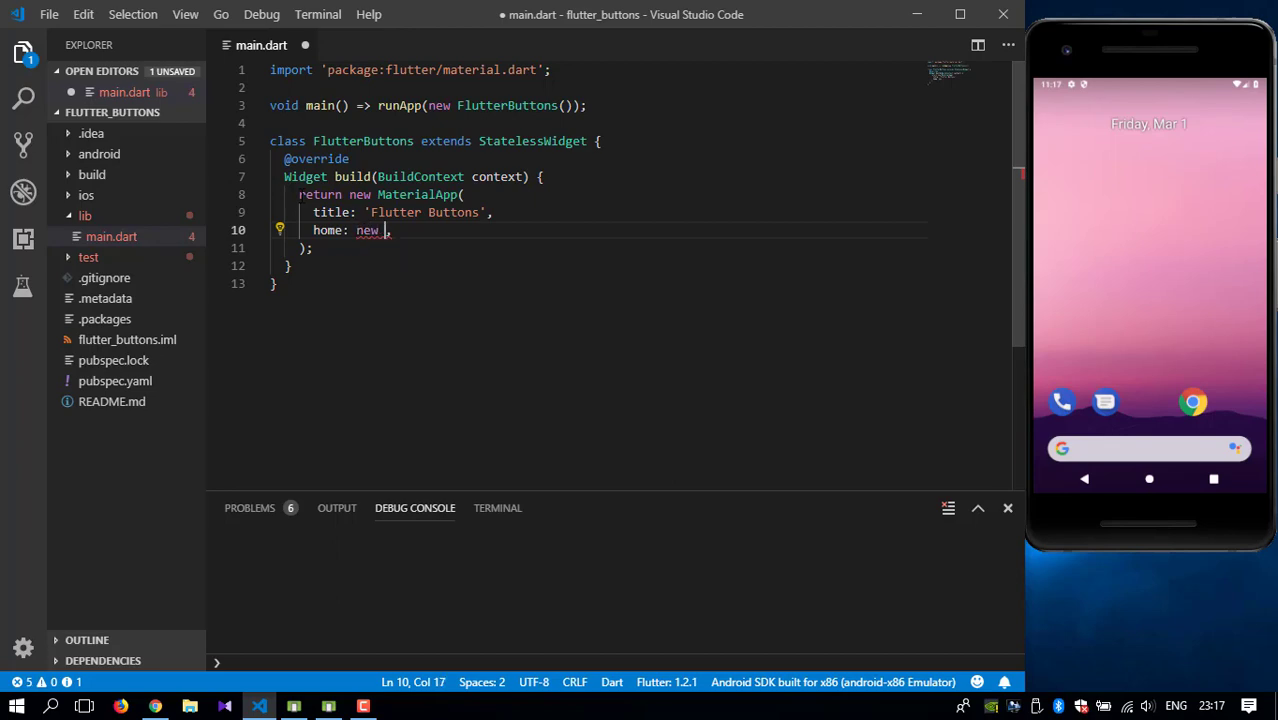
pyautogui.write('Scaffold(')
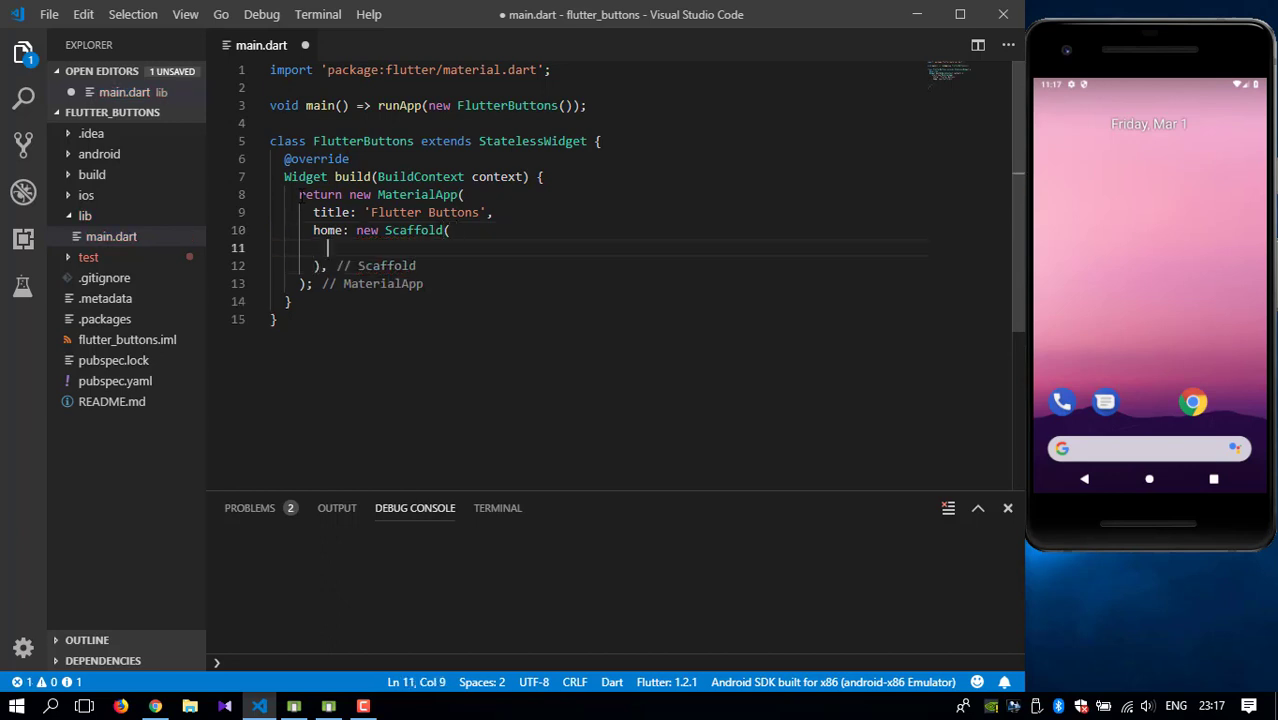
pyautogui.press('ctrl+s')
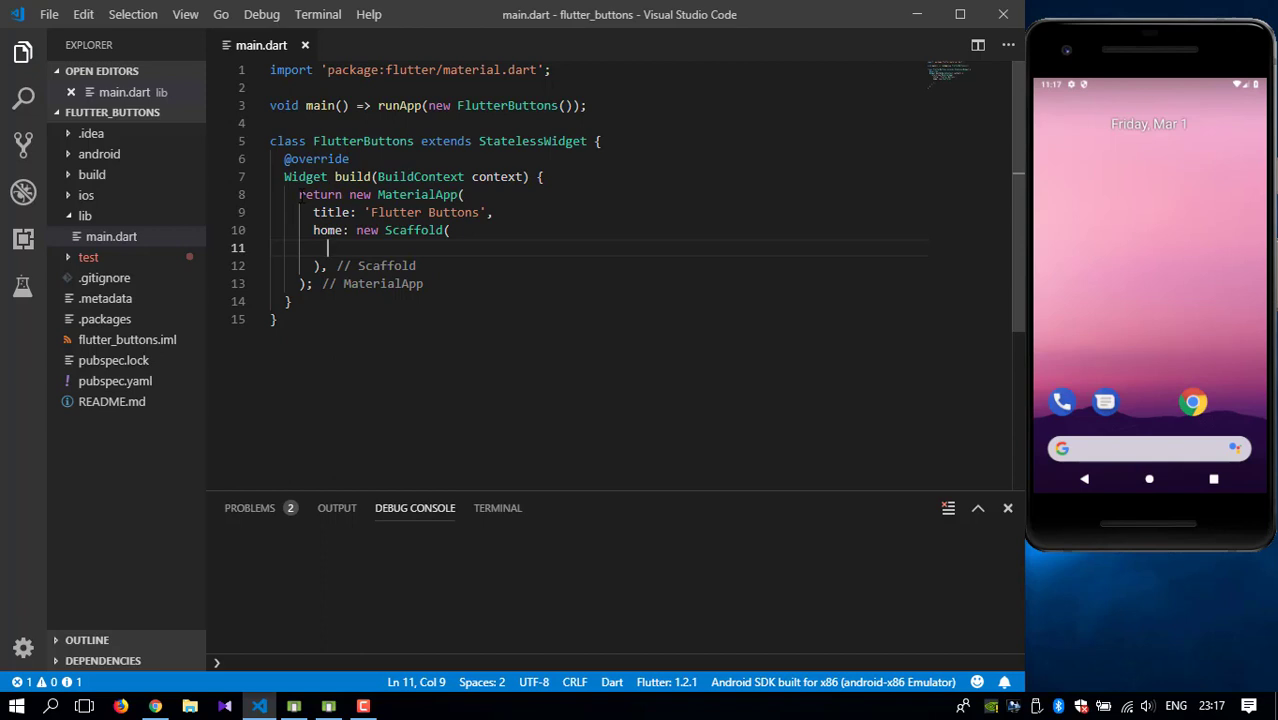
# Give the Scaffold an AppBar with title new Text("Raised Buttons in Flutter").
pyautogui.write('appBar: new AppBar(')
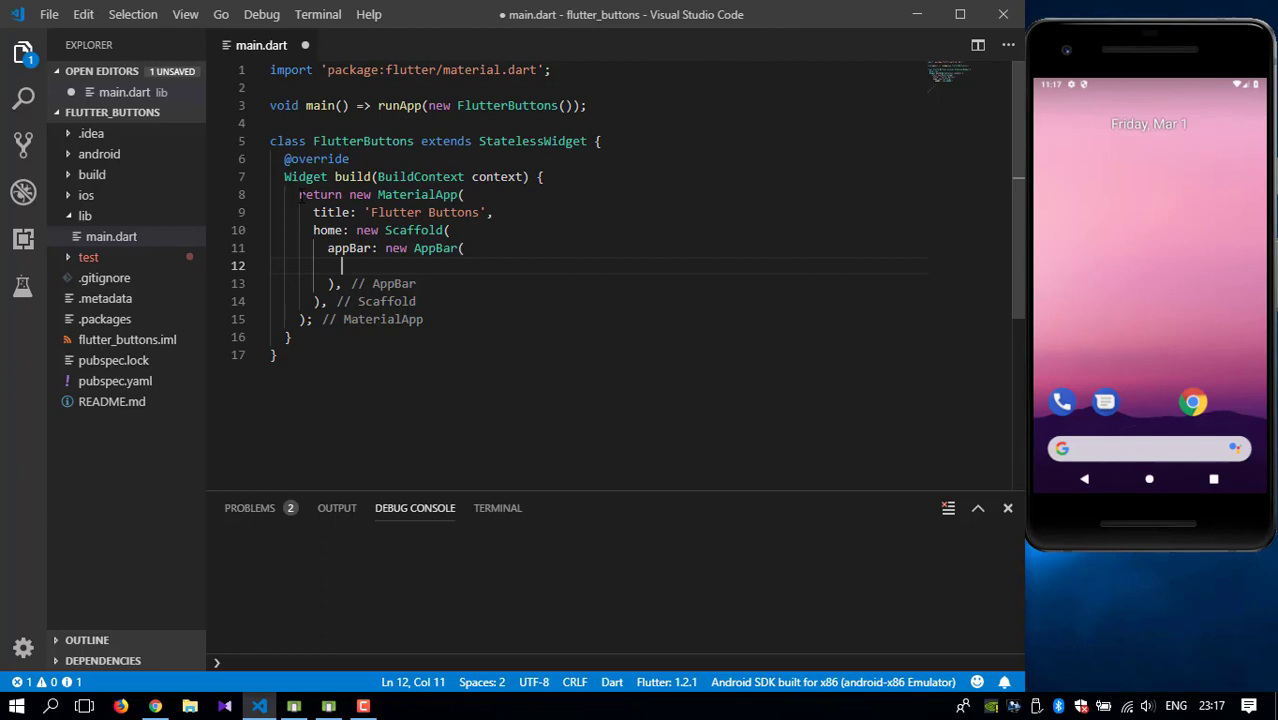
pyautogui.write('ti')
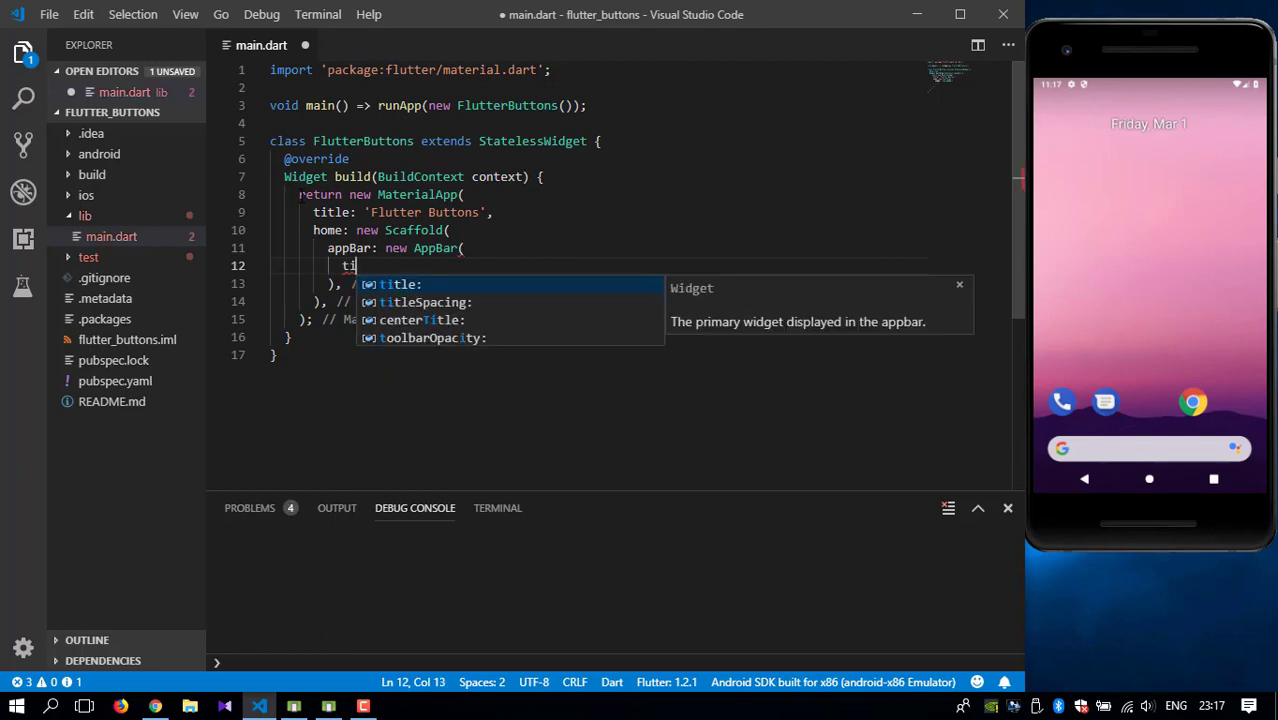
pyautogui.write('itle: new Text(data),')
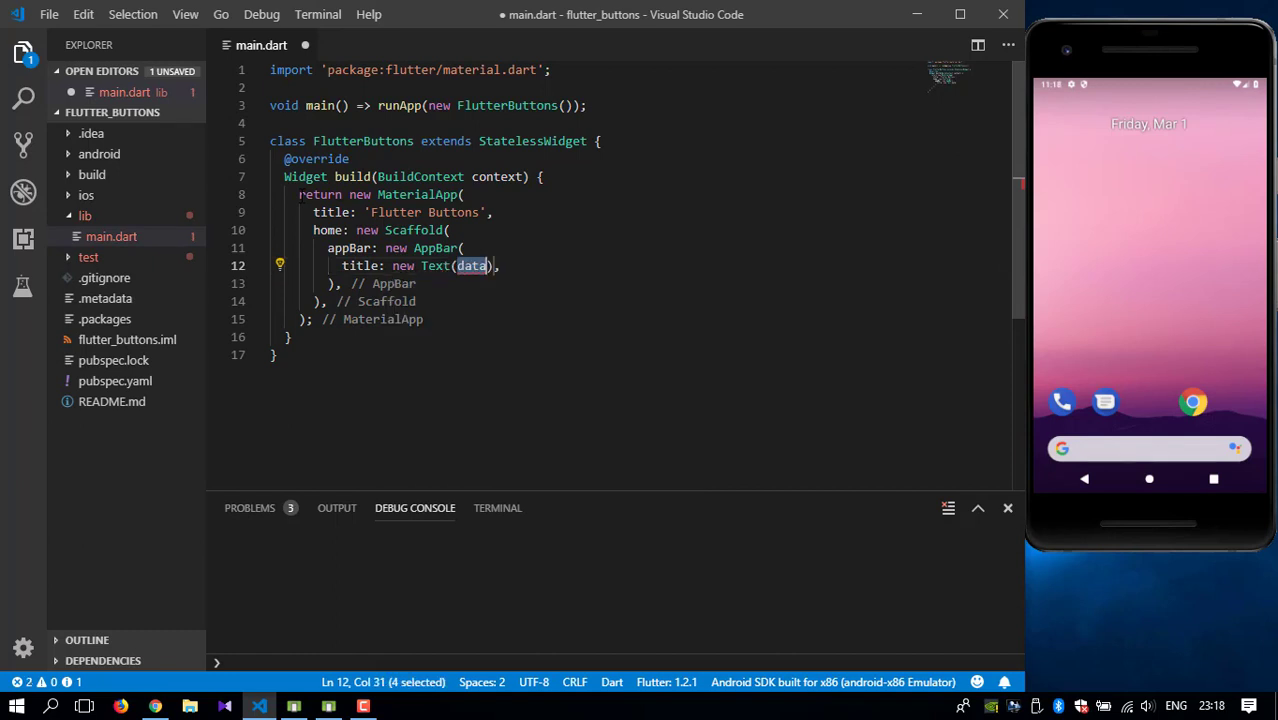
pyautogui.write('"Ra"')
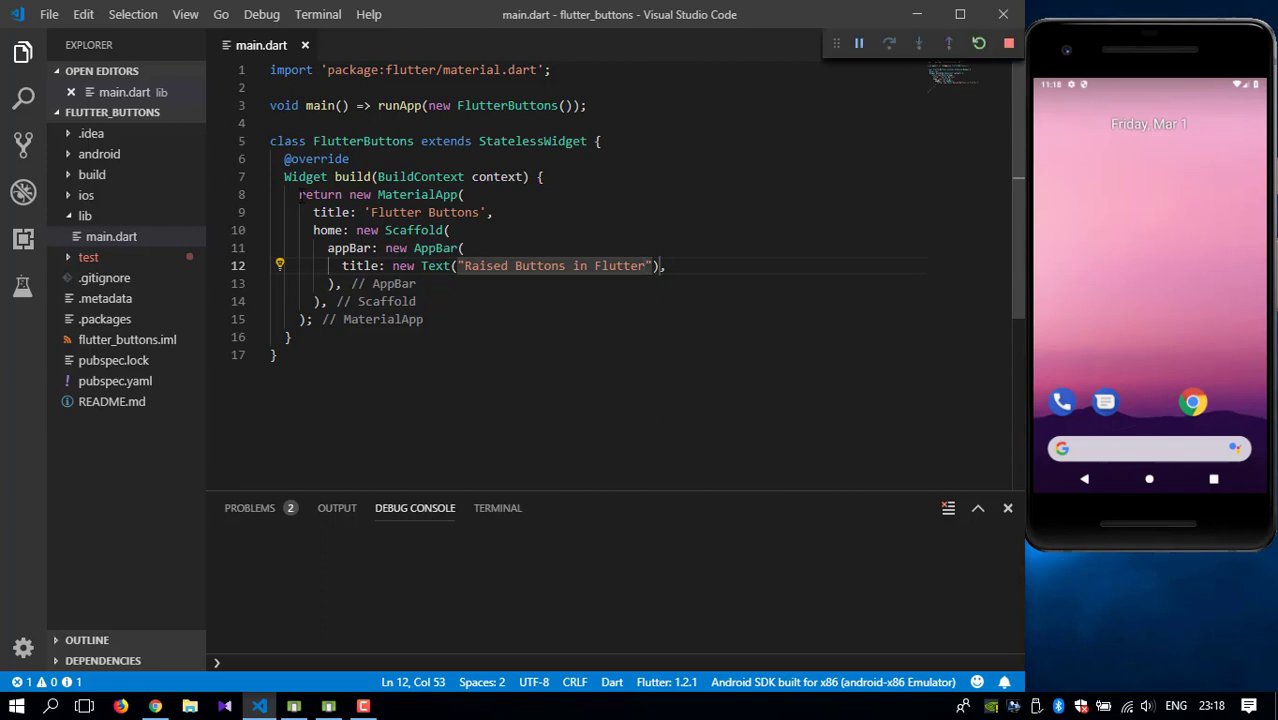
# Start debugging to launch the app on the Android emulator.
pyautogui.click(978, 44)
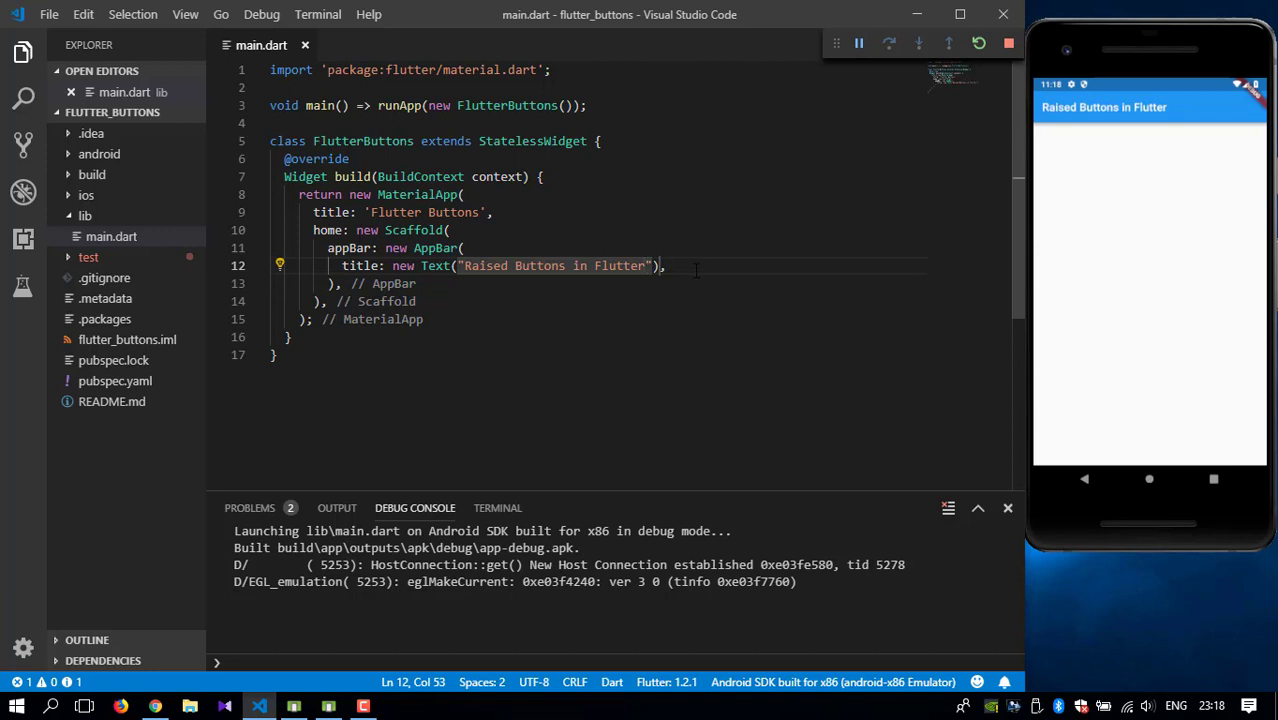
pyautogui.moveTo(836, 204)
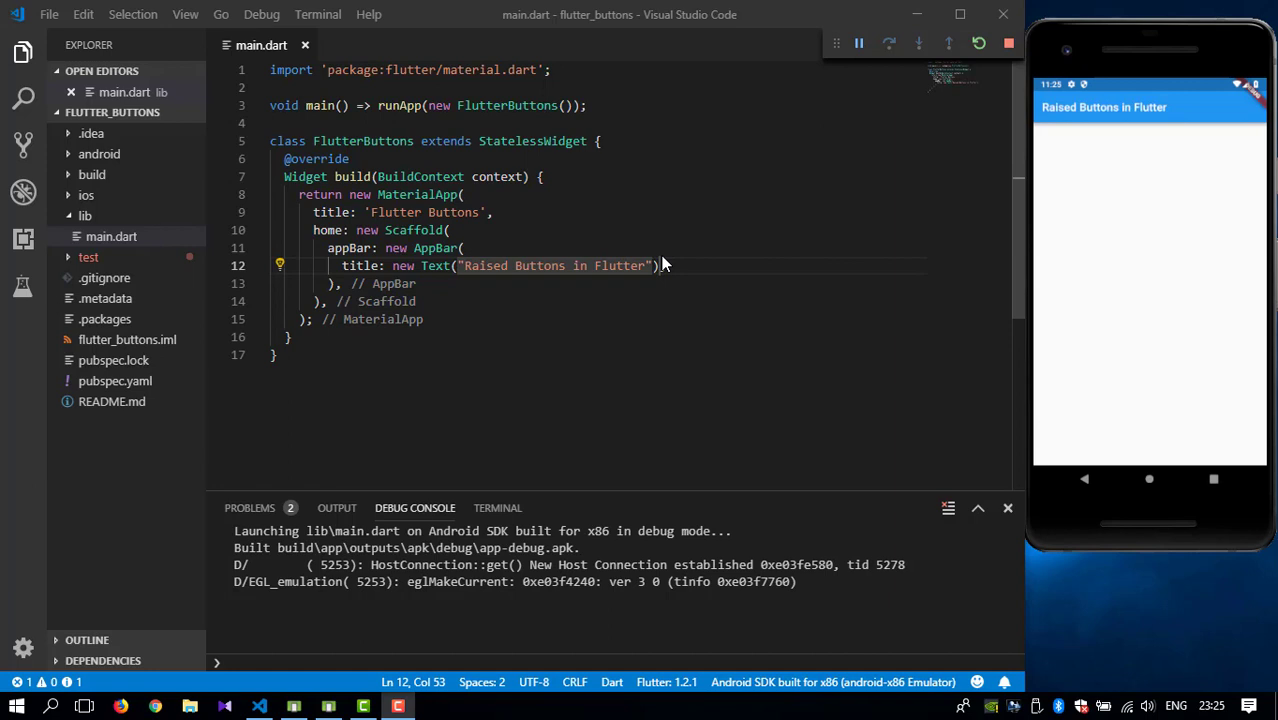
# Add body: new Center( to the Scaffold and begin its child property.
pyautogui.write(',')
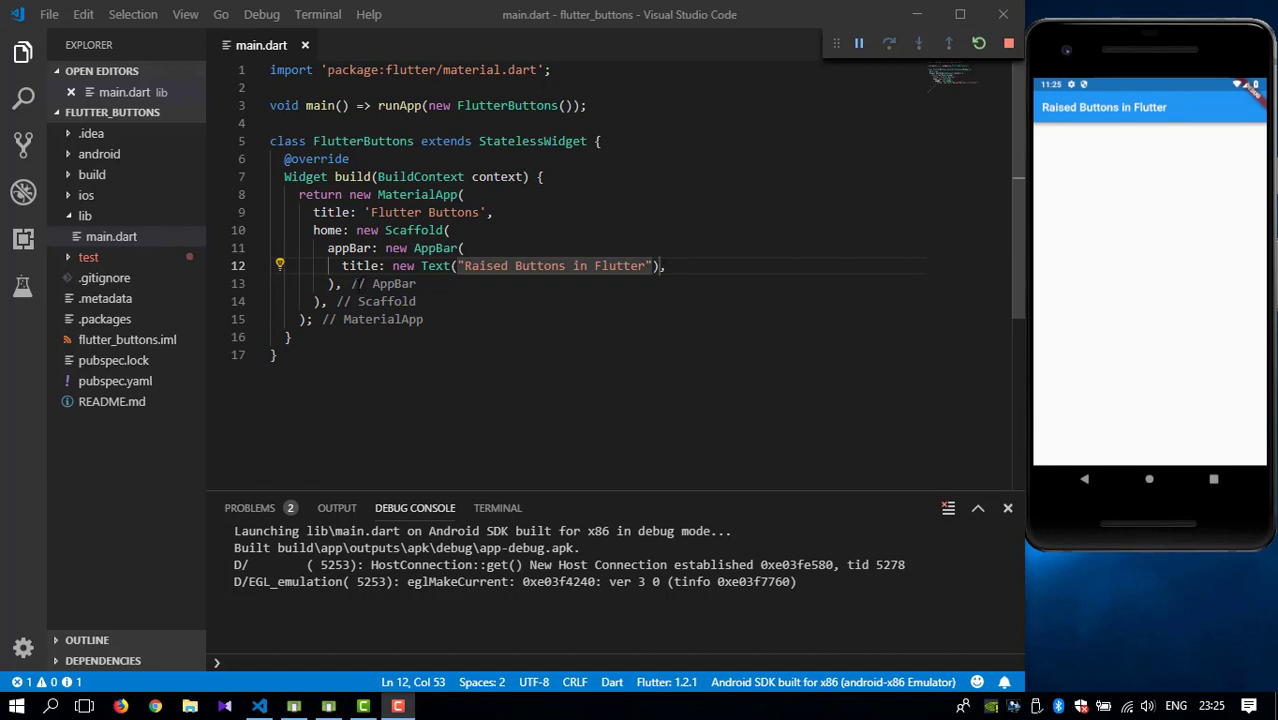
pyautogui.press('Enter')
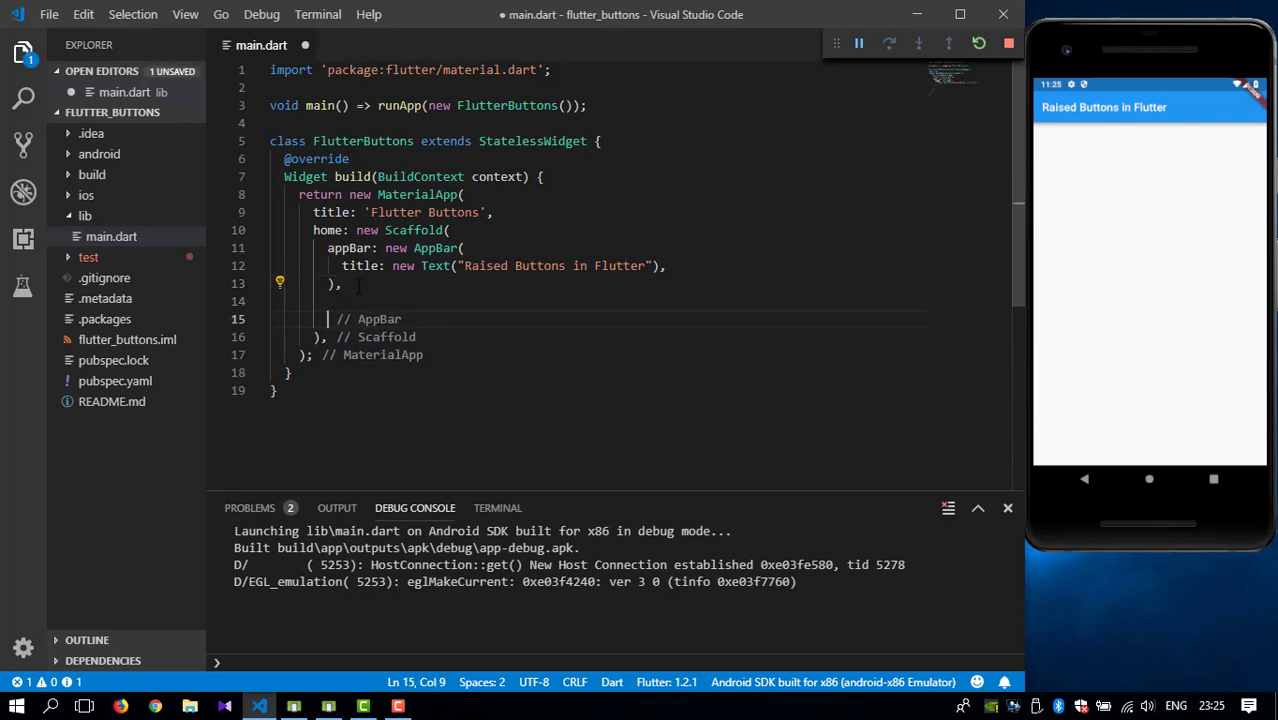
pyautogui.write('body')
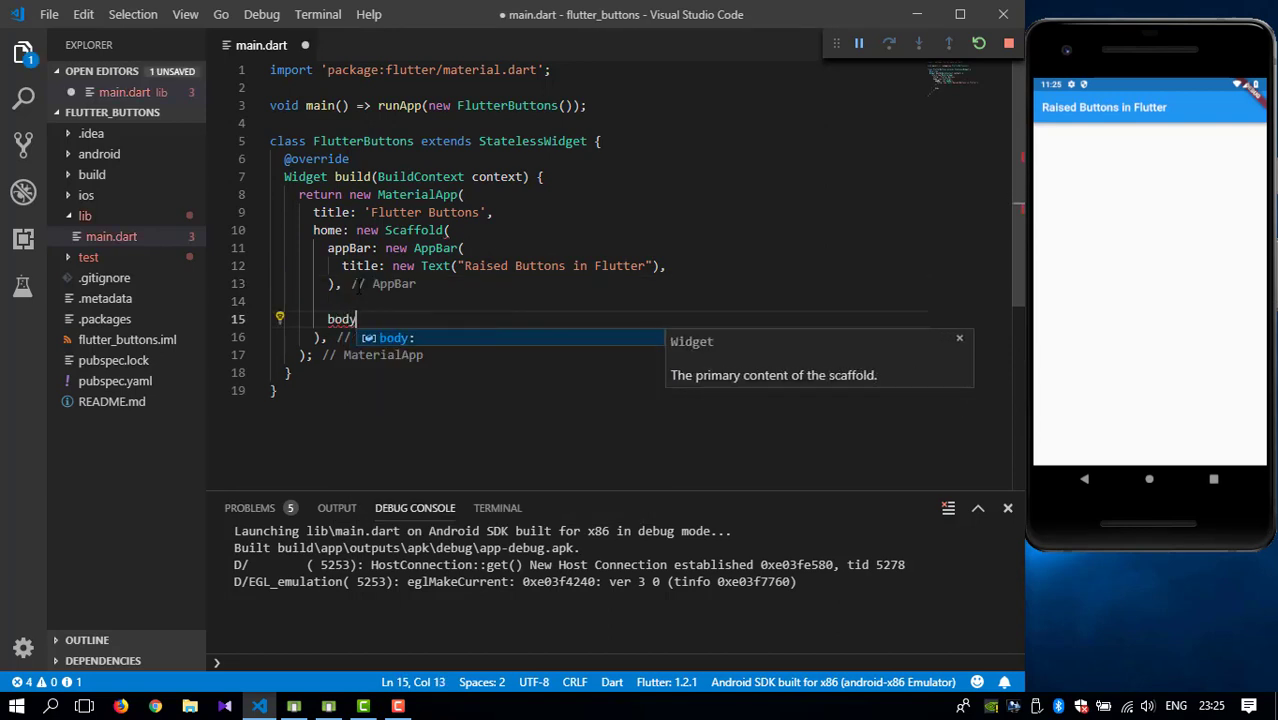
pyautogui.write(':')
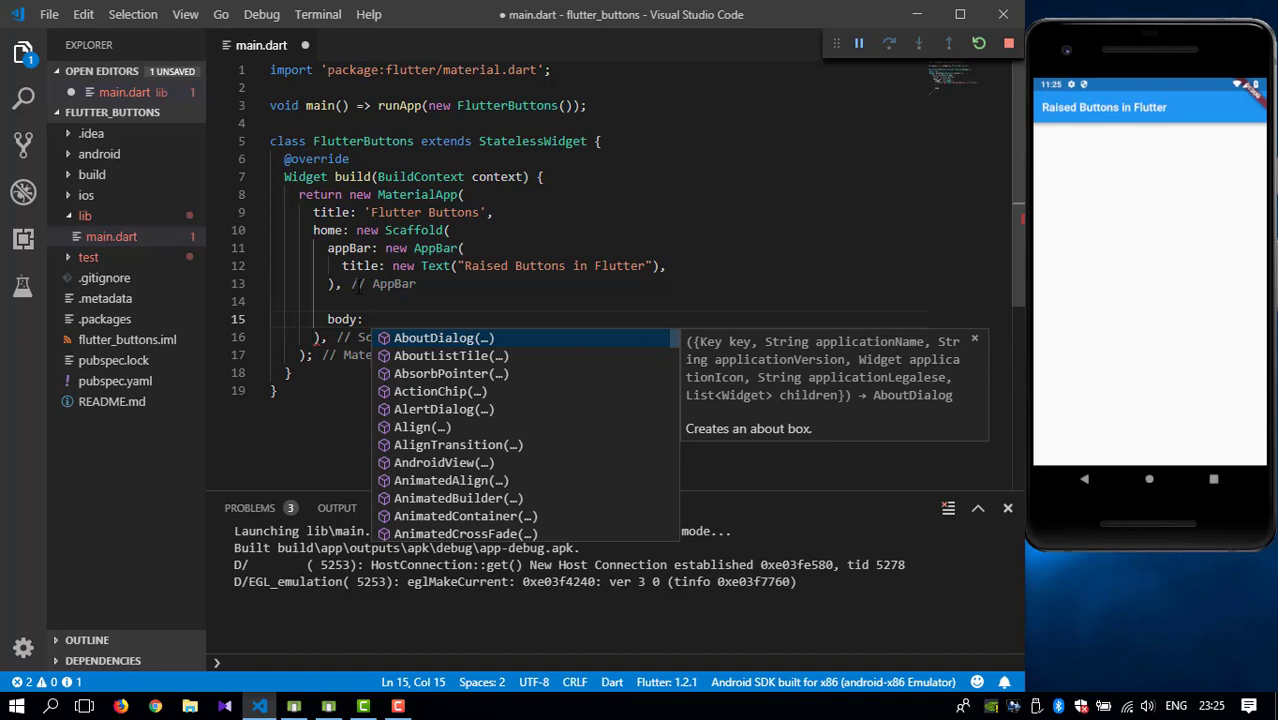
pyautogui.write('new')
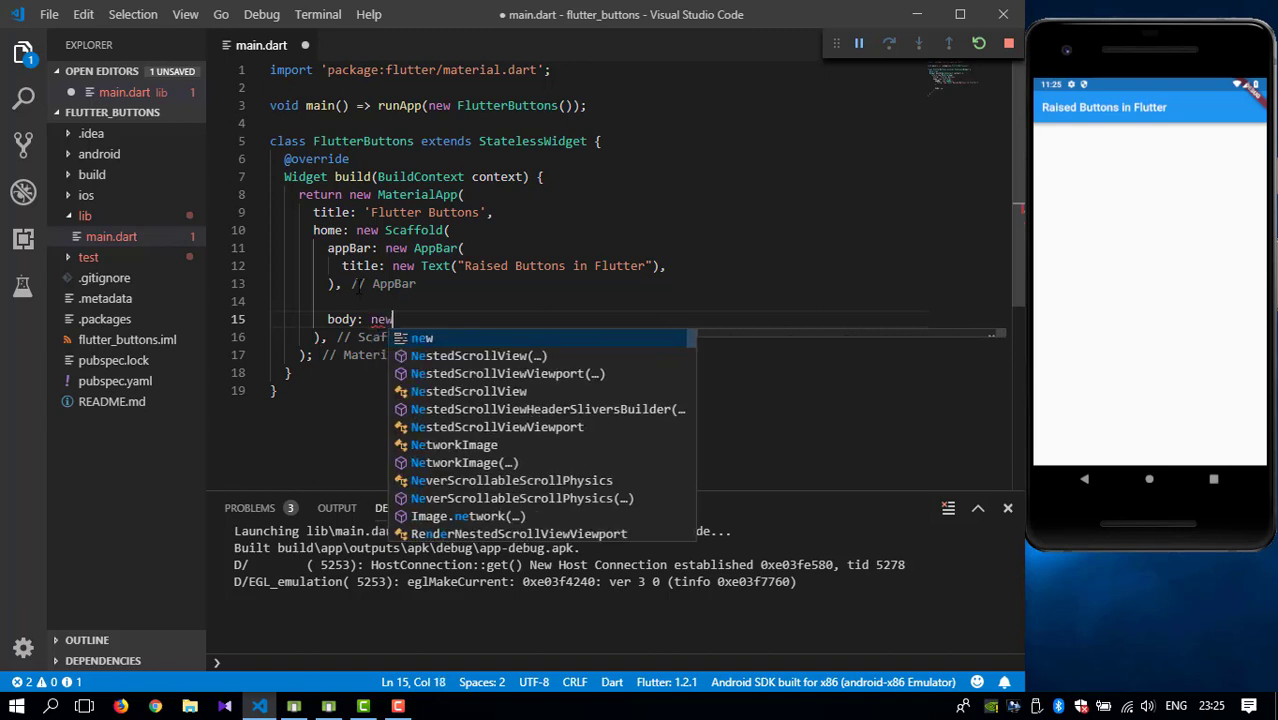
pyautogui.write('Ce')
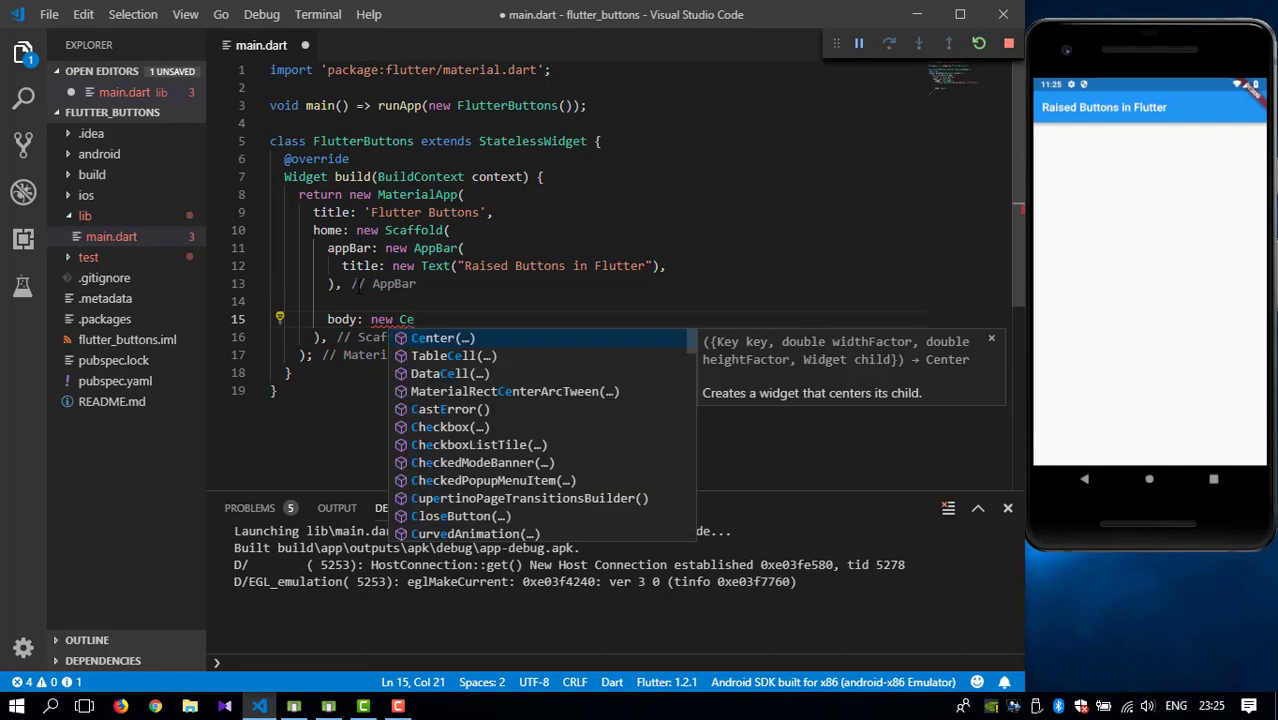
pyautogui.press('Tab')
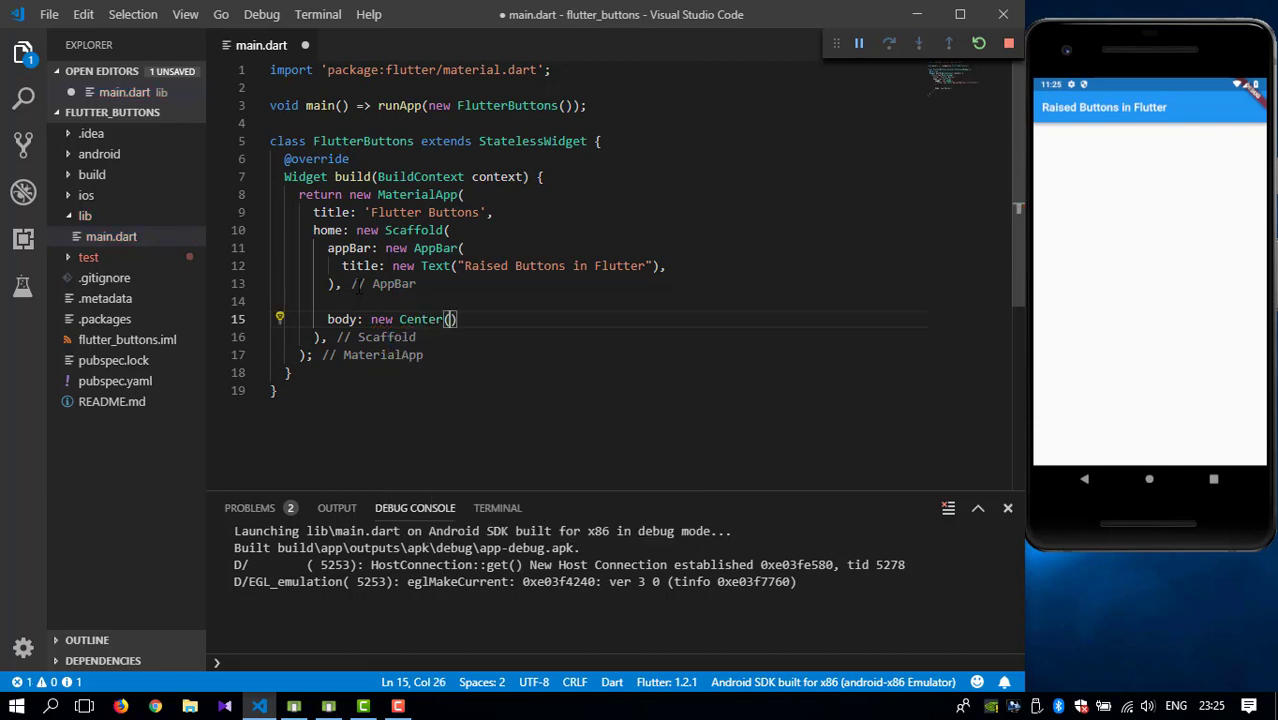
pyautogui.write(',')
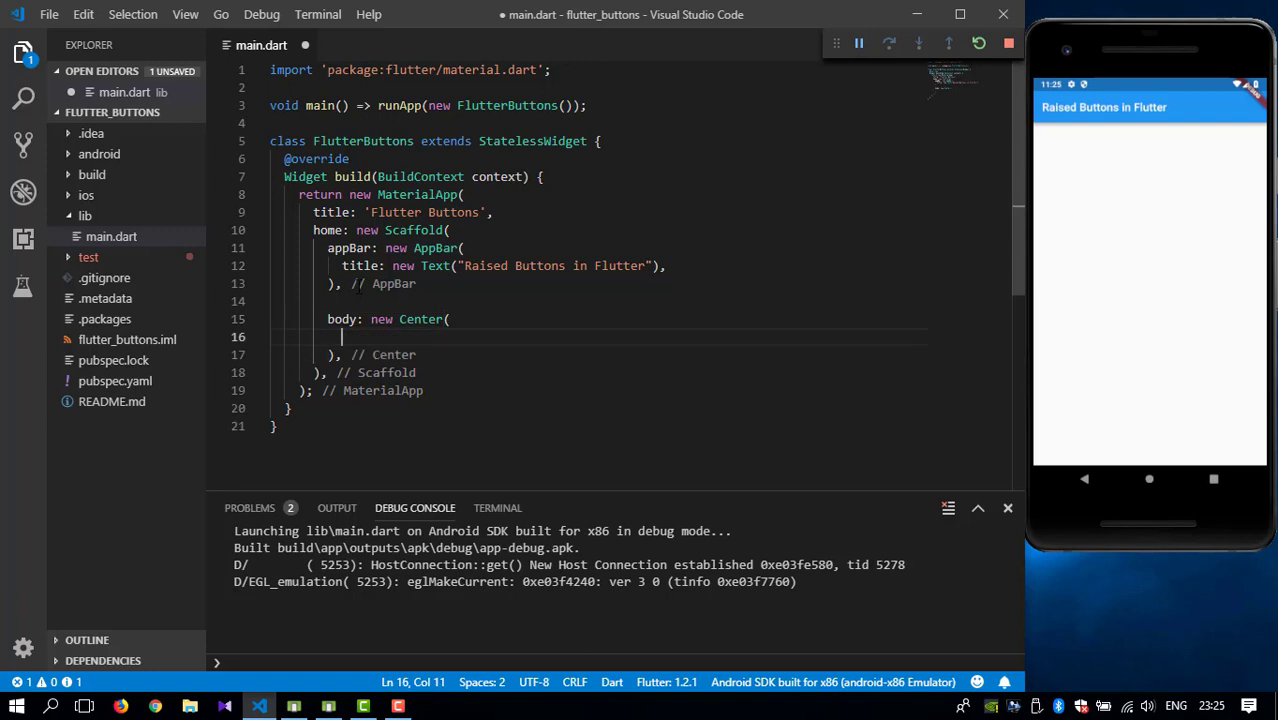
pyautogui.write('child: new ,')
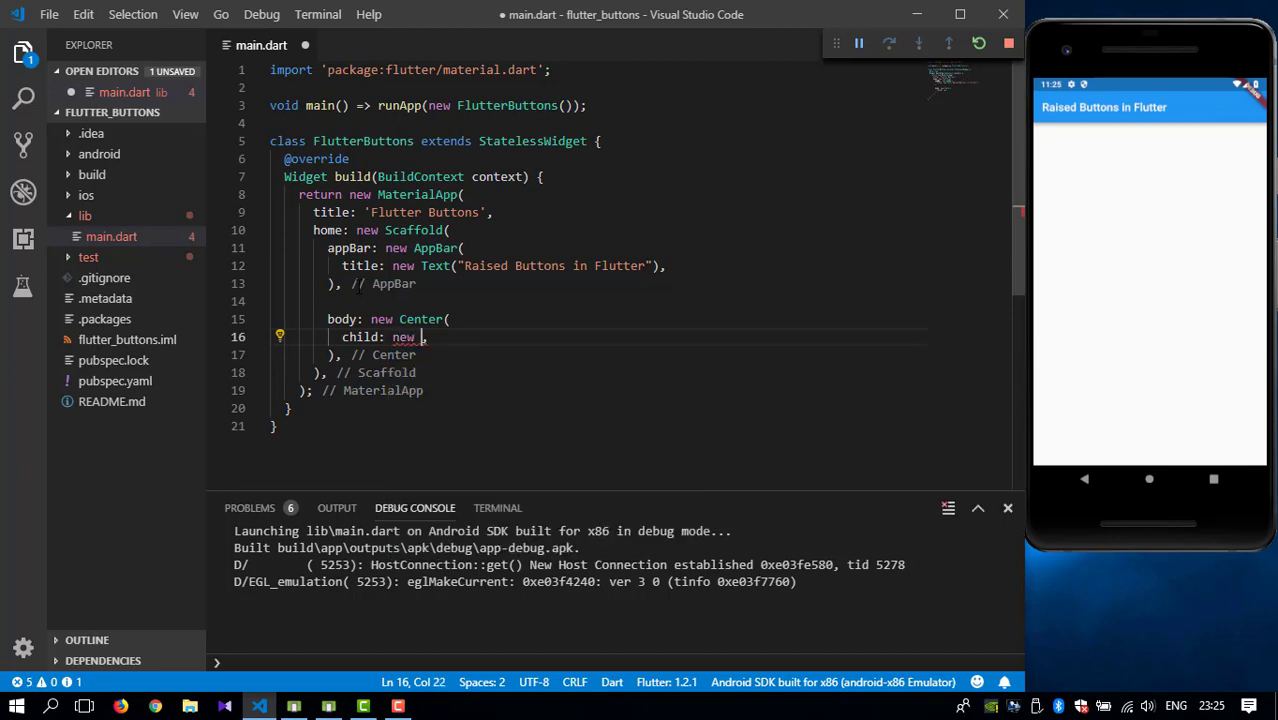
# Make the Center's child a RaisedButton with child: new Text("DISPLAY").
pyautogui.write('RaisedButton(')
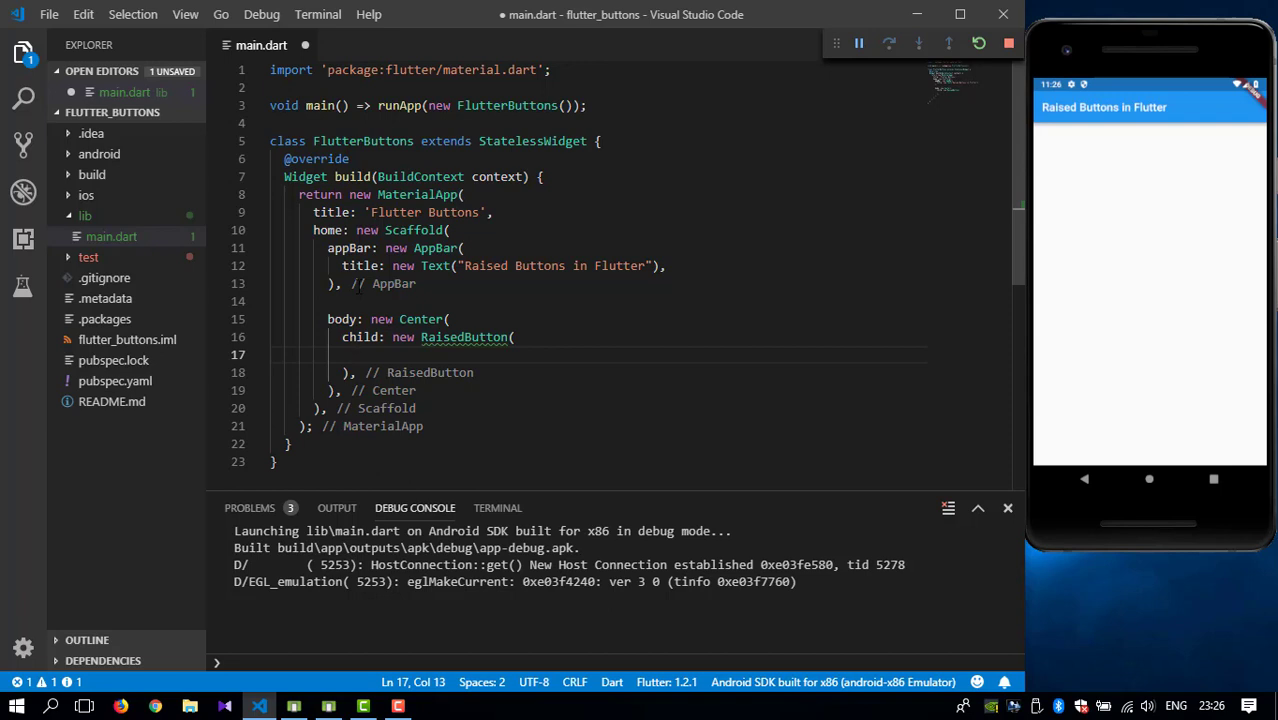
pyautogui.write('child: ,')
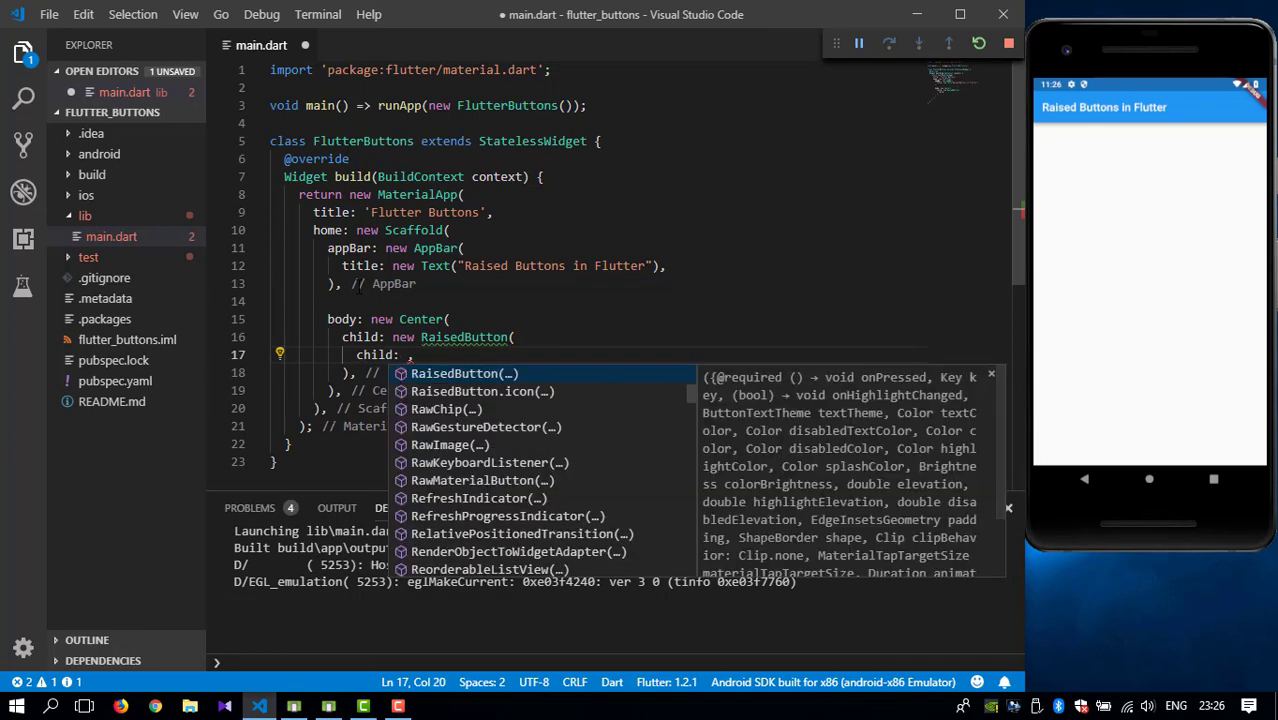
pyautogui.write('new Text("data')
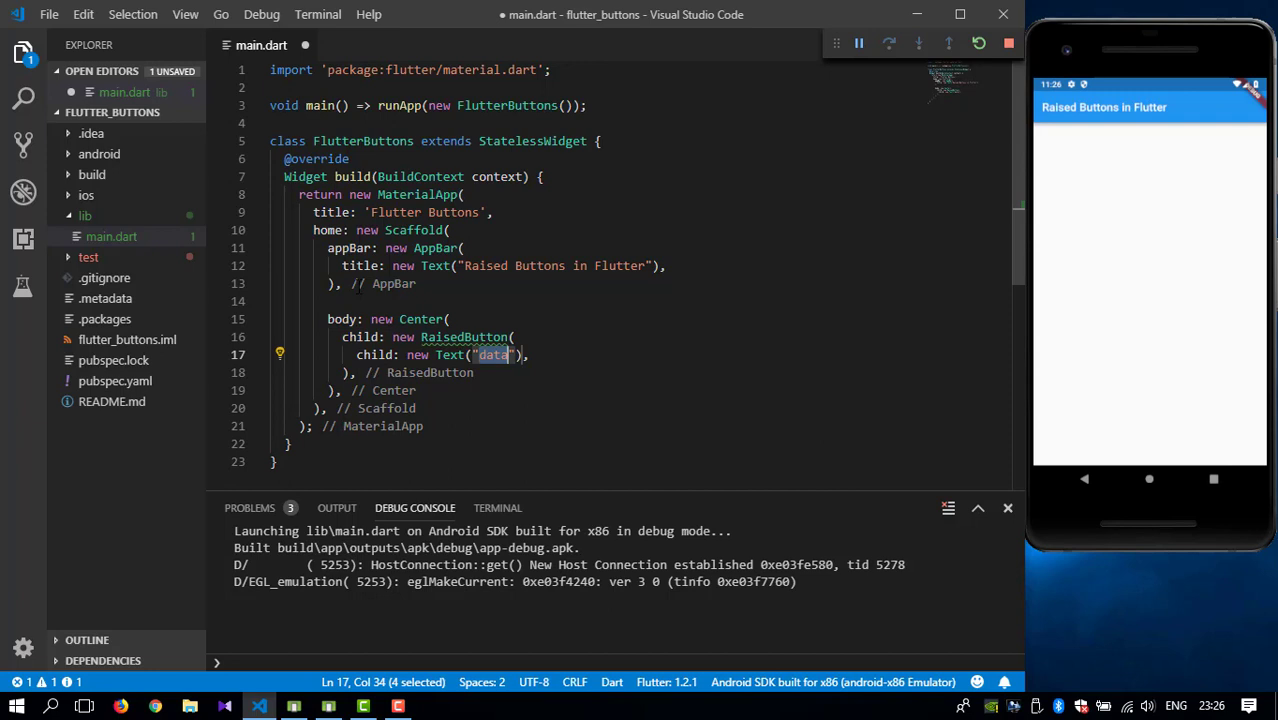
pyautogui.write('DISPLAY')
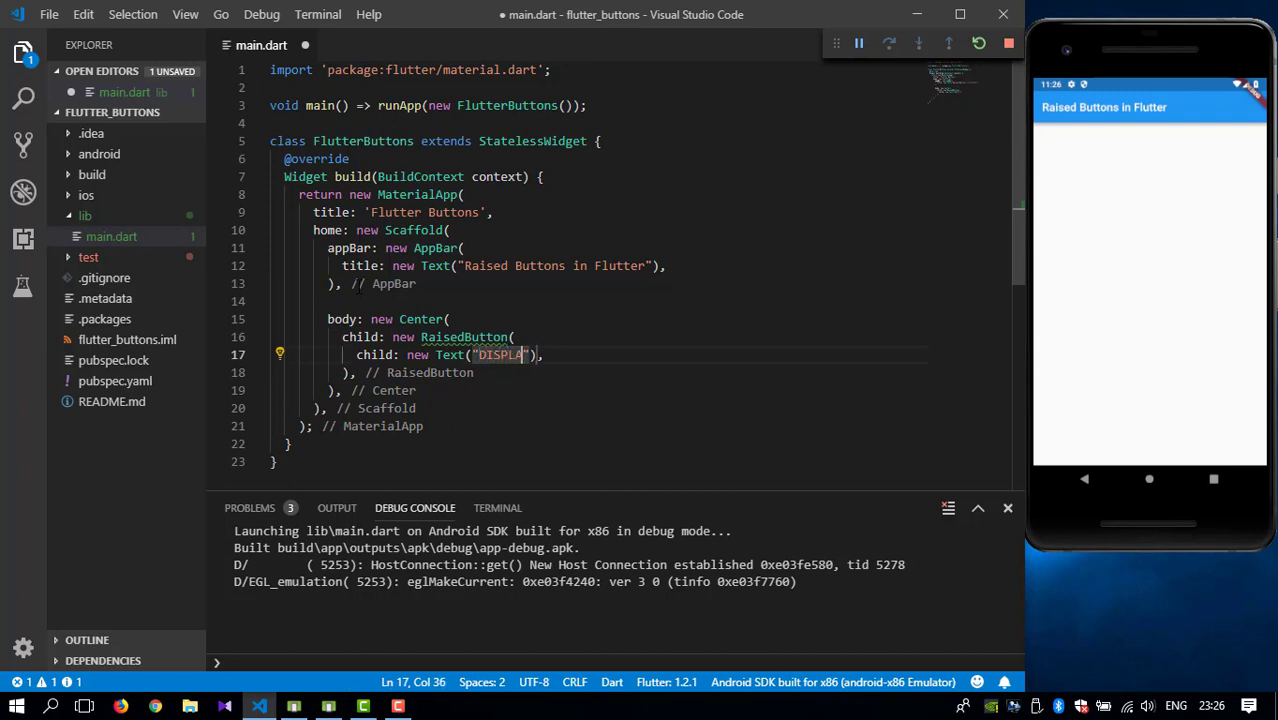
pyautogui.write('Y')
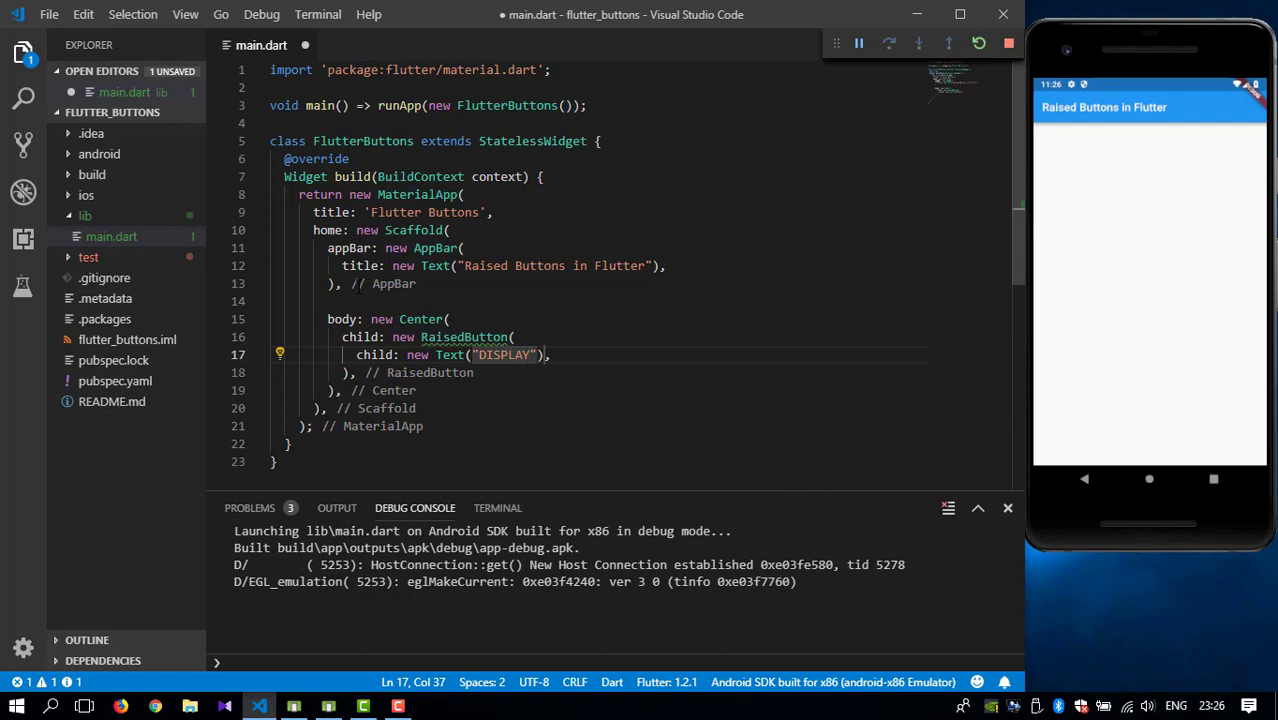
# Save to hot reload and show the DISPLAY button centred on the emulator.
pyautogui.press('ctrl+s')
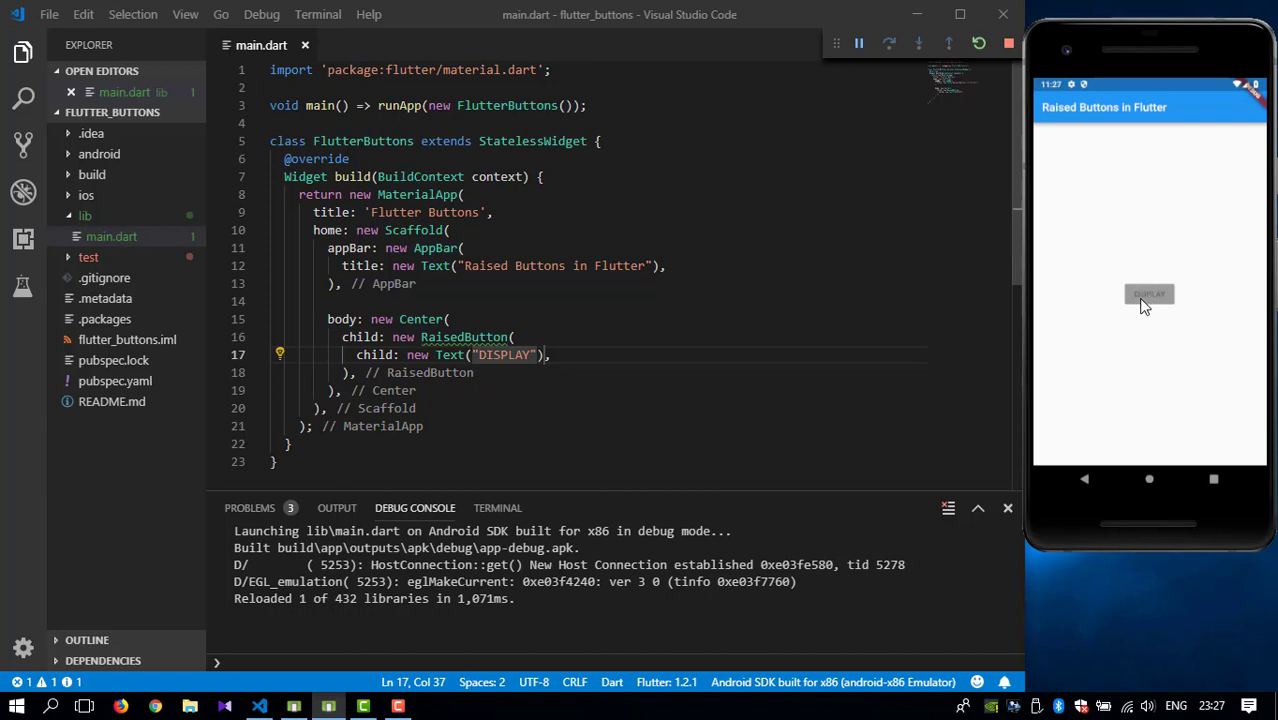
pyautogui.moveTo(1158, 304)
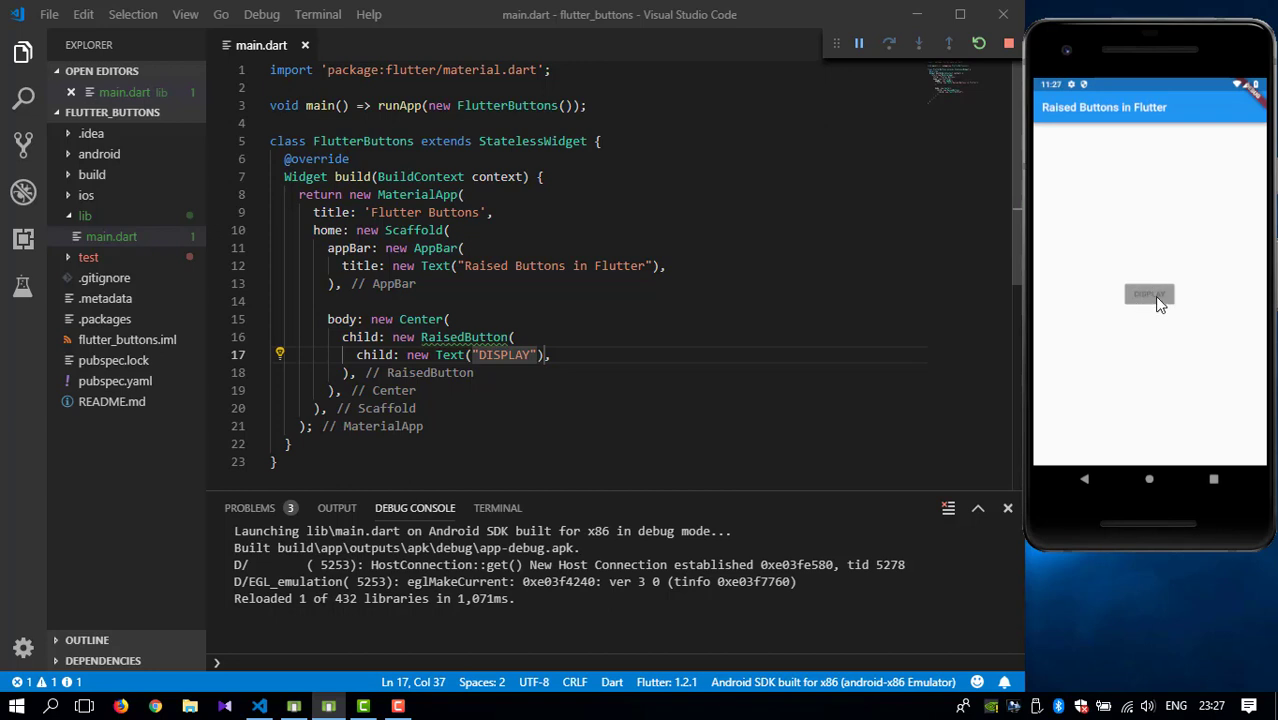
pyautogui.moveTo(1250, 340)
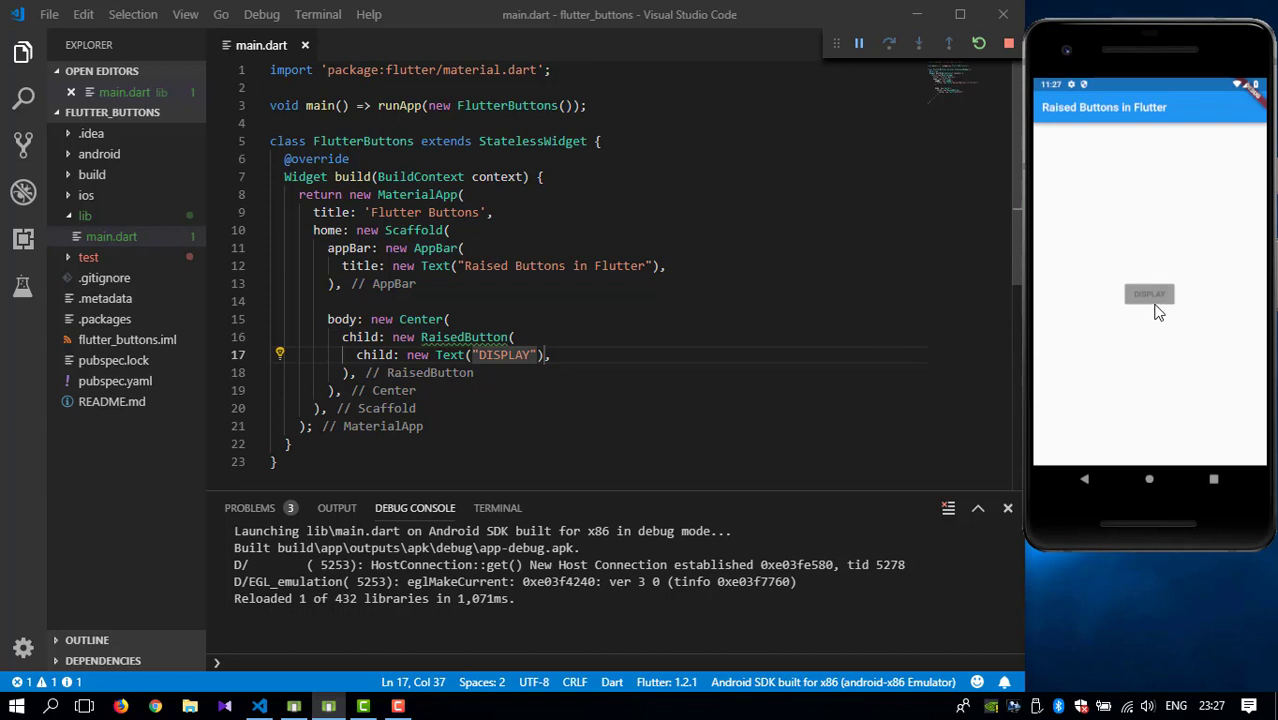
pyautogui.moveTo(1172, 308)
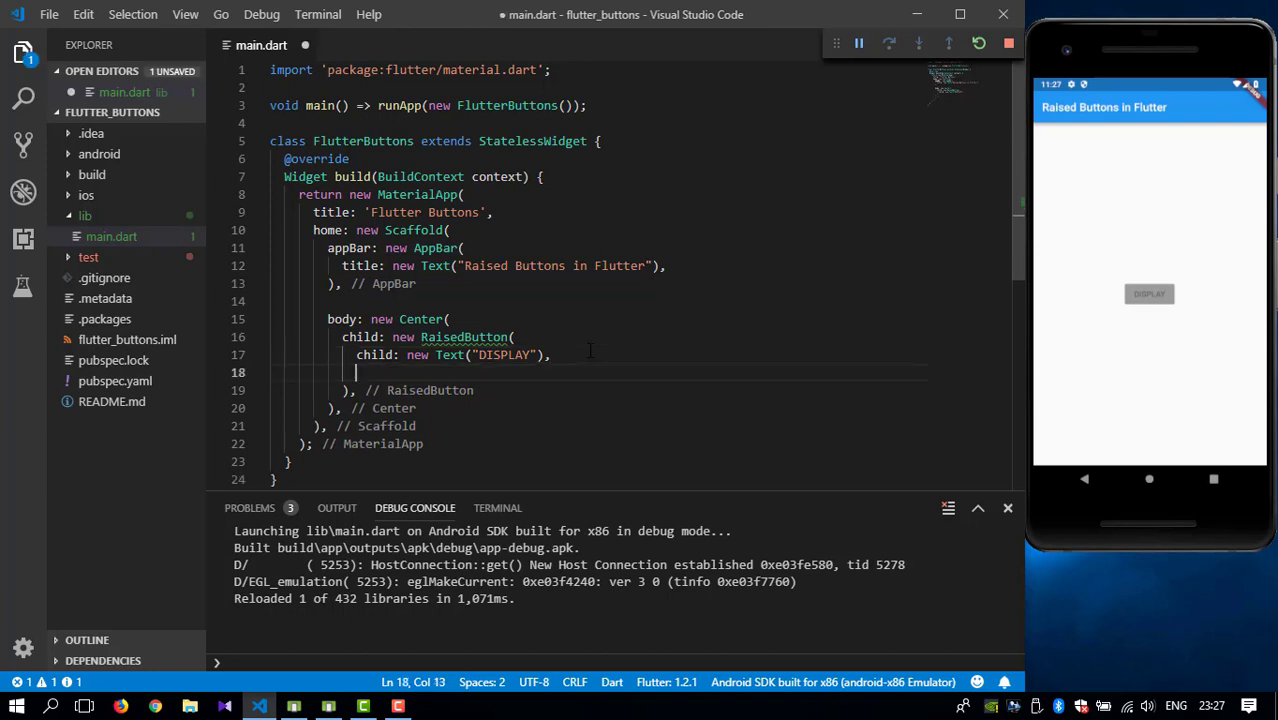
# Add onPressed: (){} with an empty function body to the RaisedButton.
pyautogui.write('onPressed: ,')
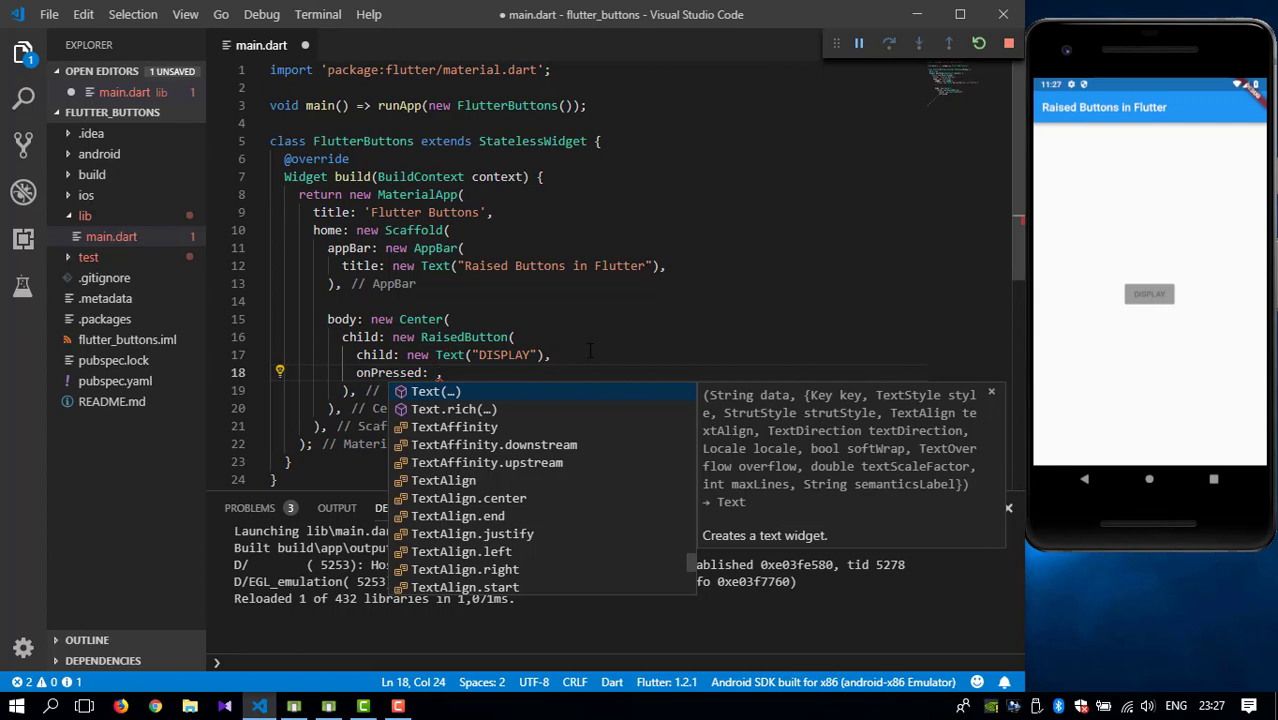
pyautogui.write('()')
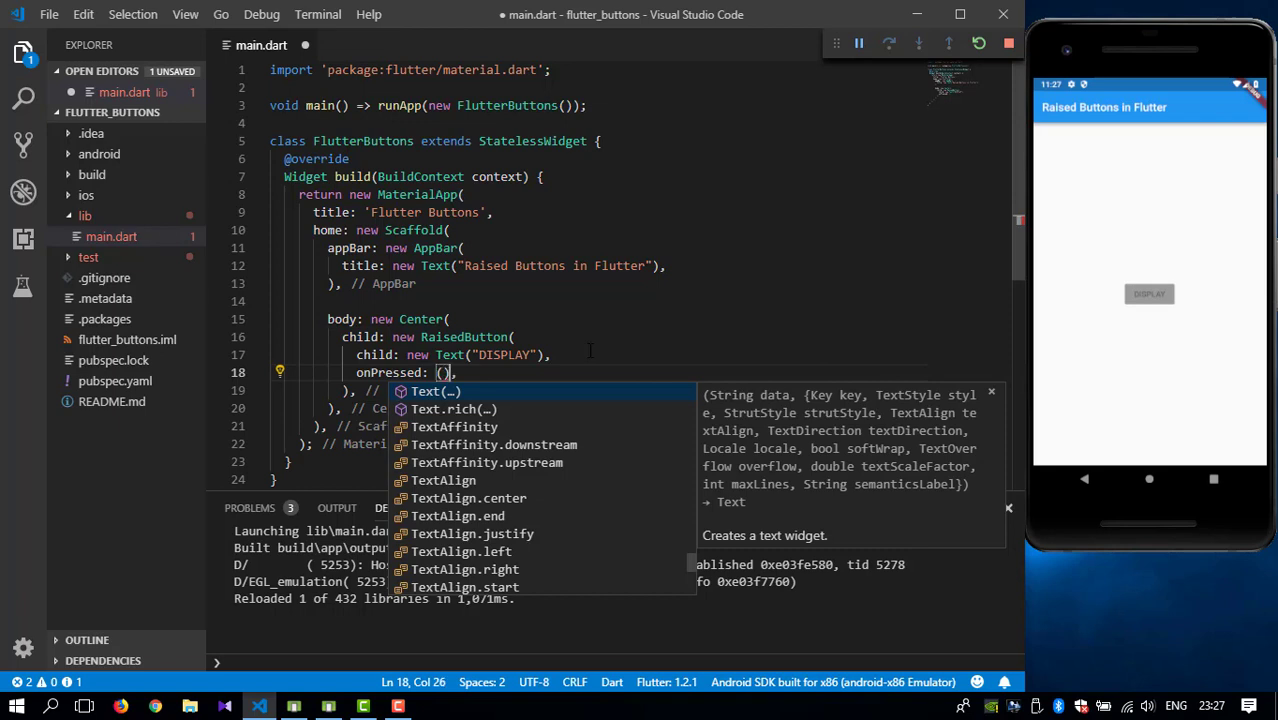
pyautogui.press('Escape')
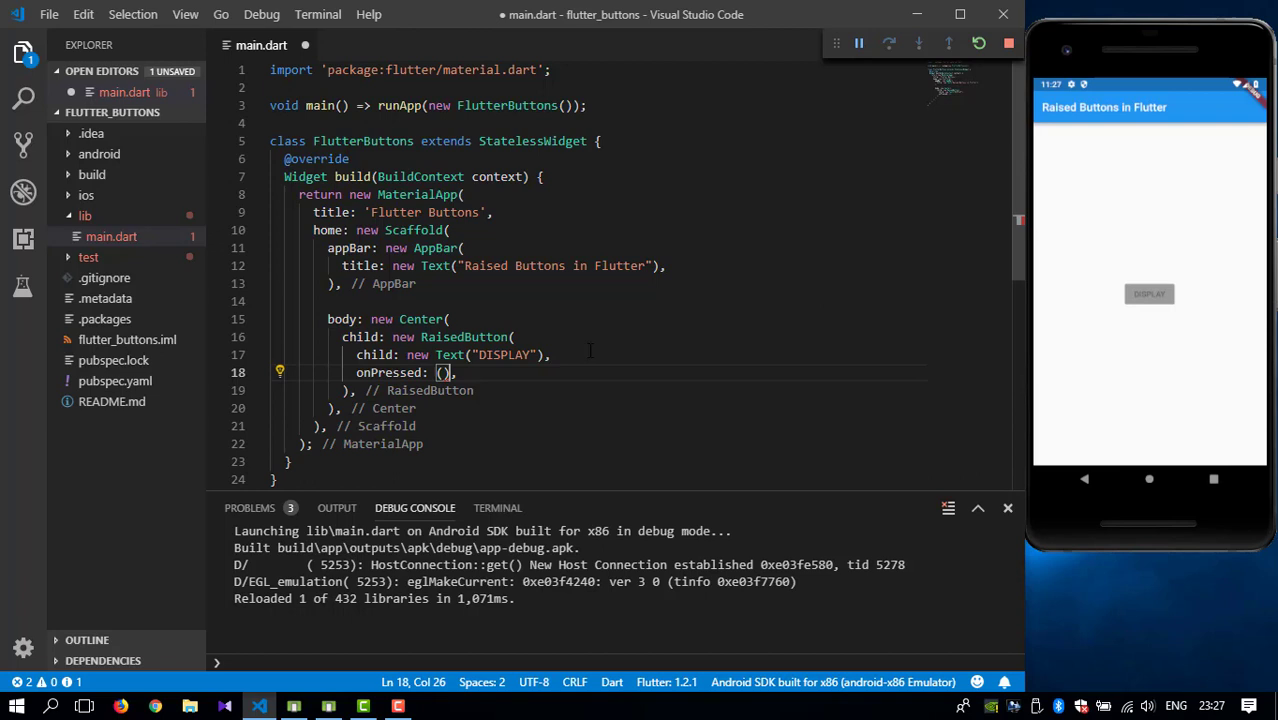
pyautogui.write('{}')
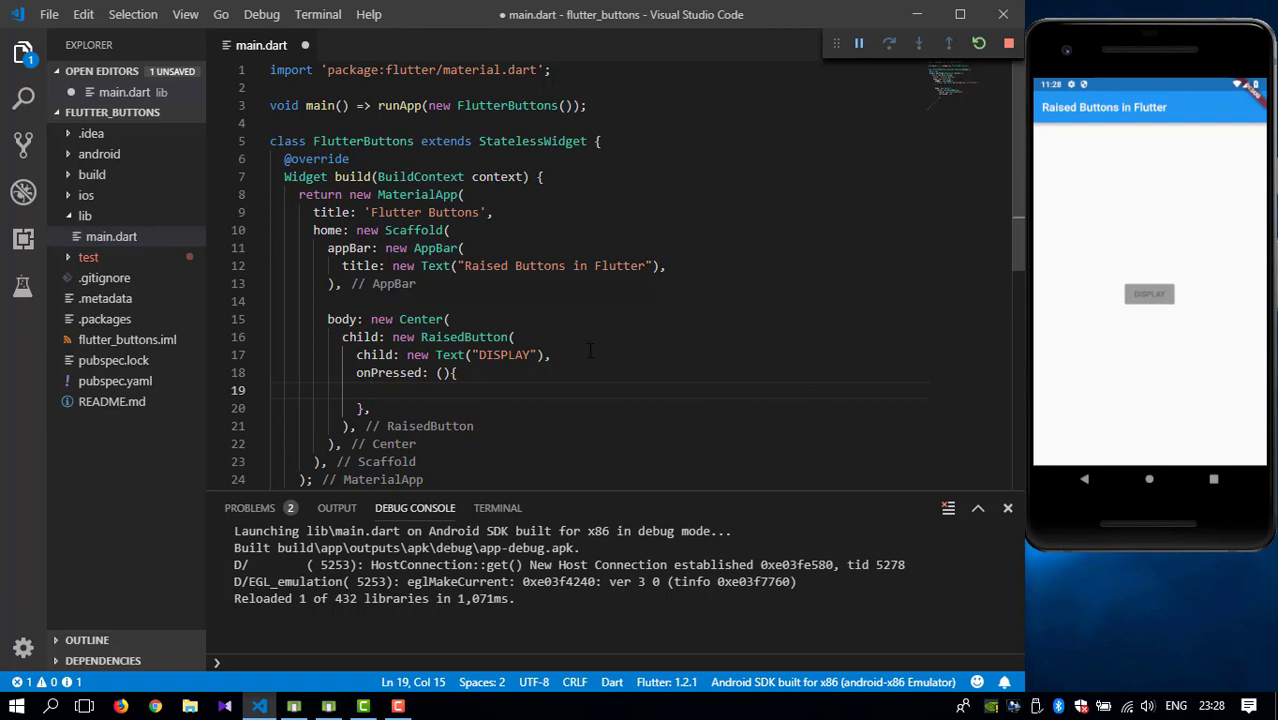
# Write print("A button was..."); inside the onPressed body.
pyautogui.write('print(')
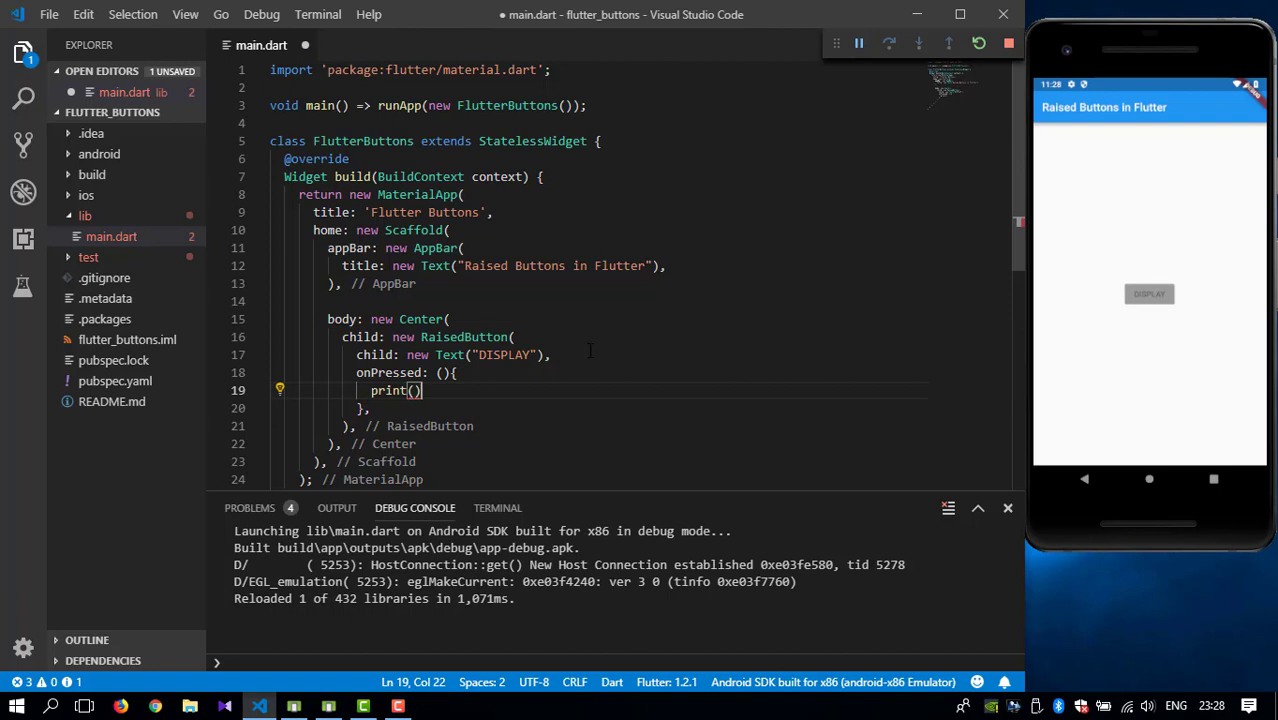
pyautogui.write(';')
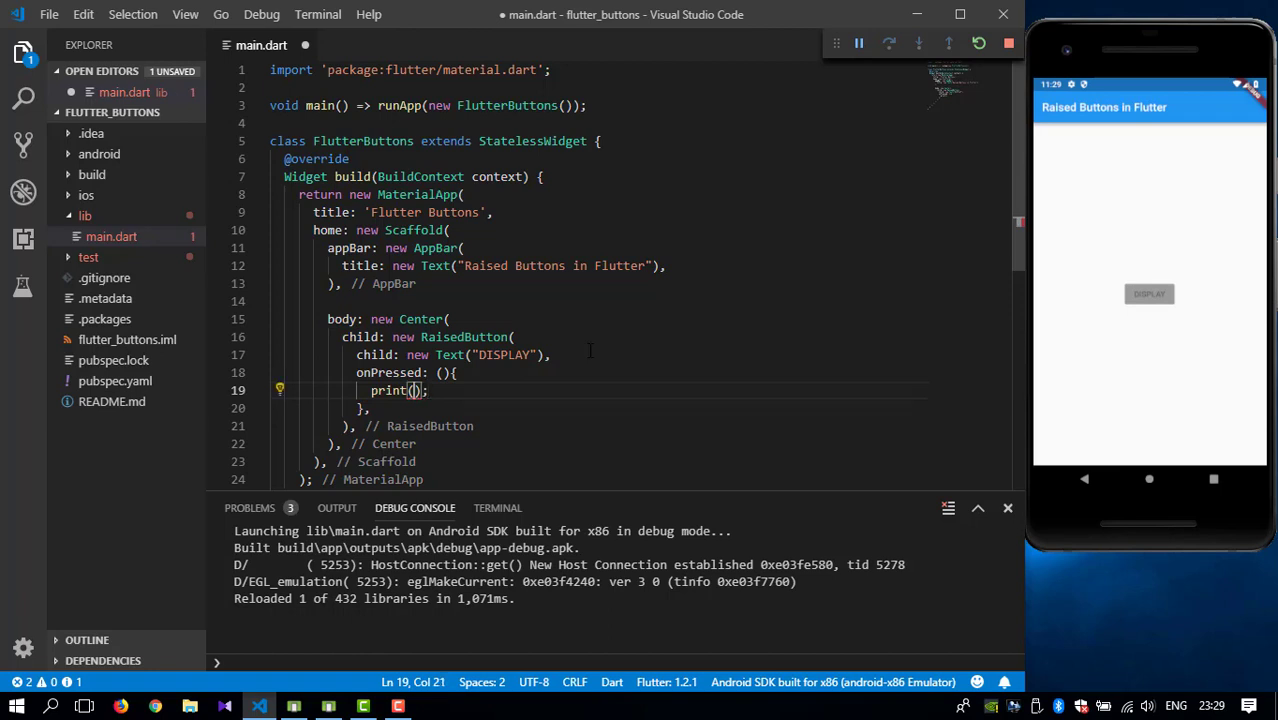
pyautogui.write('""')
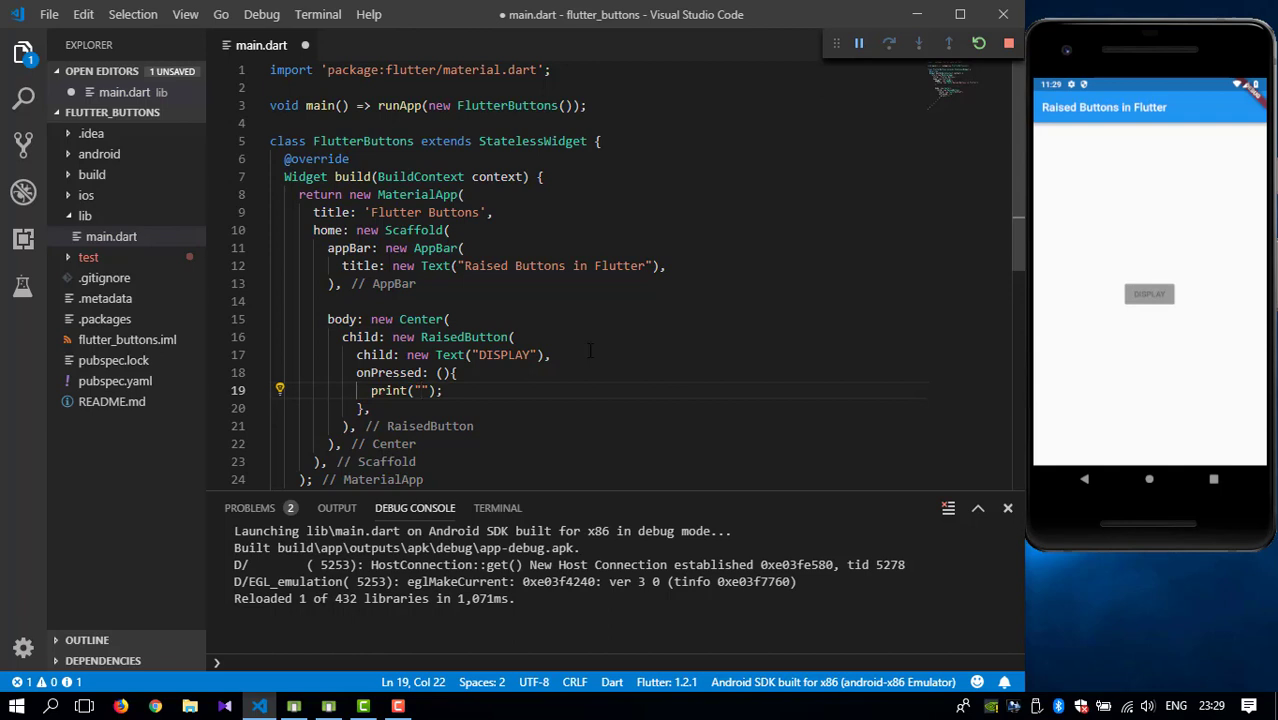
pyautogui.write('A')
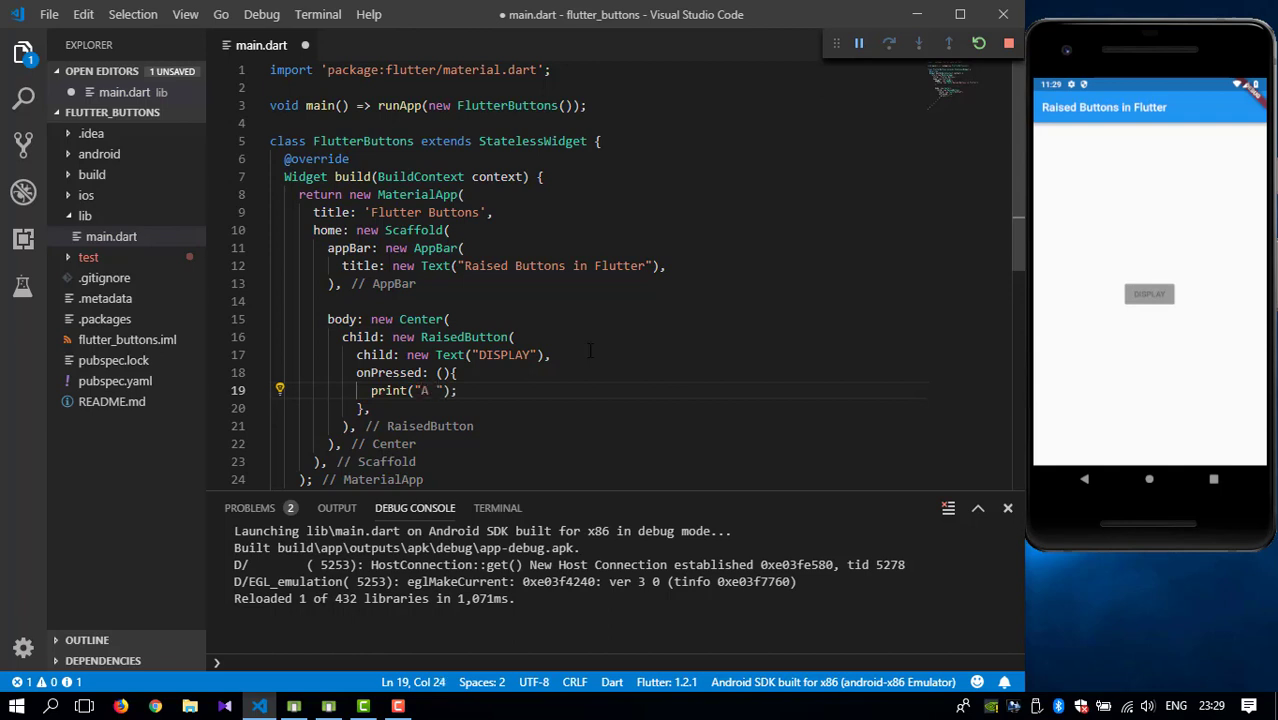
pyautogui.write('button was')
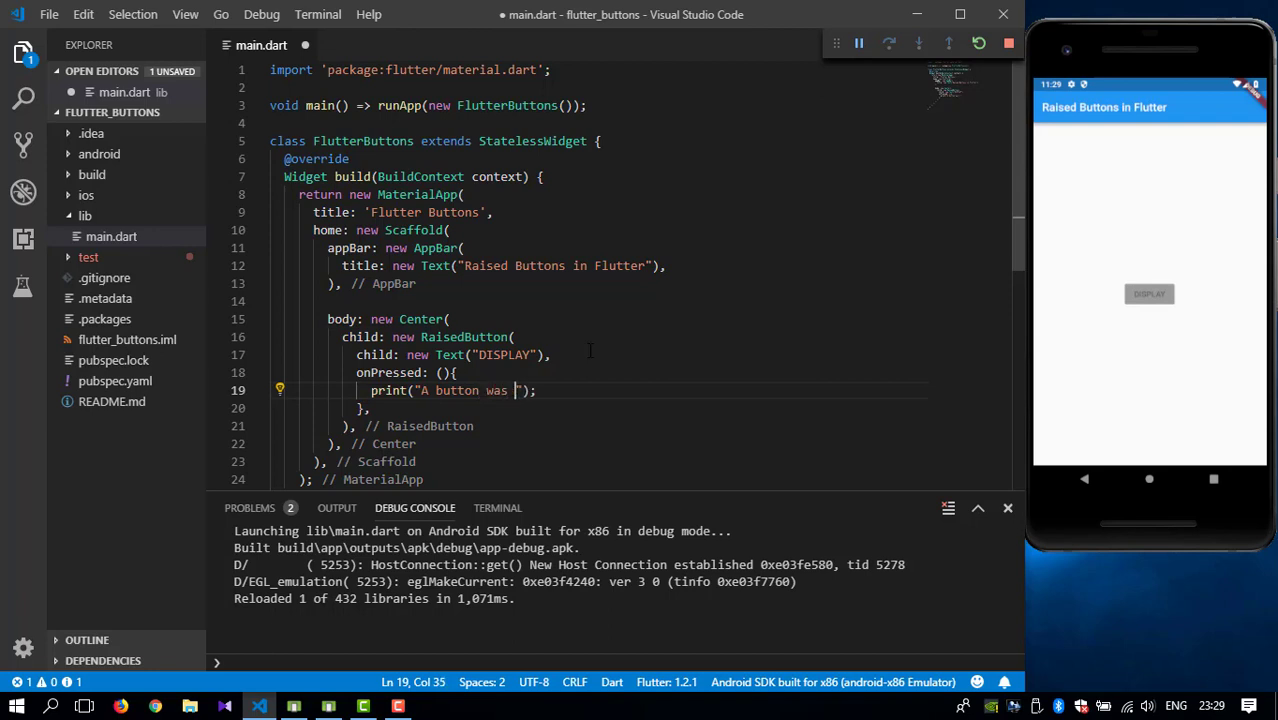
# Finish the message 'A button was pressed!' and tap DISPLAY on the emulator to log it repeatedly.
pyautogui.write('pressed')
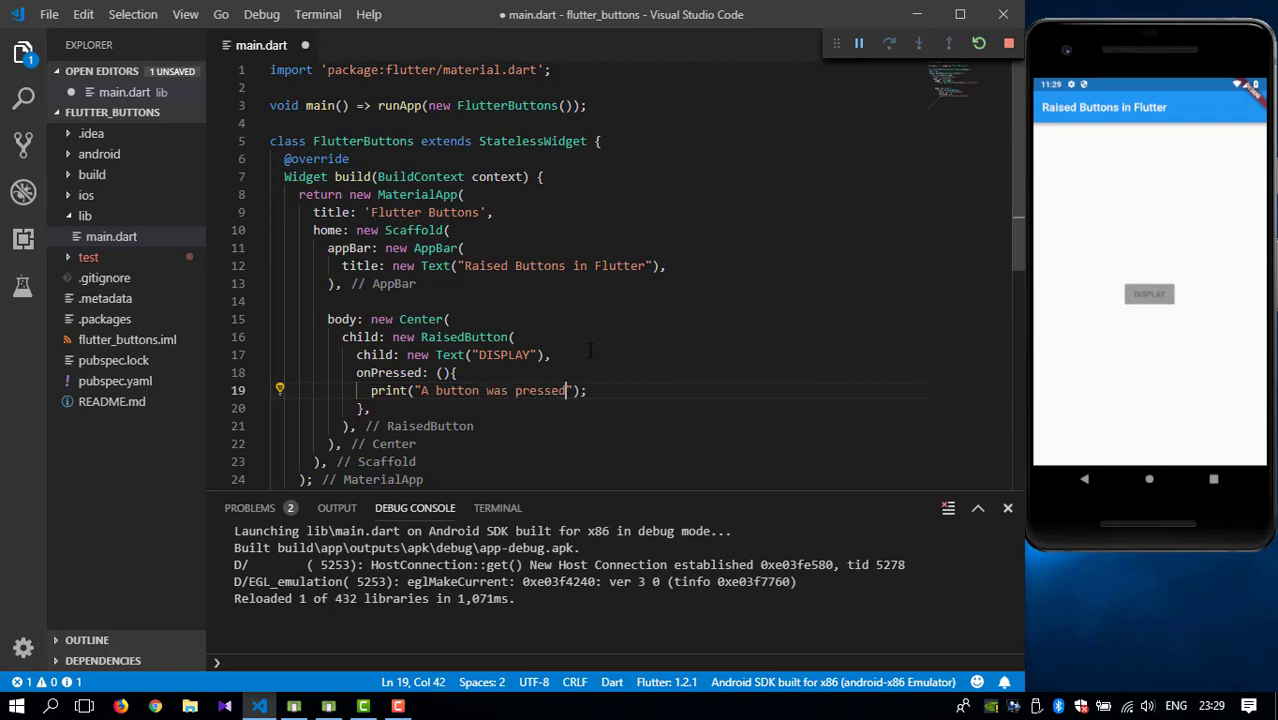
pyautogui.write('!')
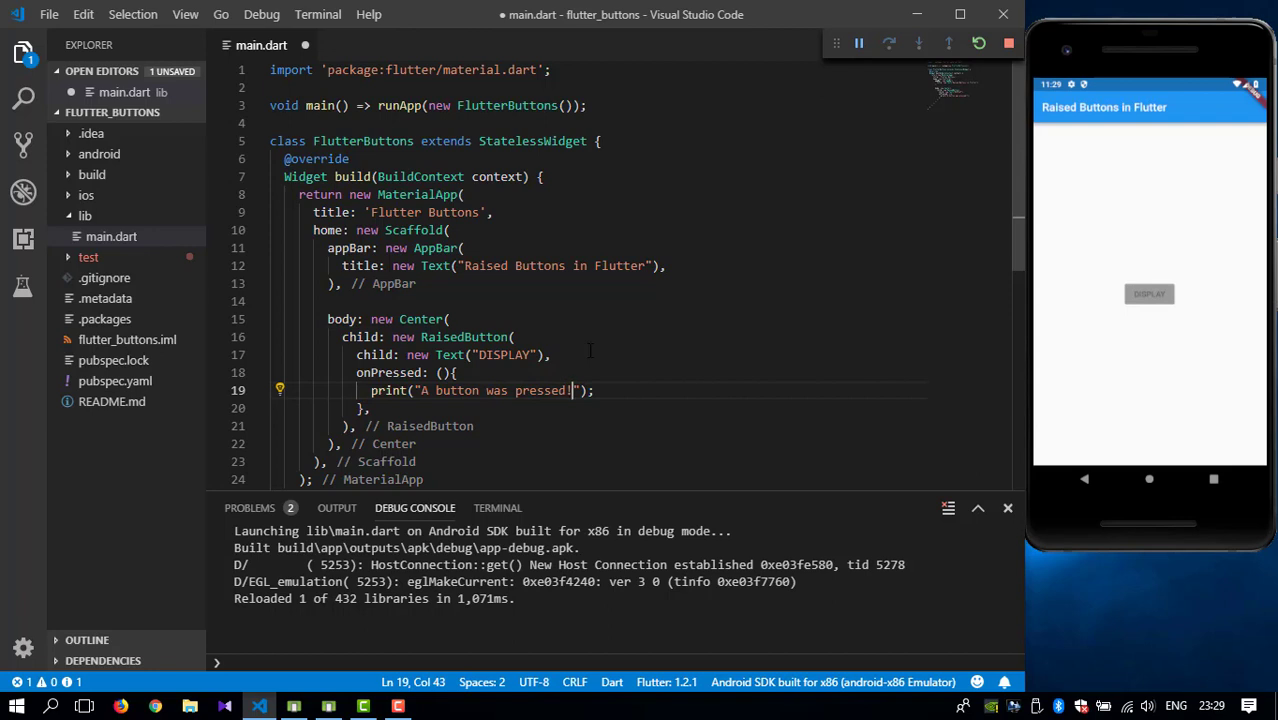
pyautogui.moveTo(812, 336)
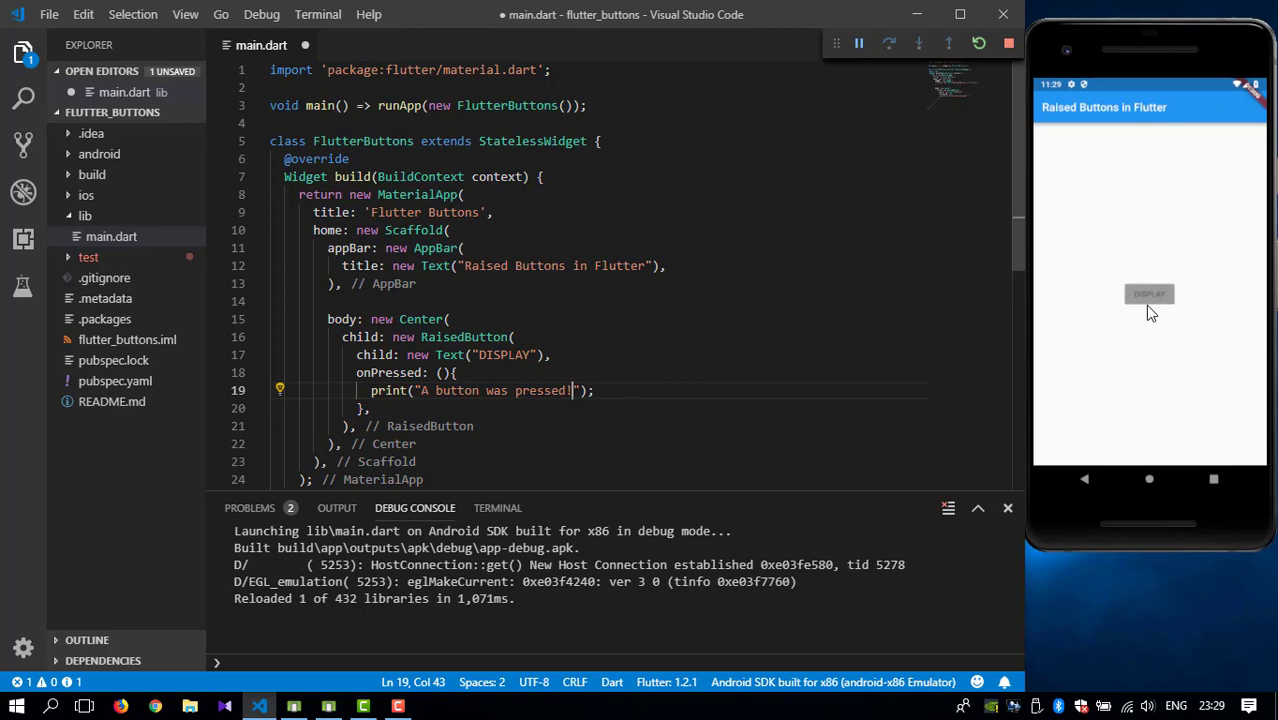
pyautogui.moveTo(1098, 348)
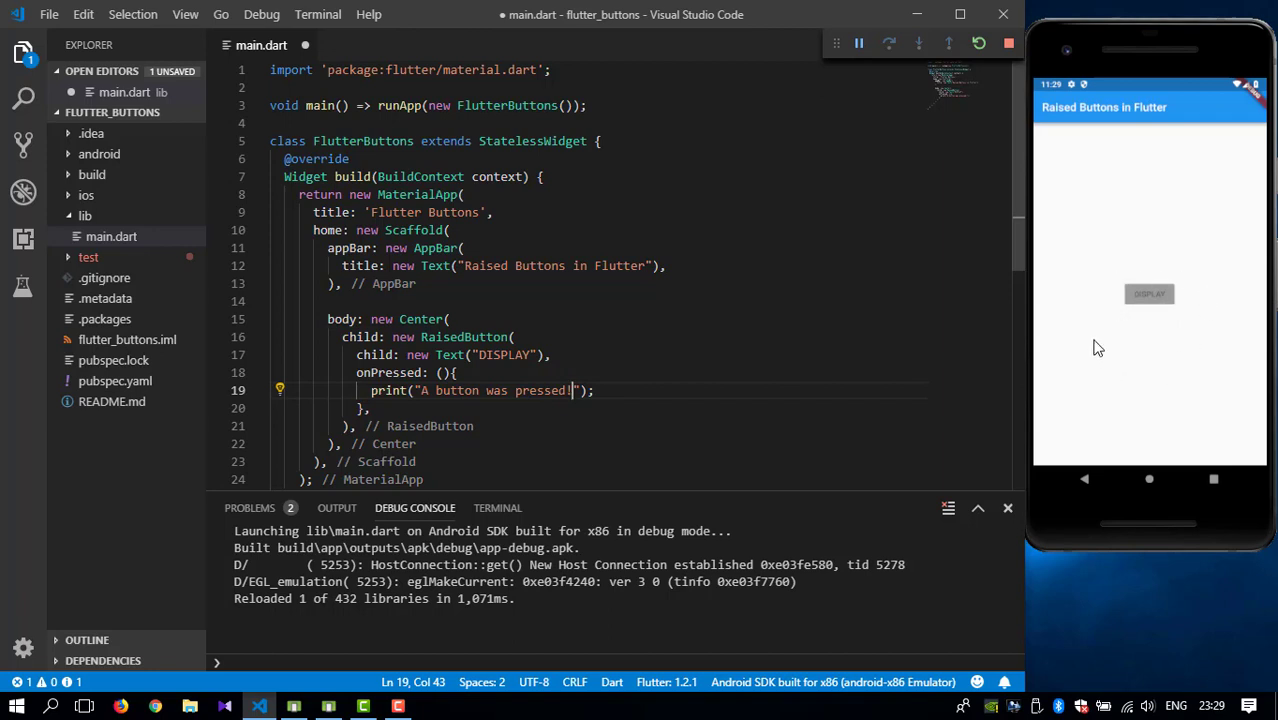
pyautogui.moveTo(1100, 292)
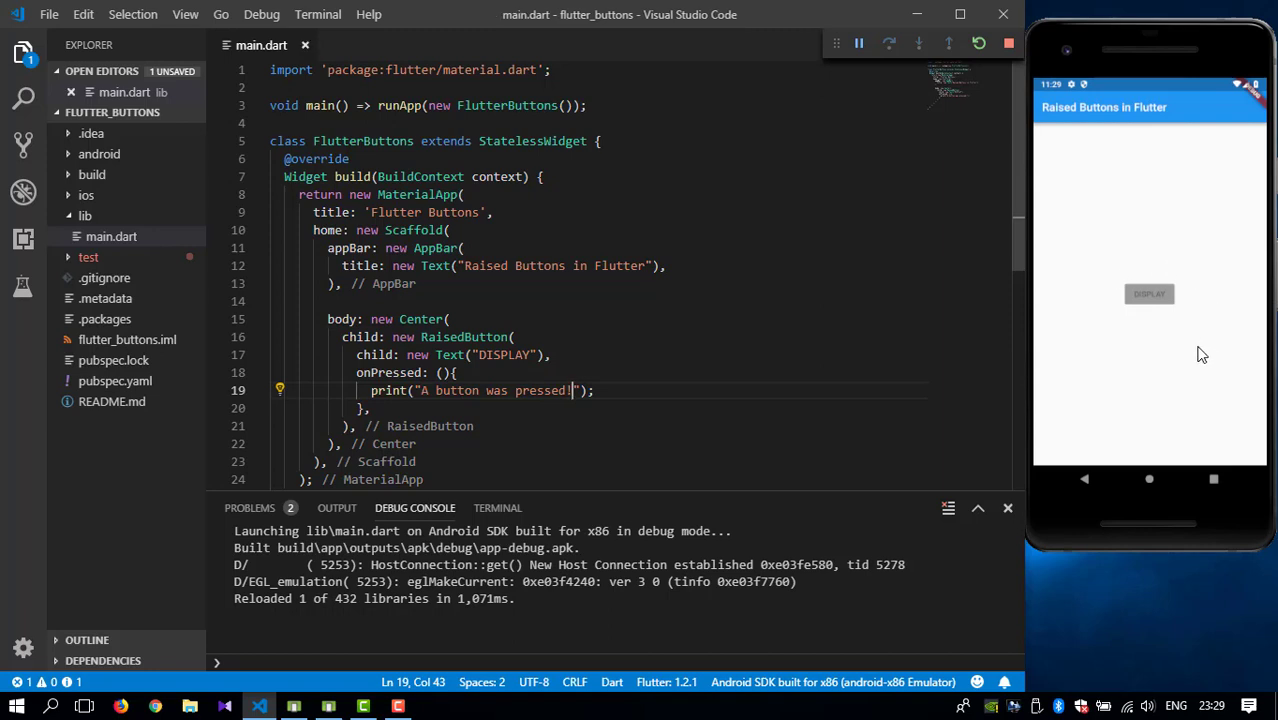
pyautogui.click(1148, 292)
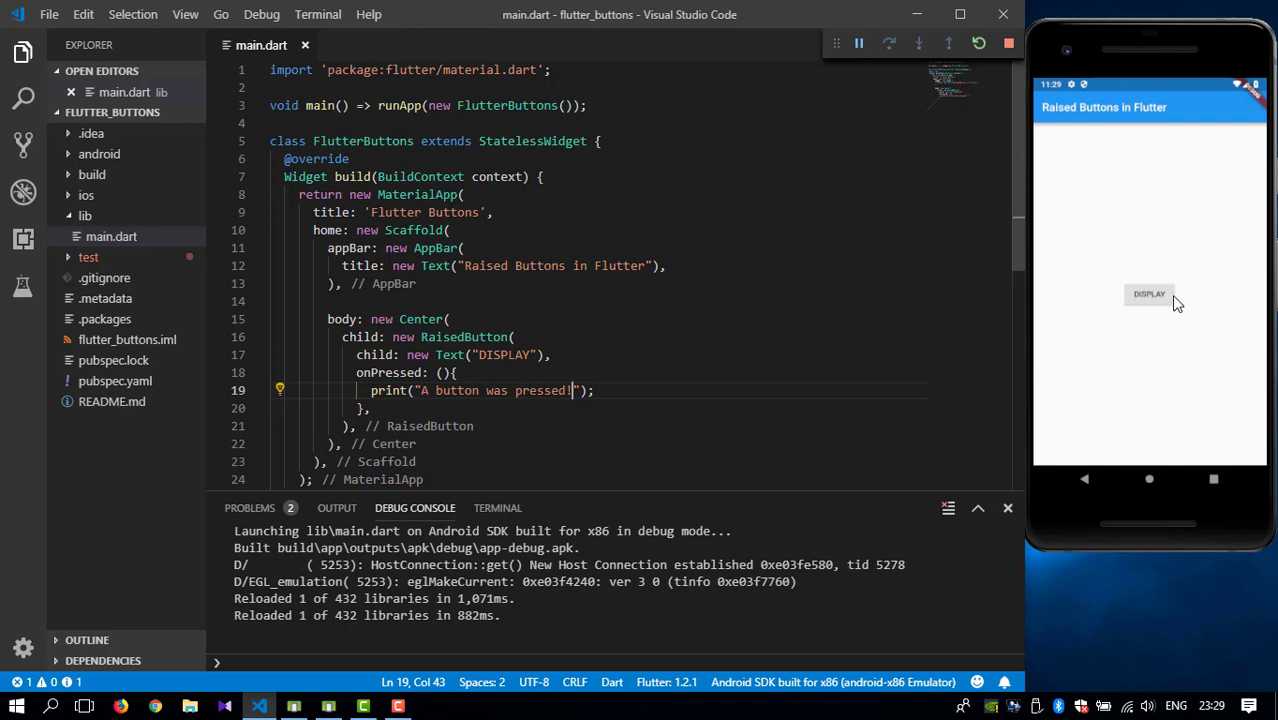
pyautogui.moveTo(1172, 334)
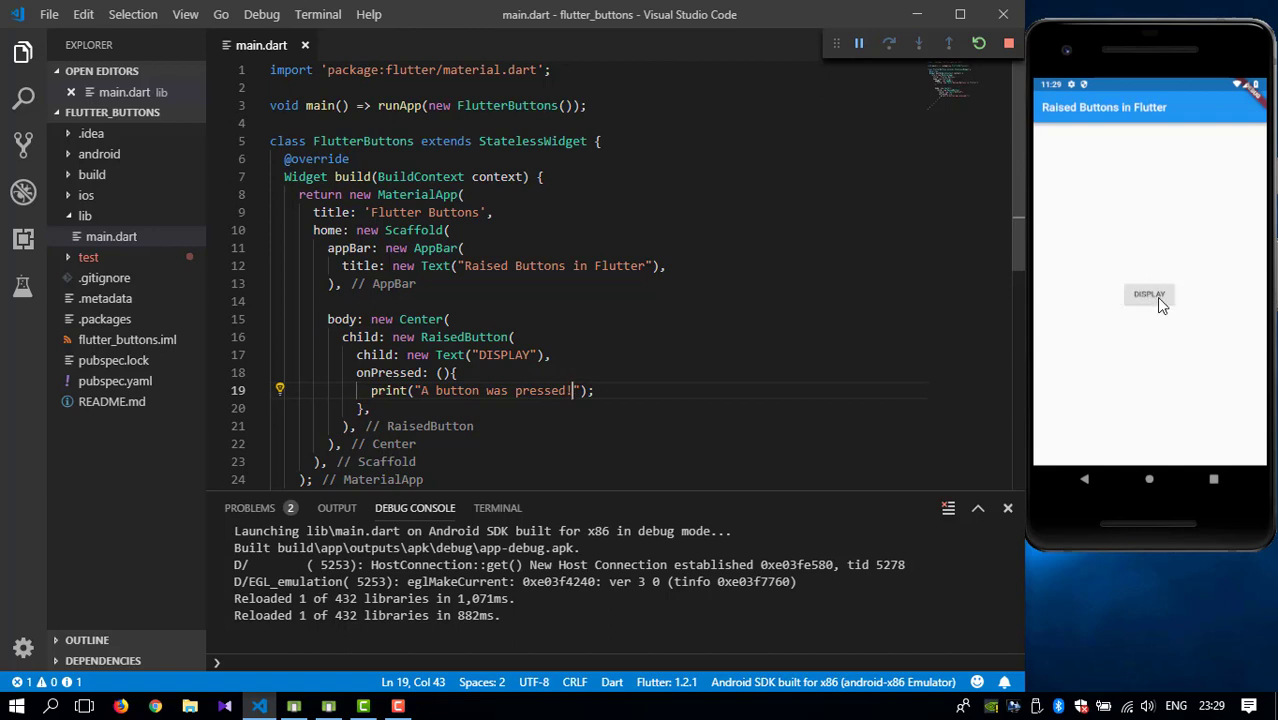
pyautogui.click(1148, 294)
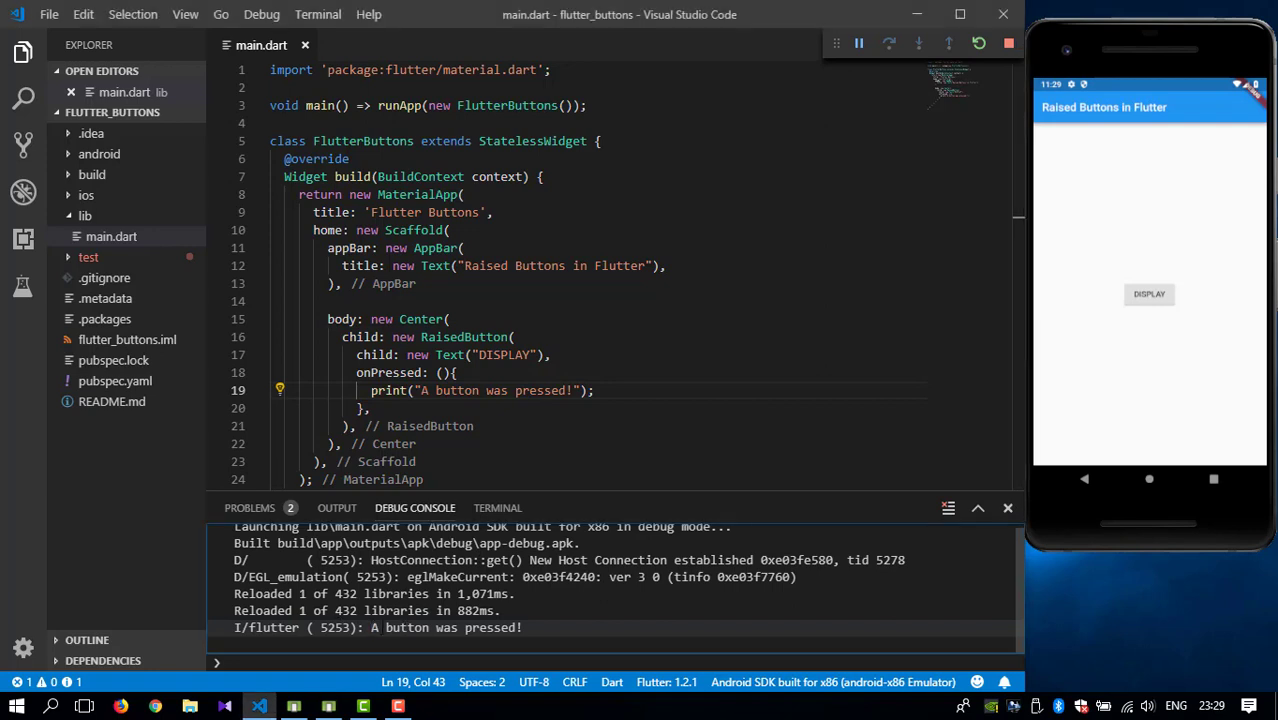
pyautogui.doubleClick(444, 628)
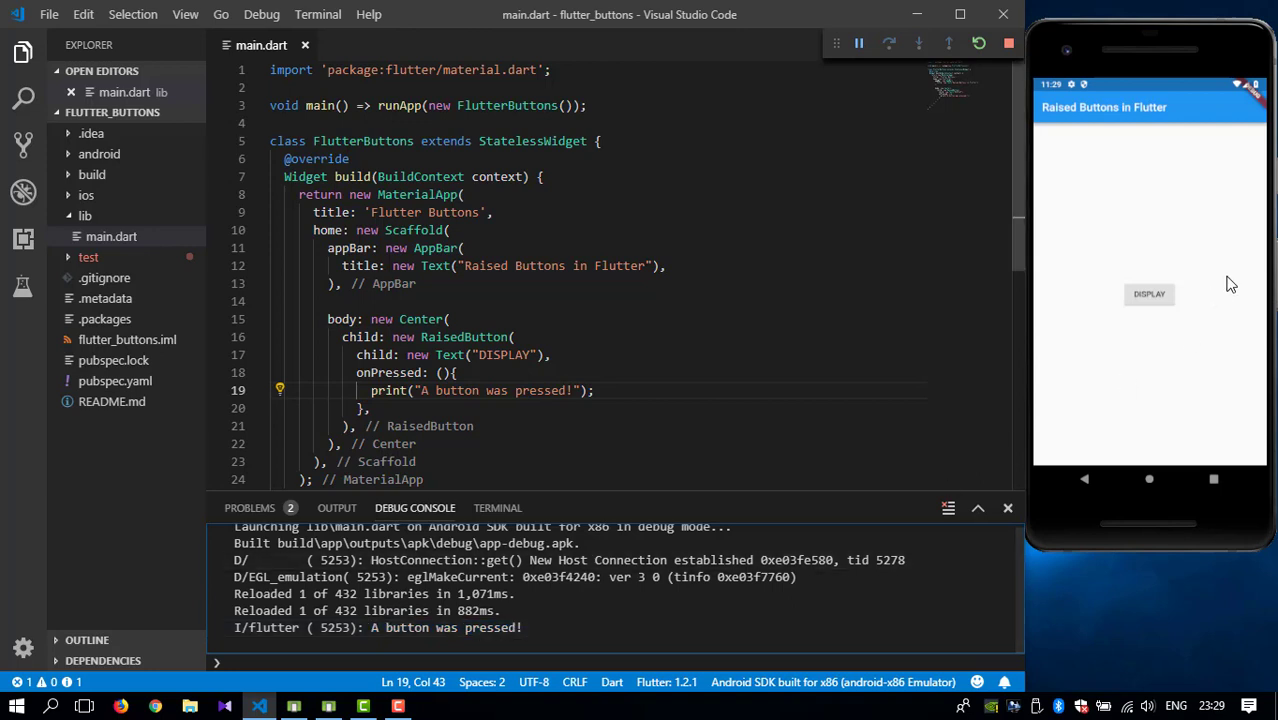
pyautogui.click(1148, 294)
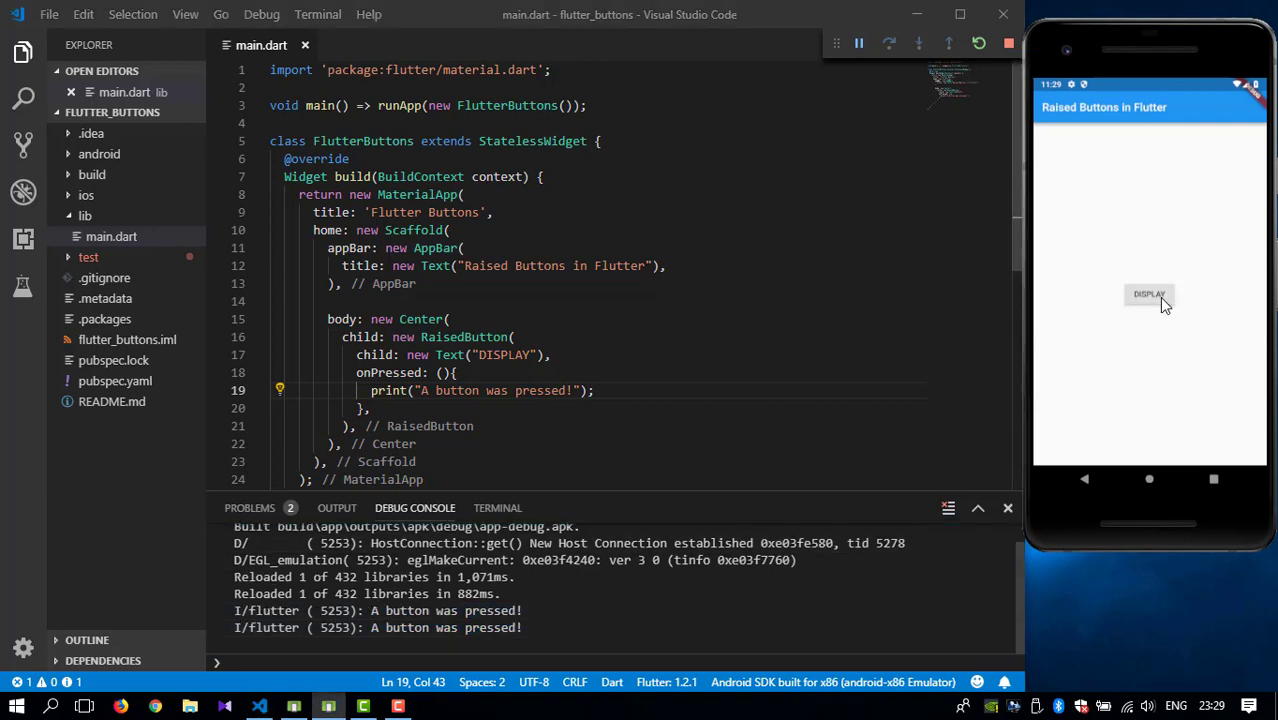
pyautogui.scroll(-3)
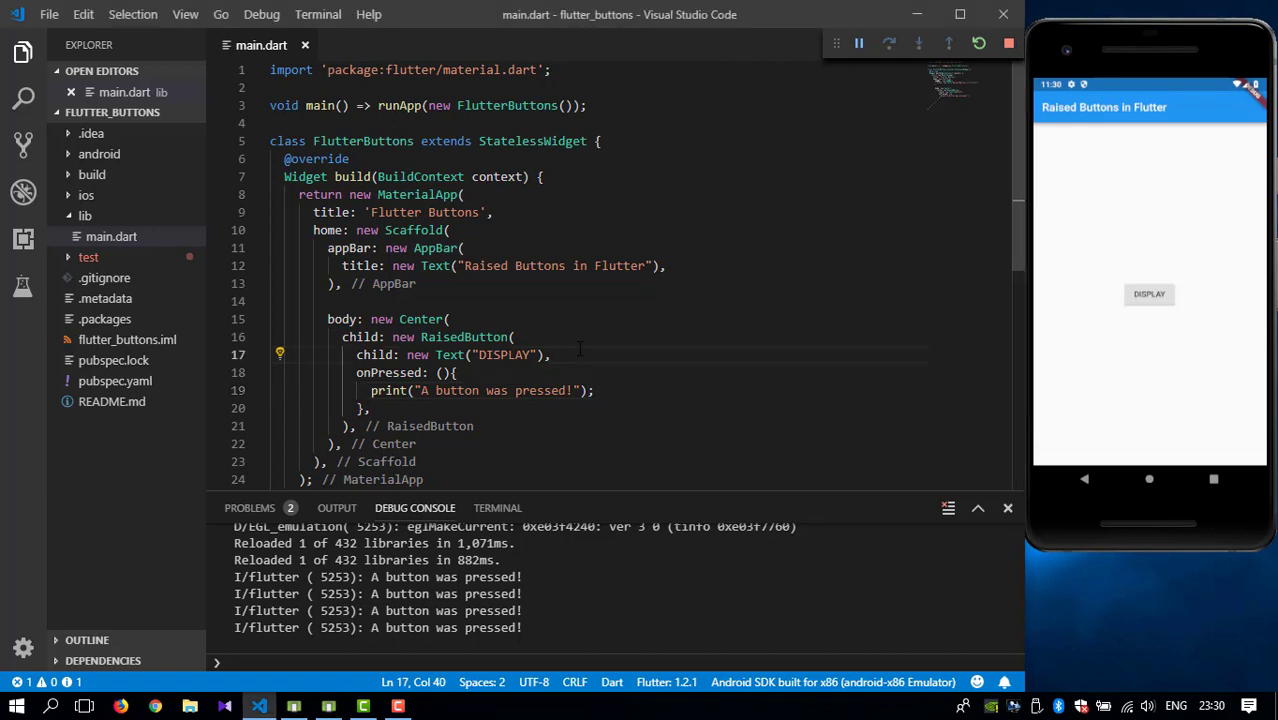
# Add 'color: Colors.green,' to the RaisedButton, hot reload, and test the green DISPLAY button.
pyautogui.press('Enter')
pyautogui.write('color: ,')
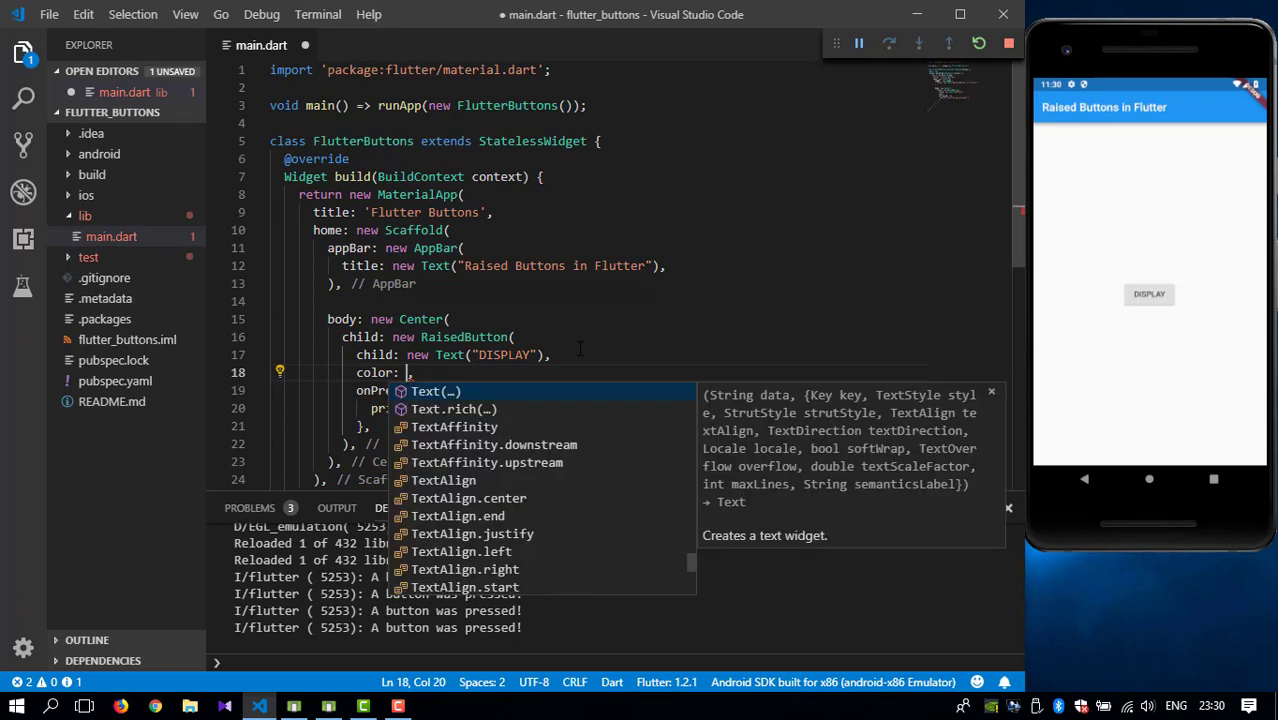
pyautogui.write('Colors')
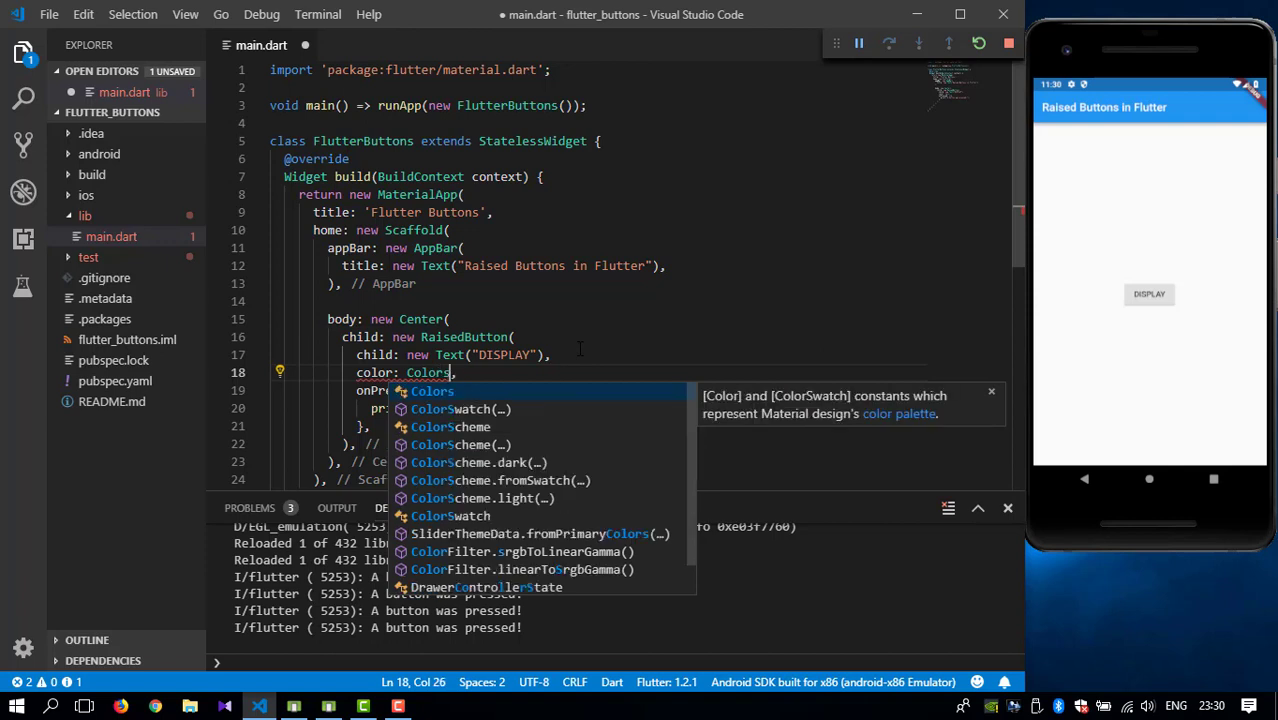
pyautogui.write('.green')
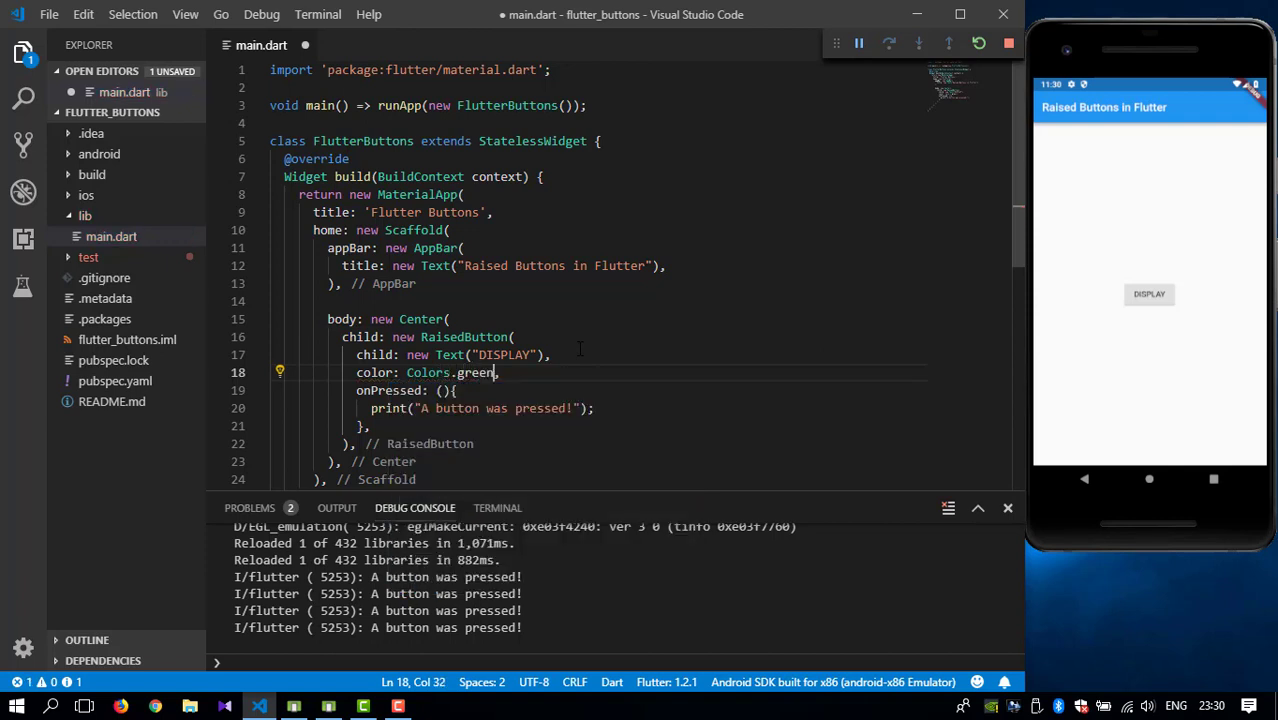
pyautogui.press('ctrl+s')
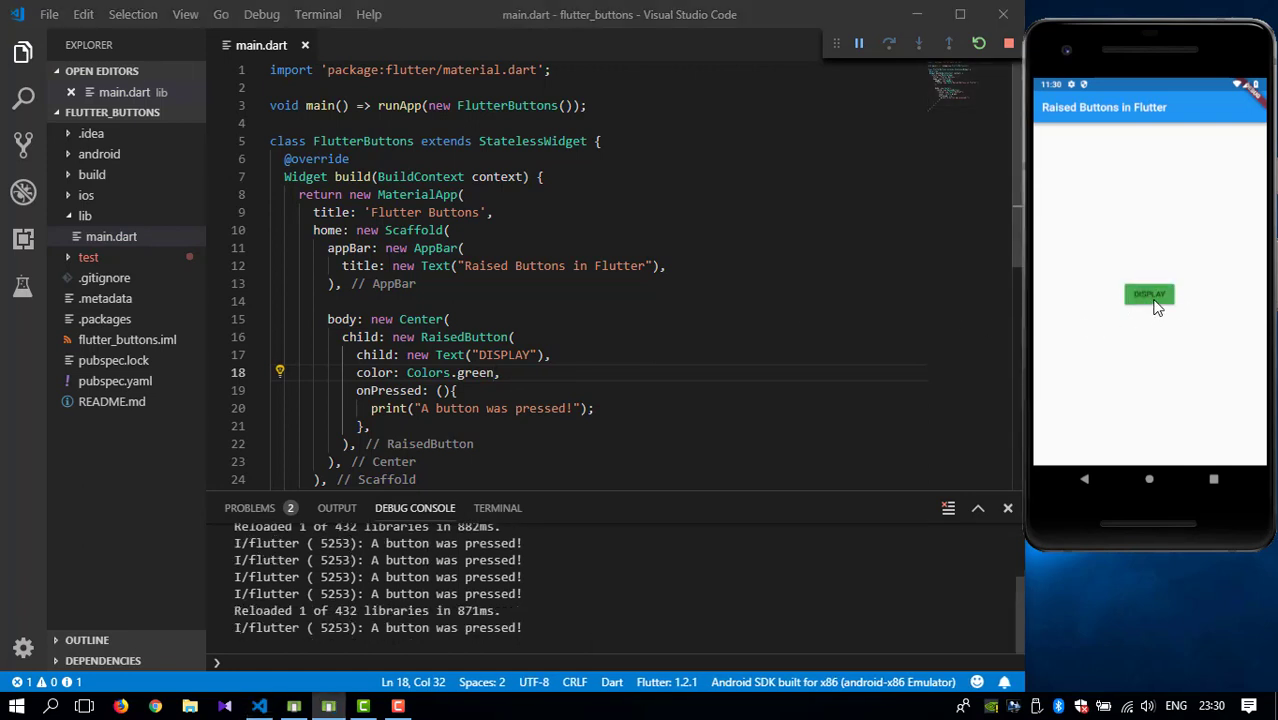
pyautogui.click(1148, 294)
pyautogui.write('elevation:')
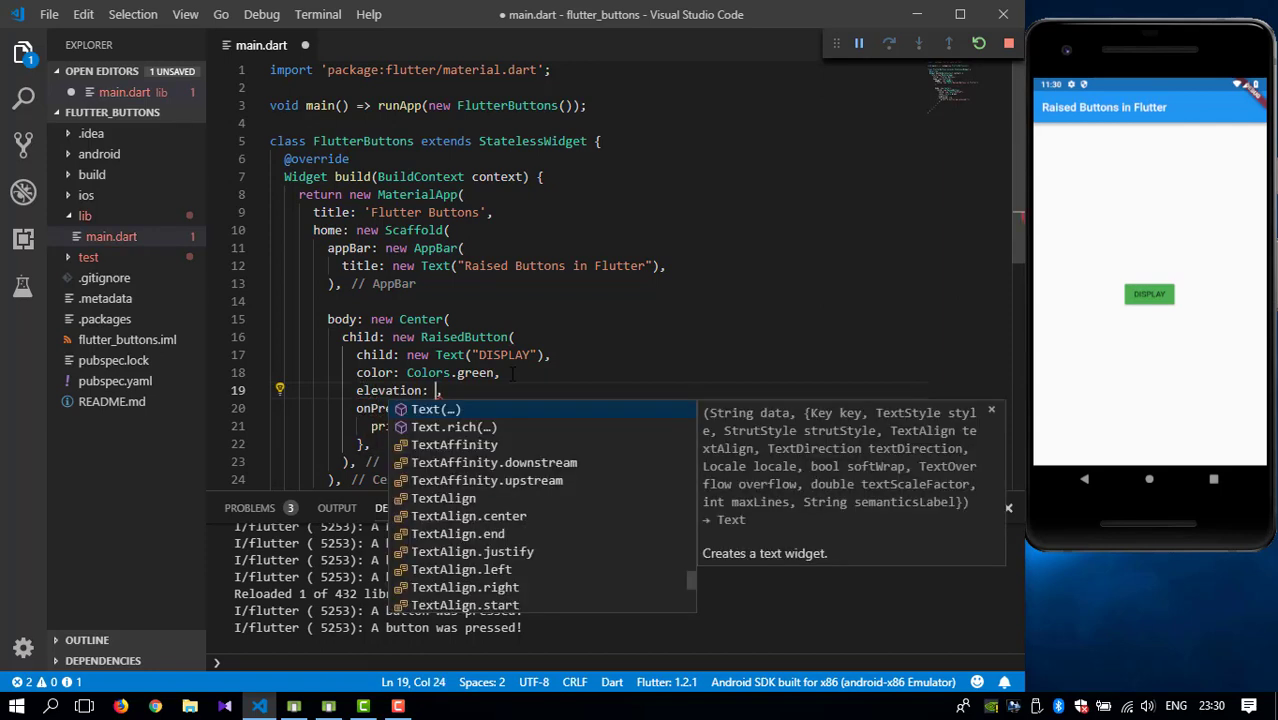
# Give the RaisedButton an elevation of 20.0 so DISPLAY appears raised after reload.
pyautogui.write('20,')
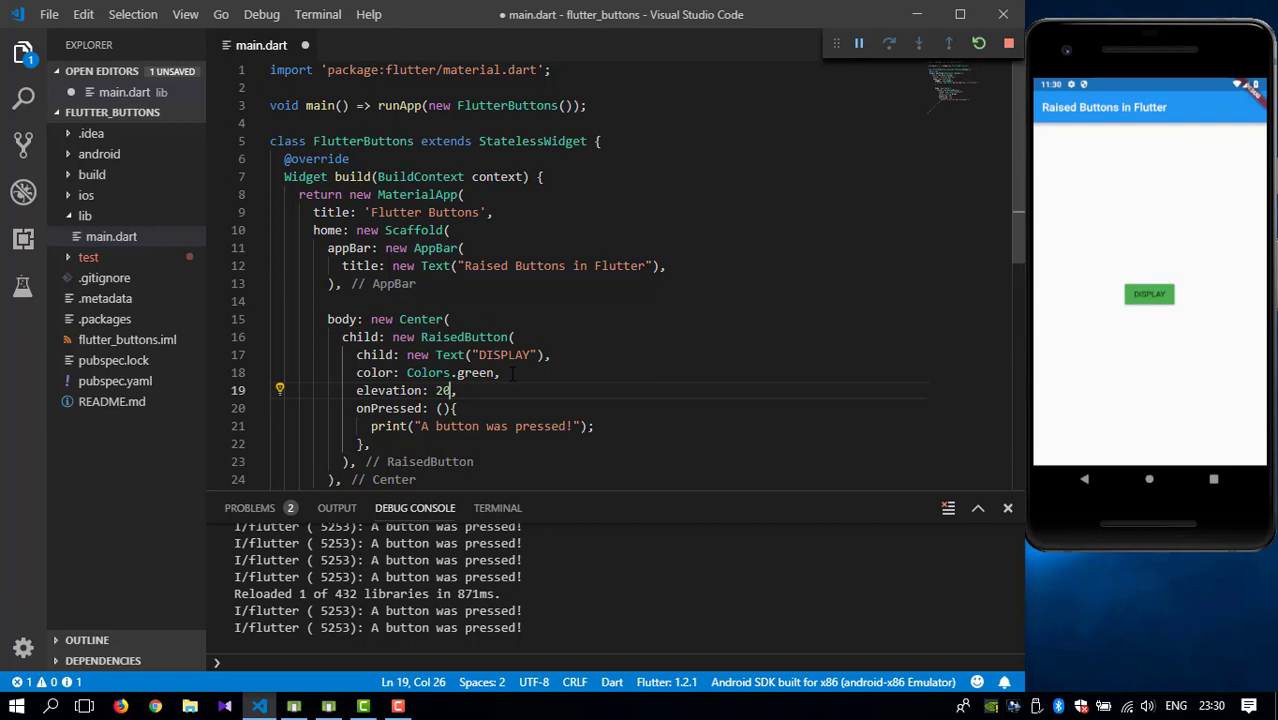
pyautogui.write('.0')
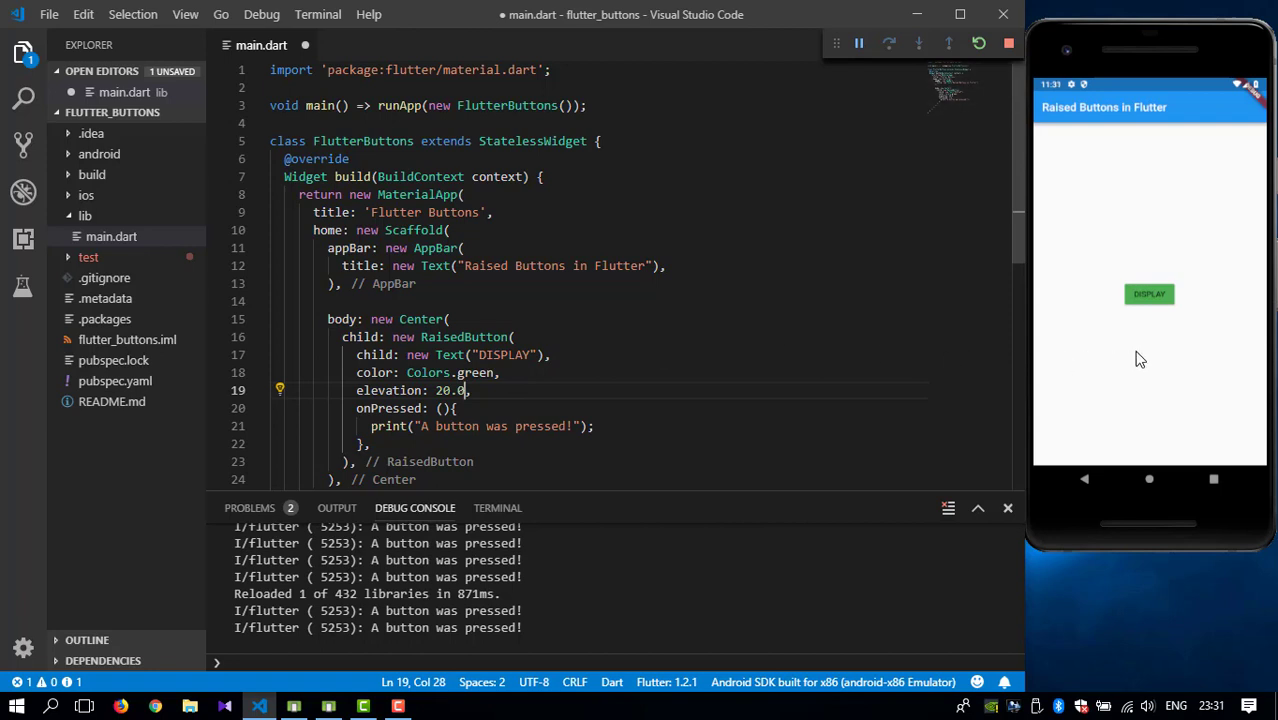
pyautogui.moveTo(1128, 338)
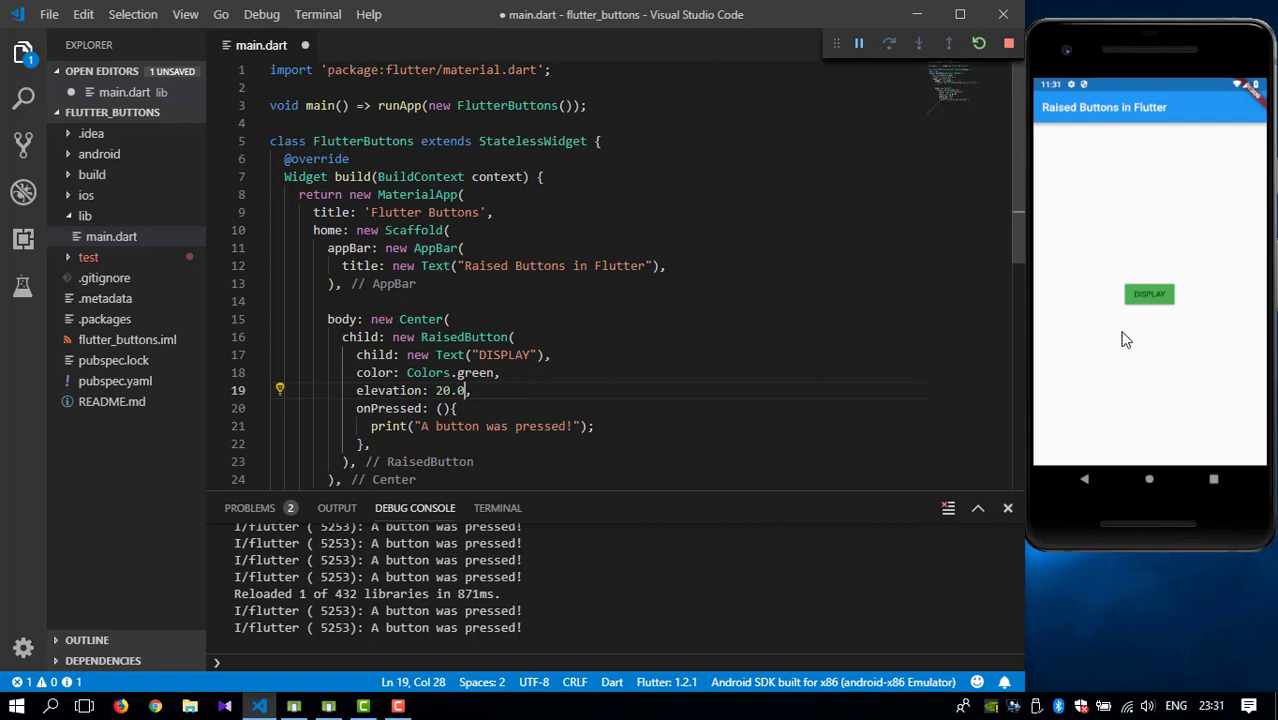
pyautogui.moveTo(1172, 324)
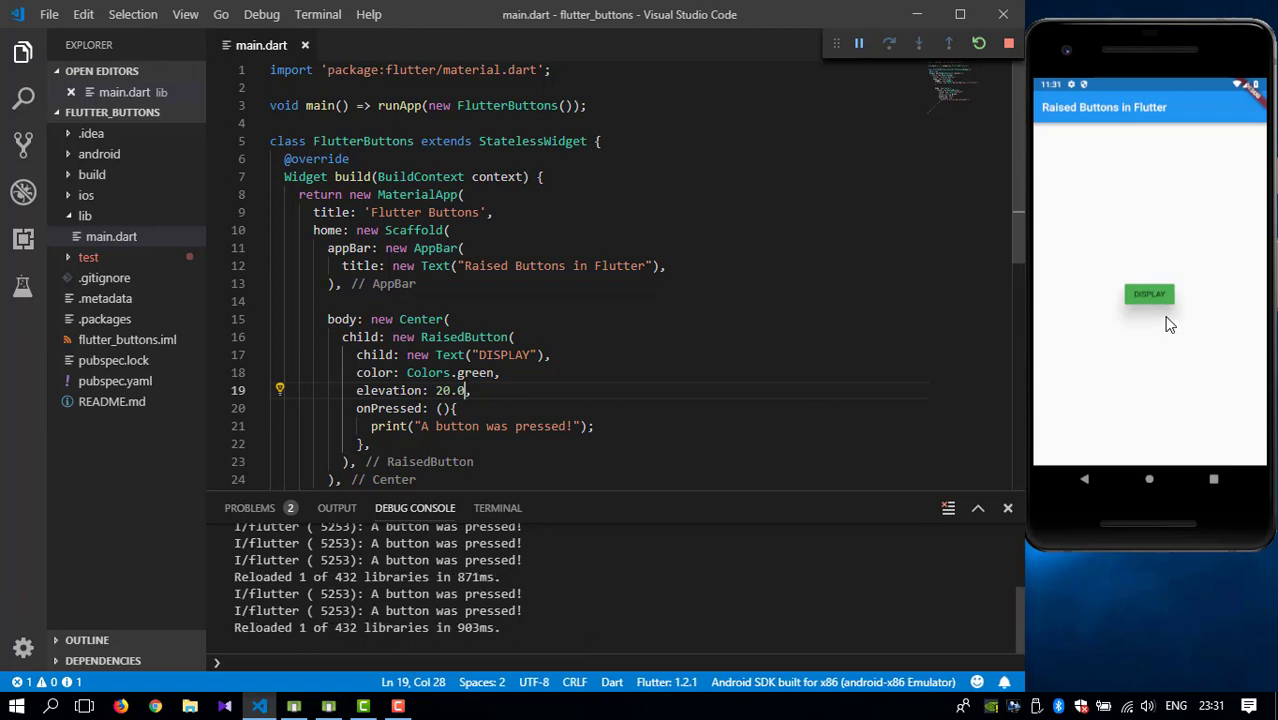
pyautogui.moveTo(1186, 324)
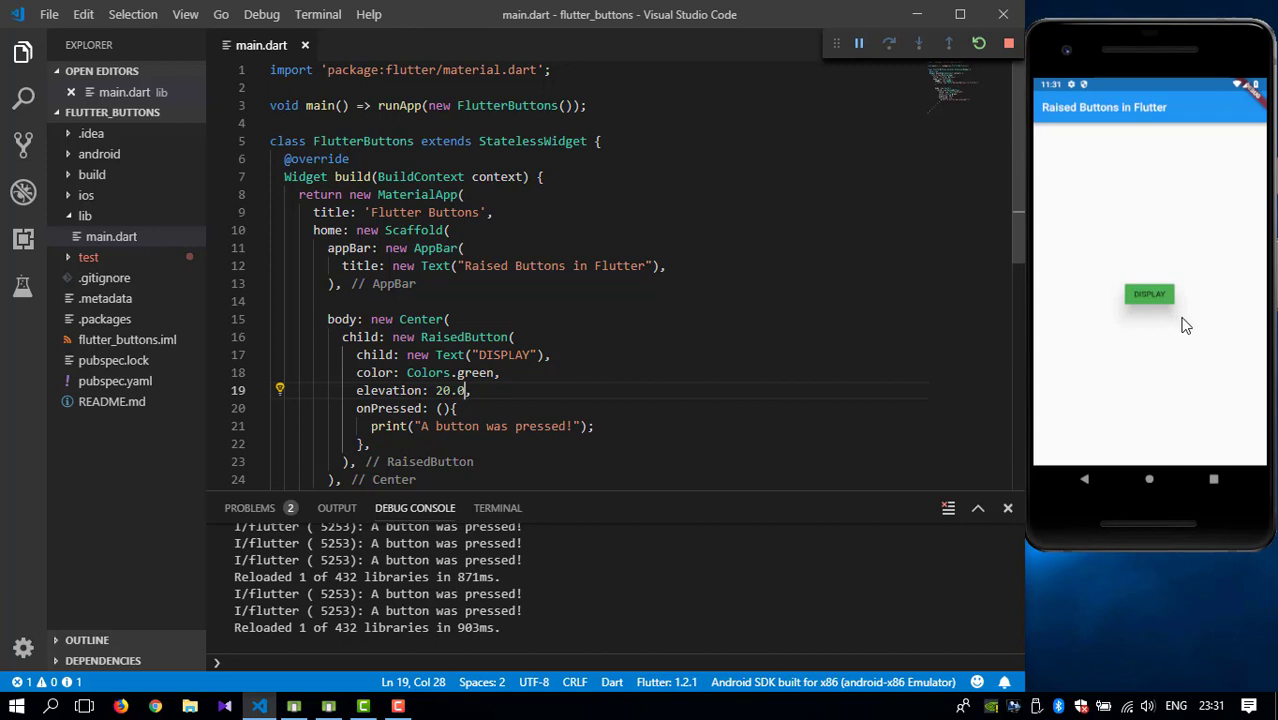
pyautogui.moveTo(1170, 320)
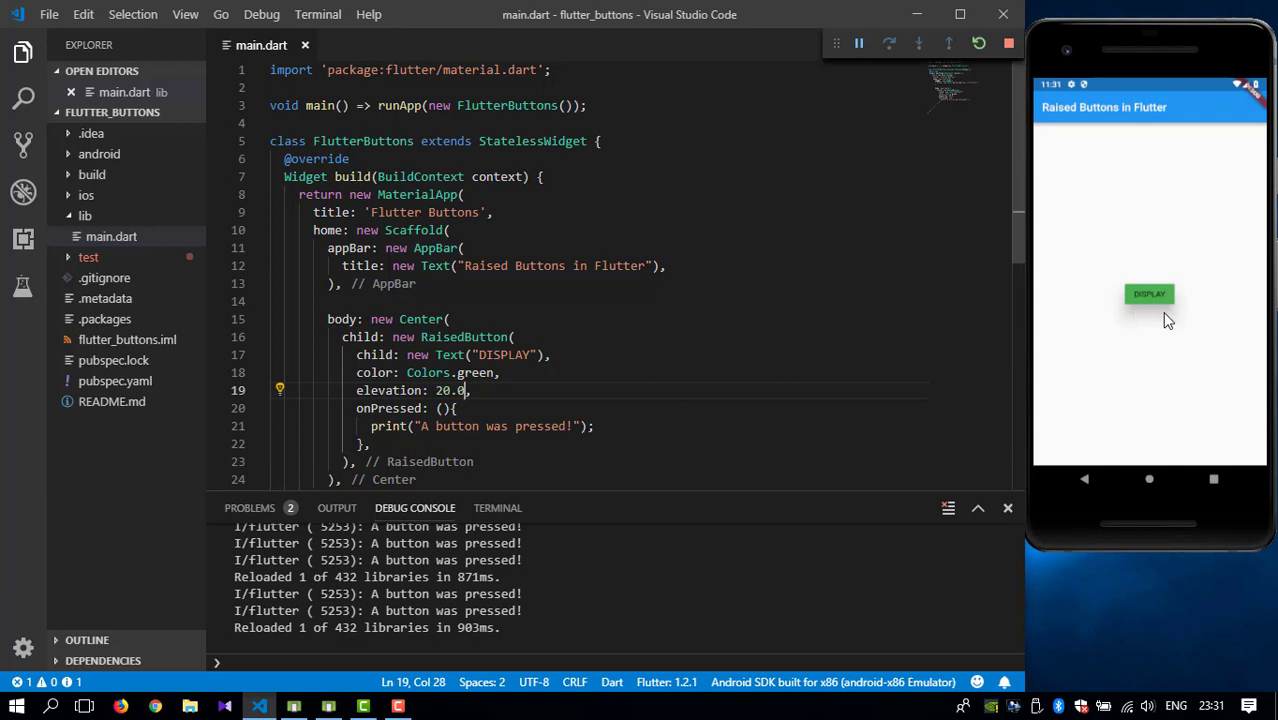
pyautogui.moveTo(1180, 336)
pyautogui.write('1')
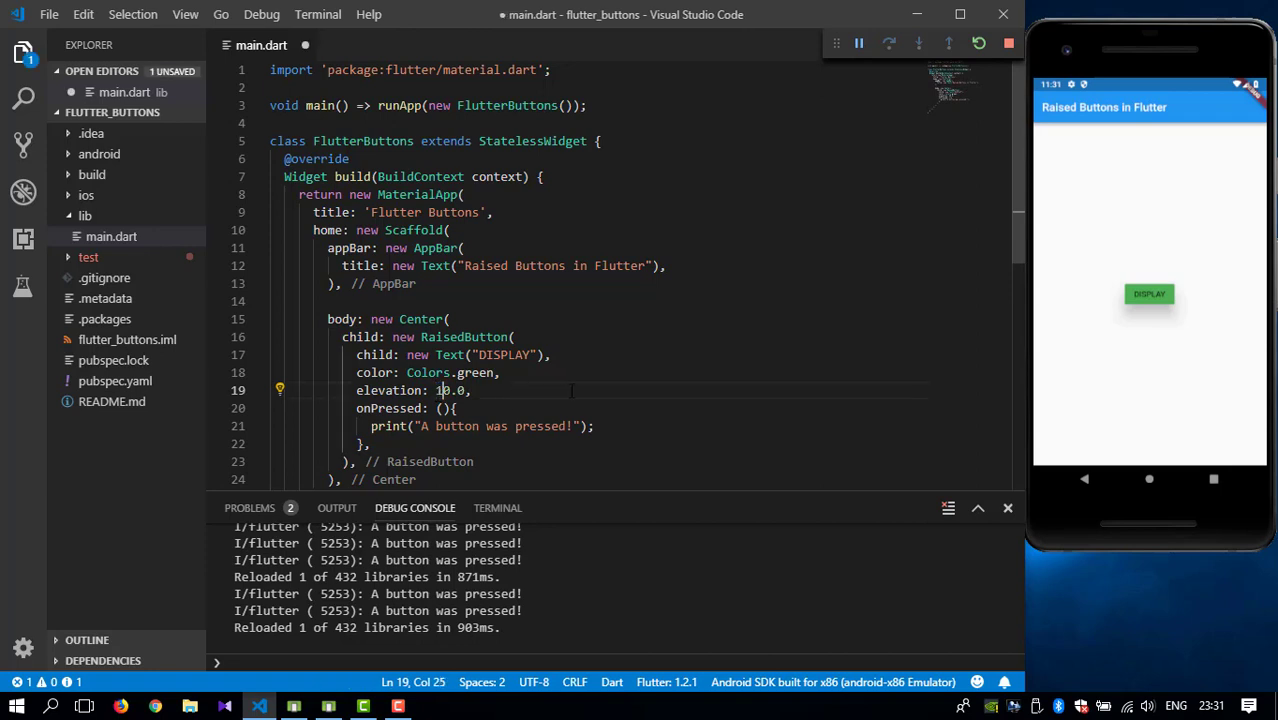
pyautogui.moveTo(1130, 354)
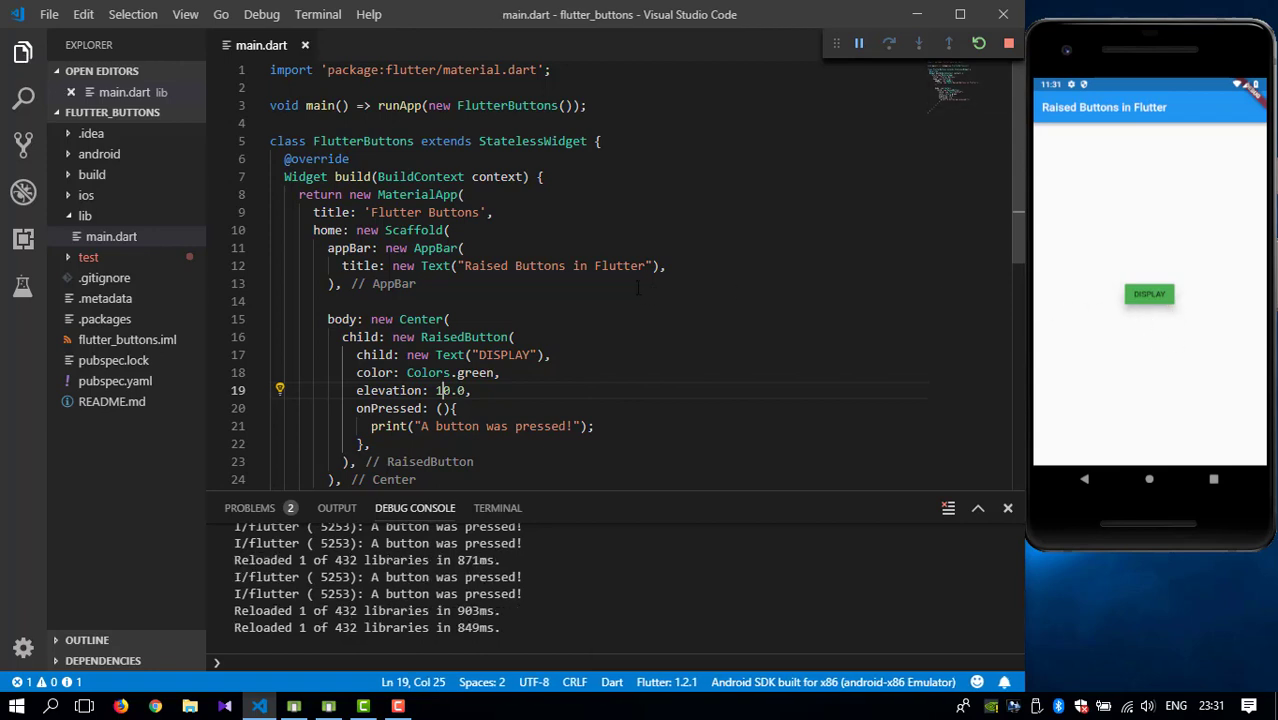
pyautogui.scroll(-3)
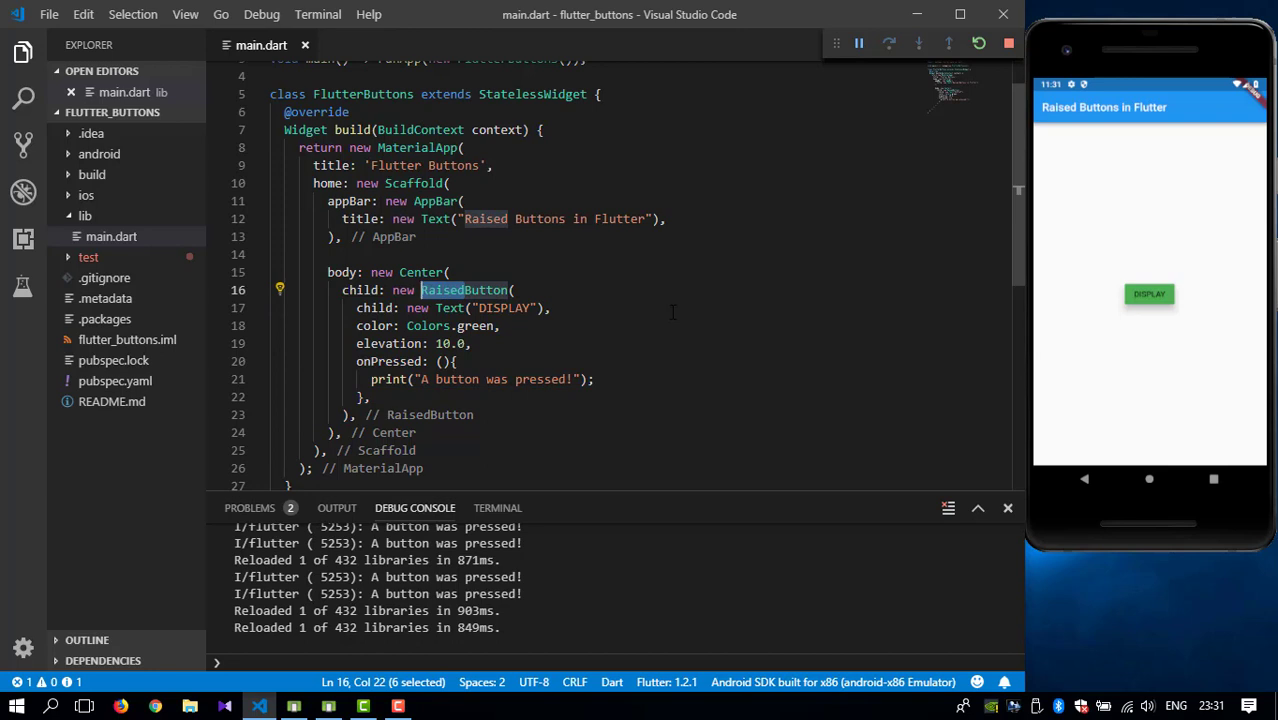
# Change RaisedButton to FlatButton without elevation and confirm DISPLAY still logs its message.
pyautogui.write('FButton')
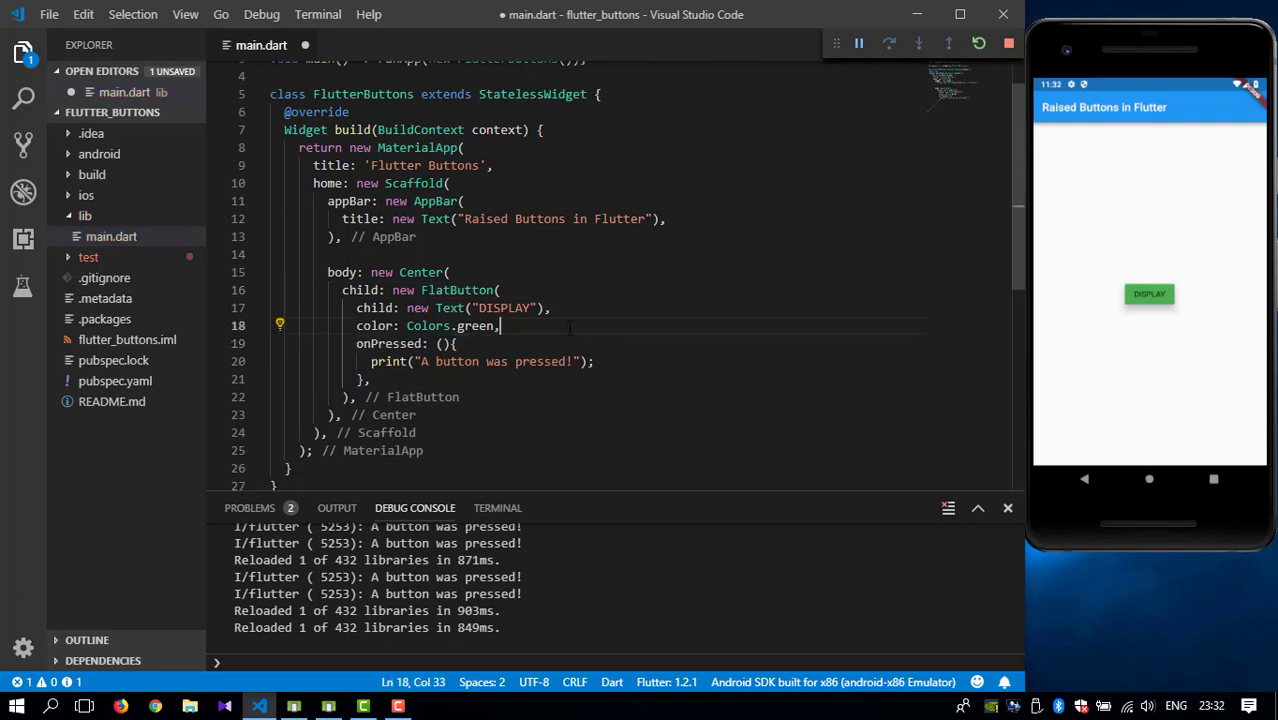
pyautogui.moveTo(850, 312)
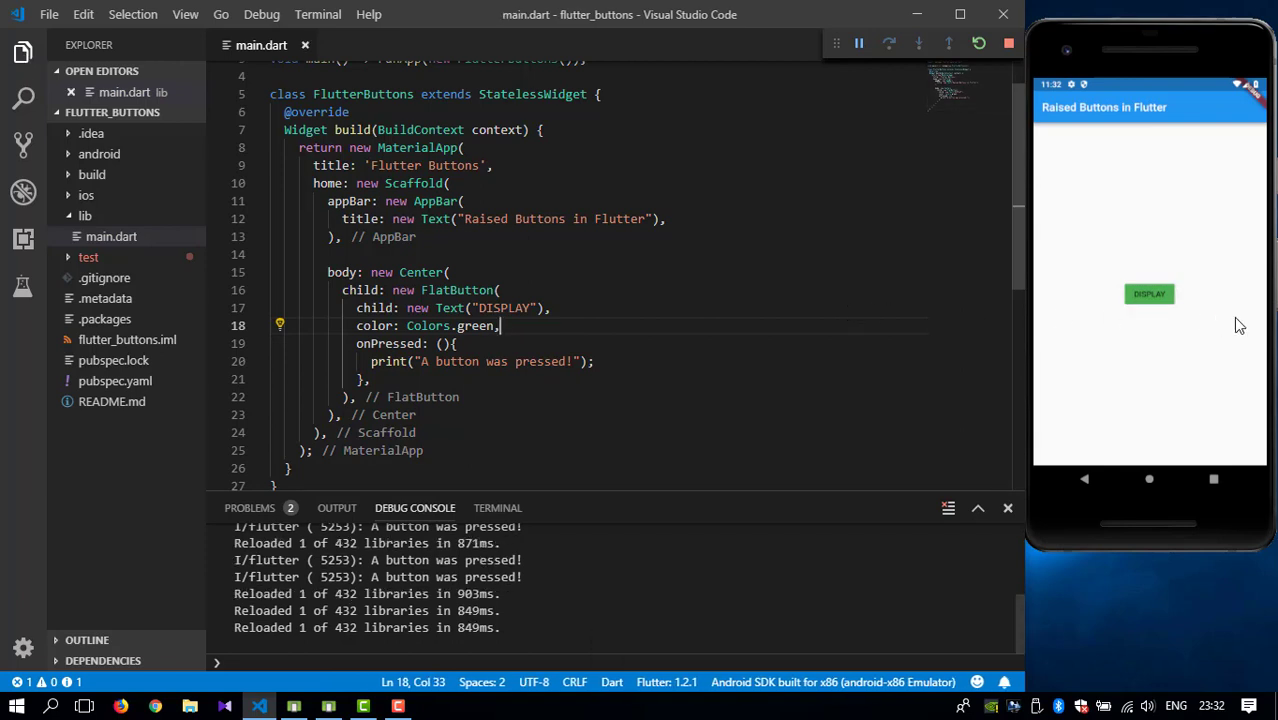
pyautogui.moveTo(1118, 322)
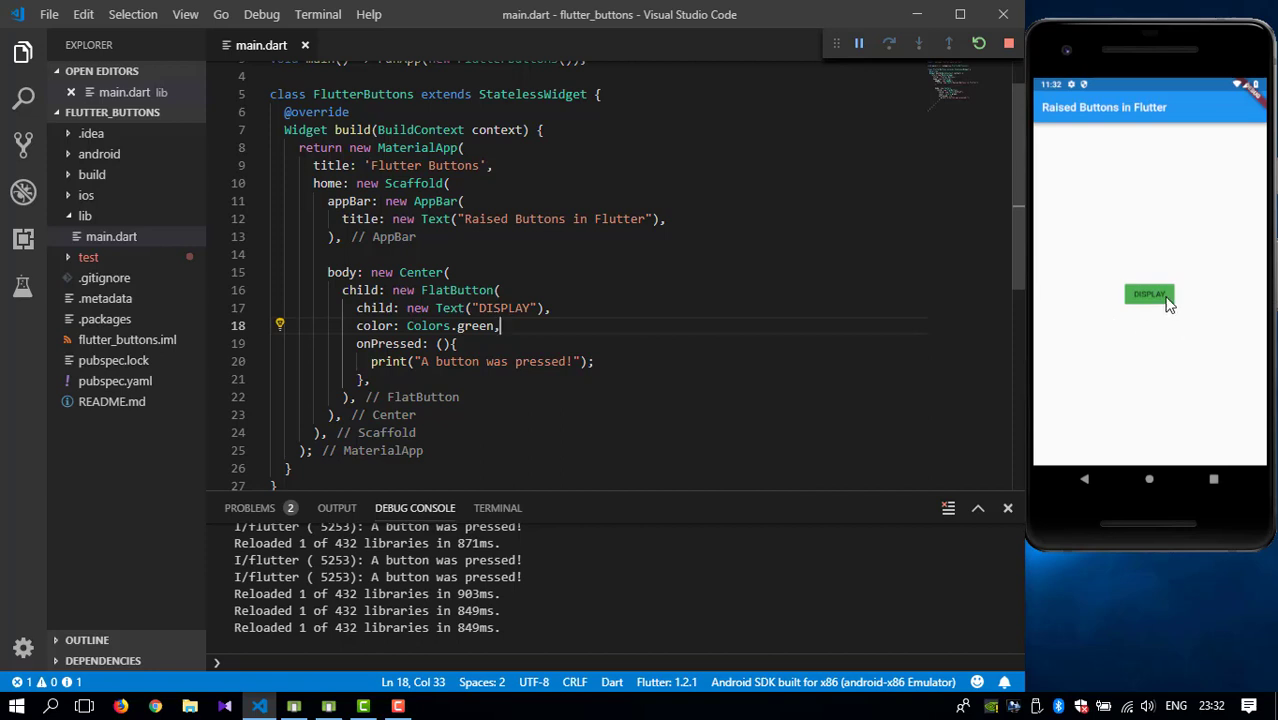
pyautogui.moveTo(1168, 264)
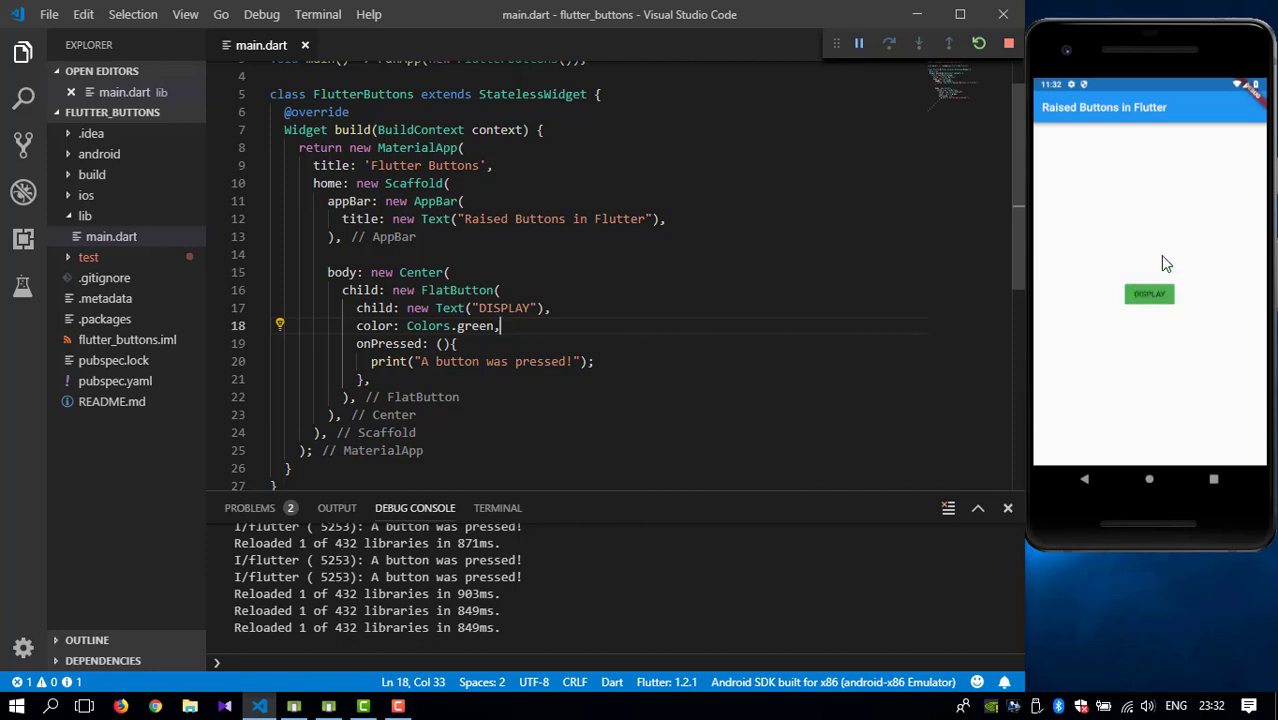
pyautogui.click(1148, 294)
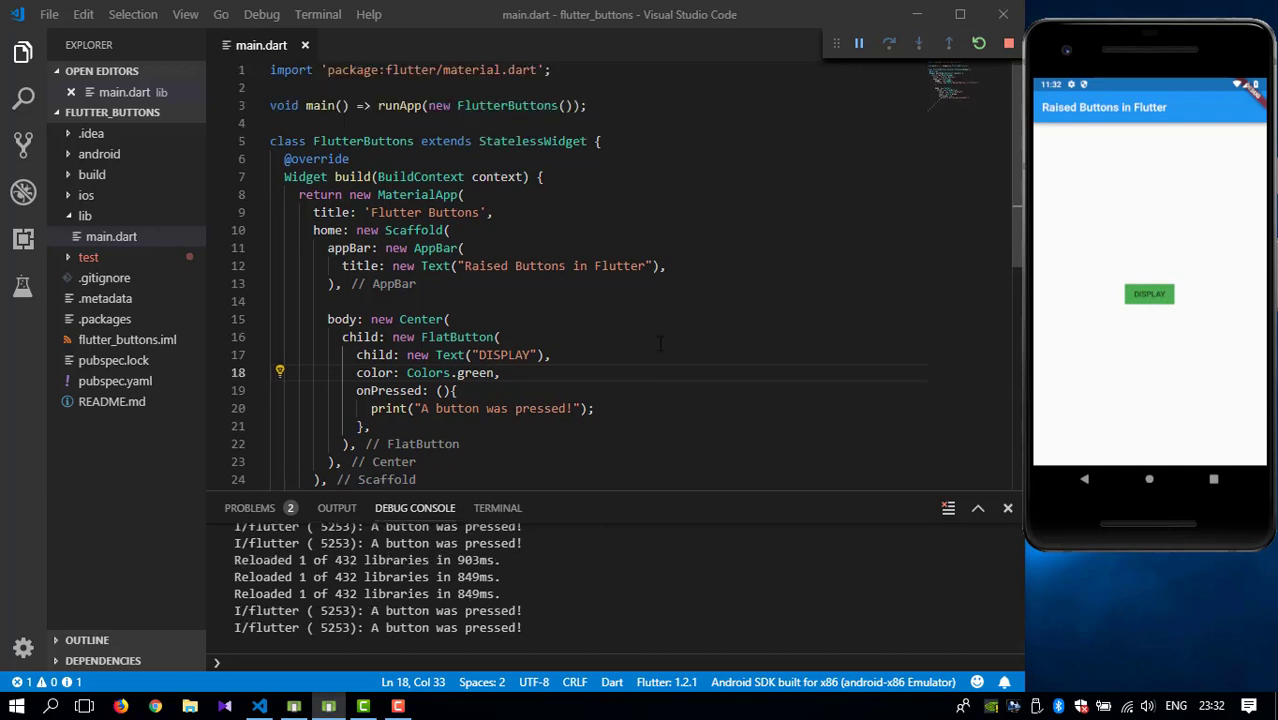
pyautogui.scroll(-3)
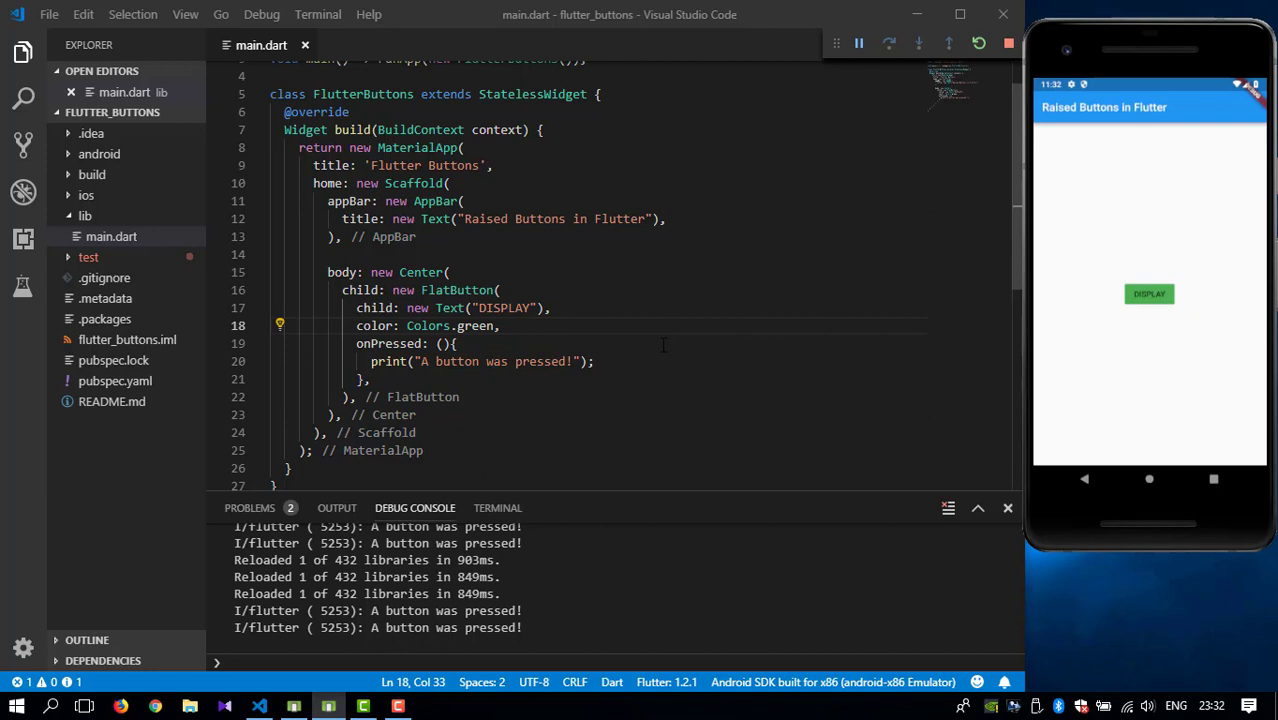
pyautogui.moveTo(662, 340)
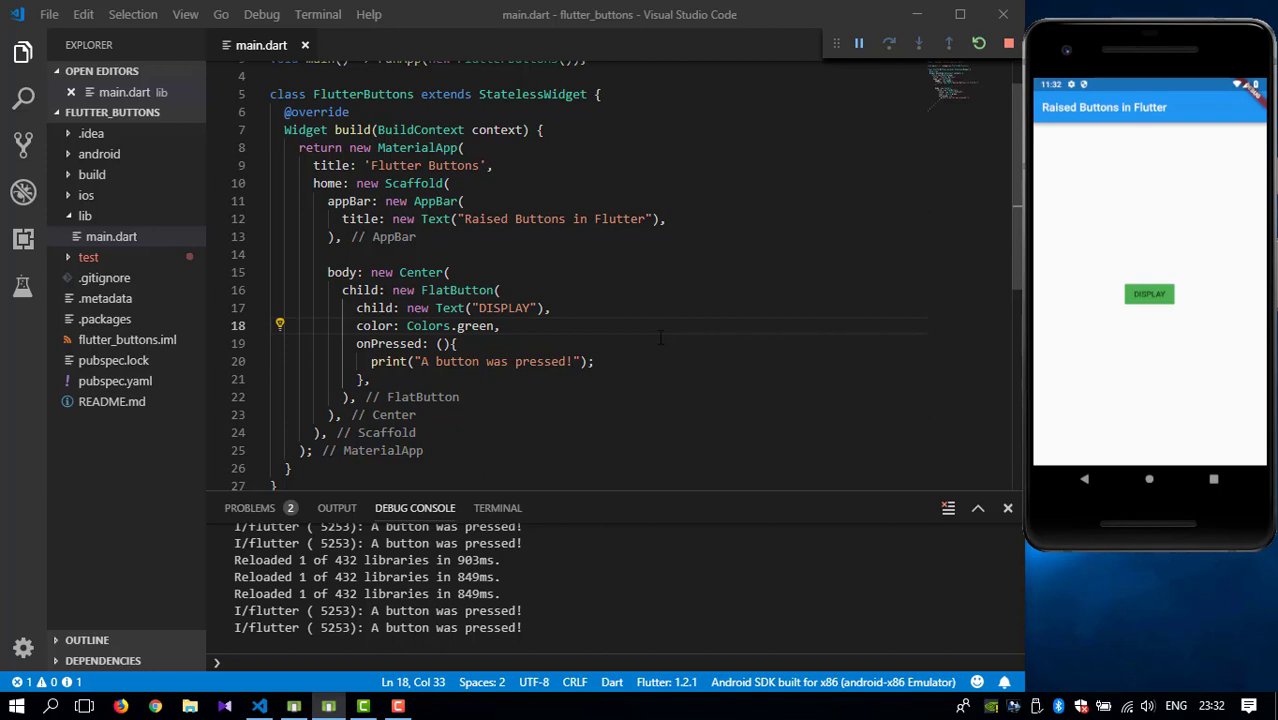